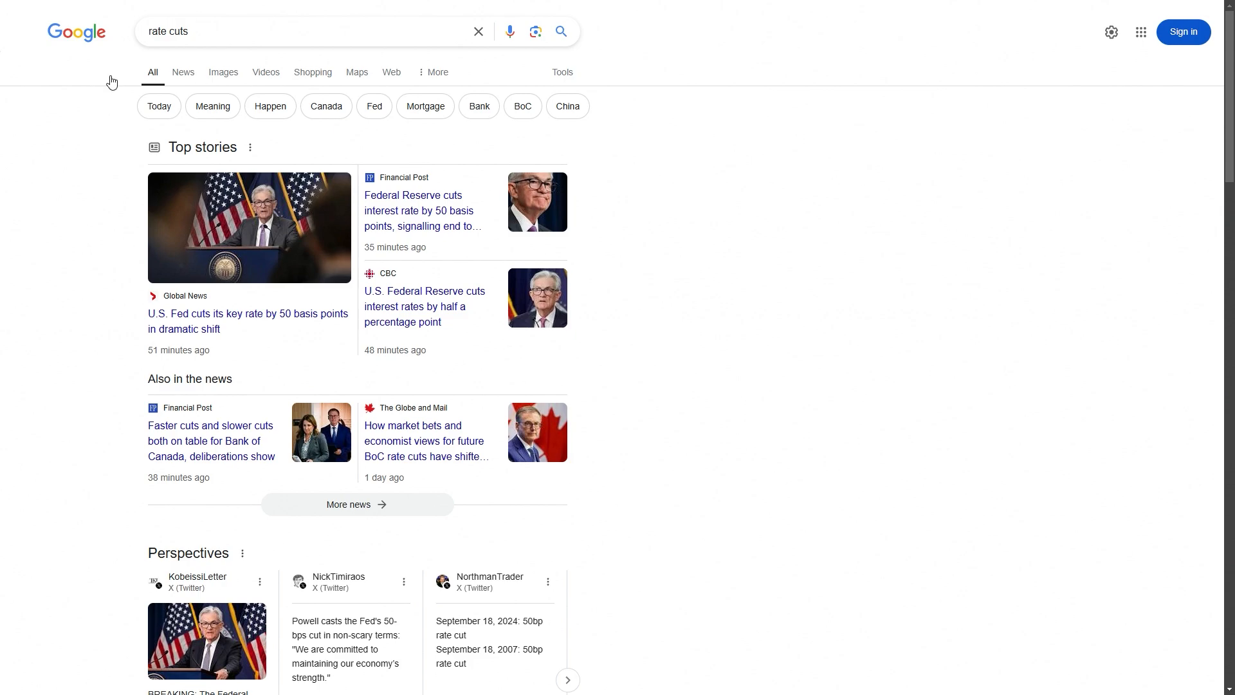
mouse_move(229, 328)
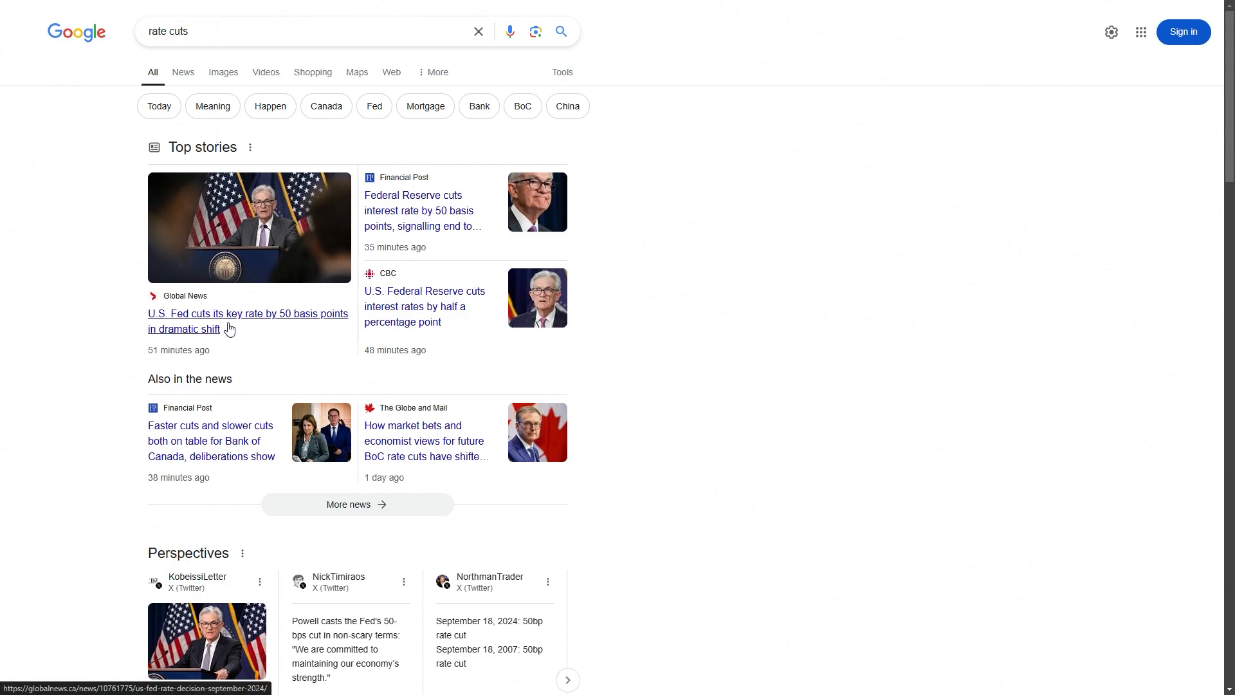
mouse_move(245, 328)
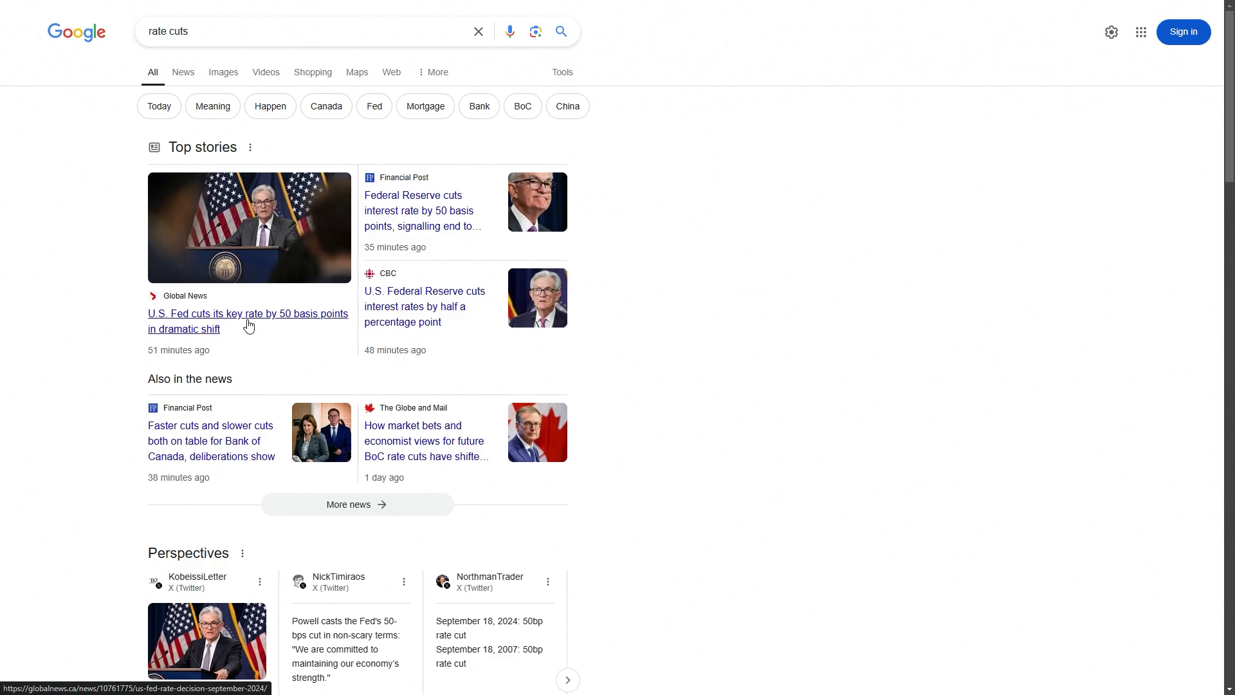
mouse_move(260, 316)
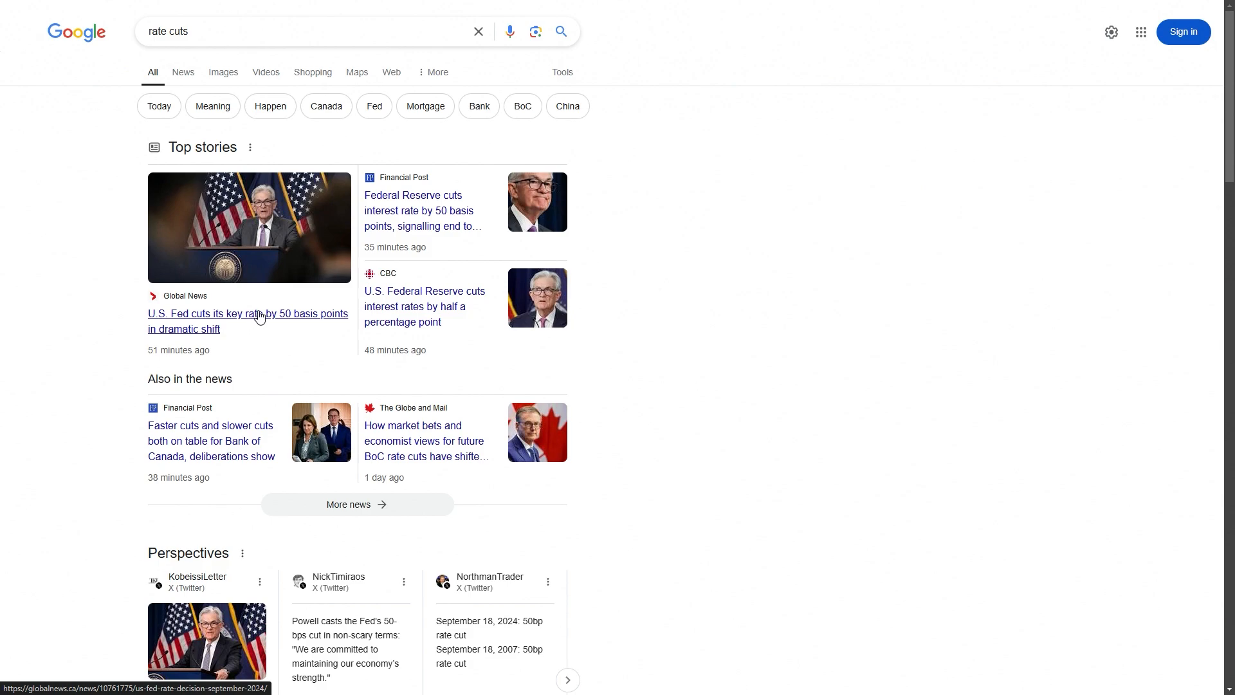
mouse_move(275, 296)
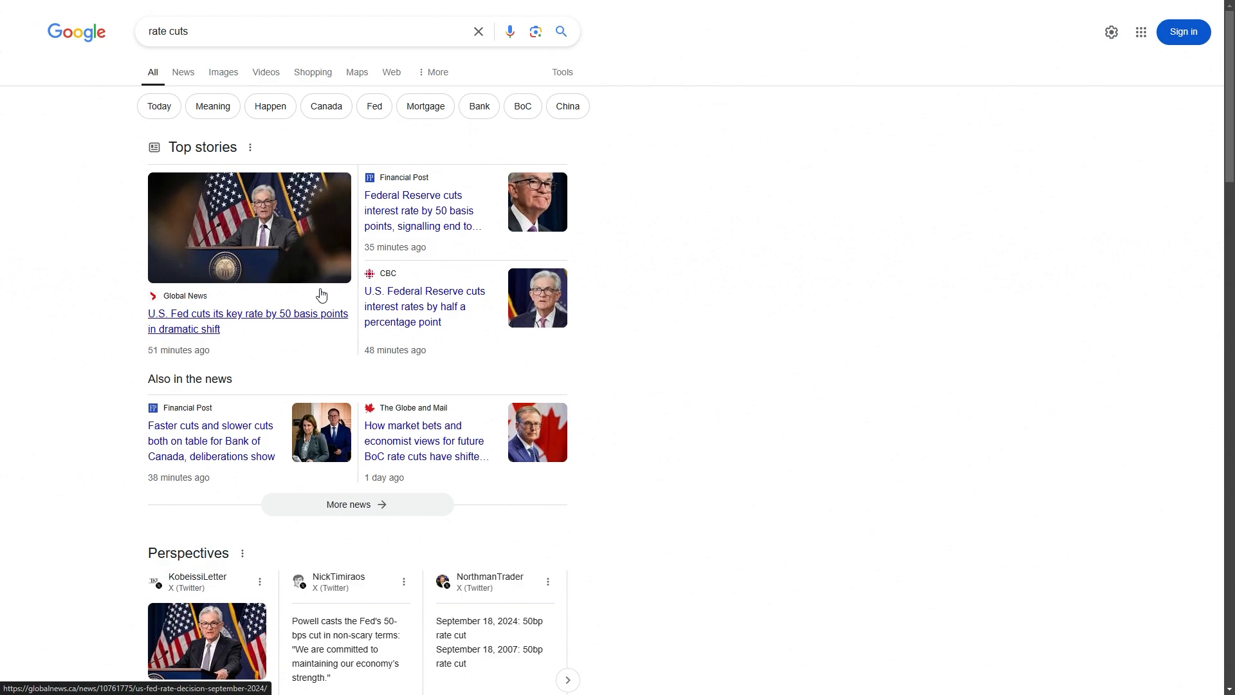
mouse_move(577, 344)
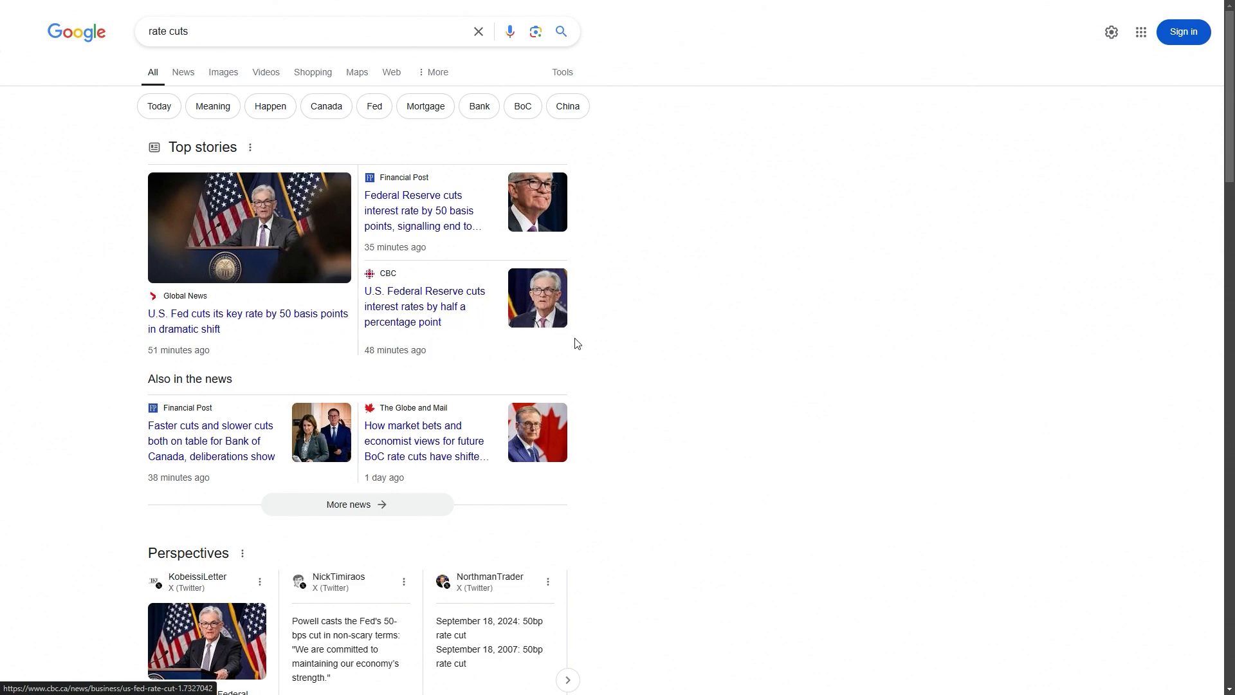
mouse_move(682, 327)
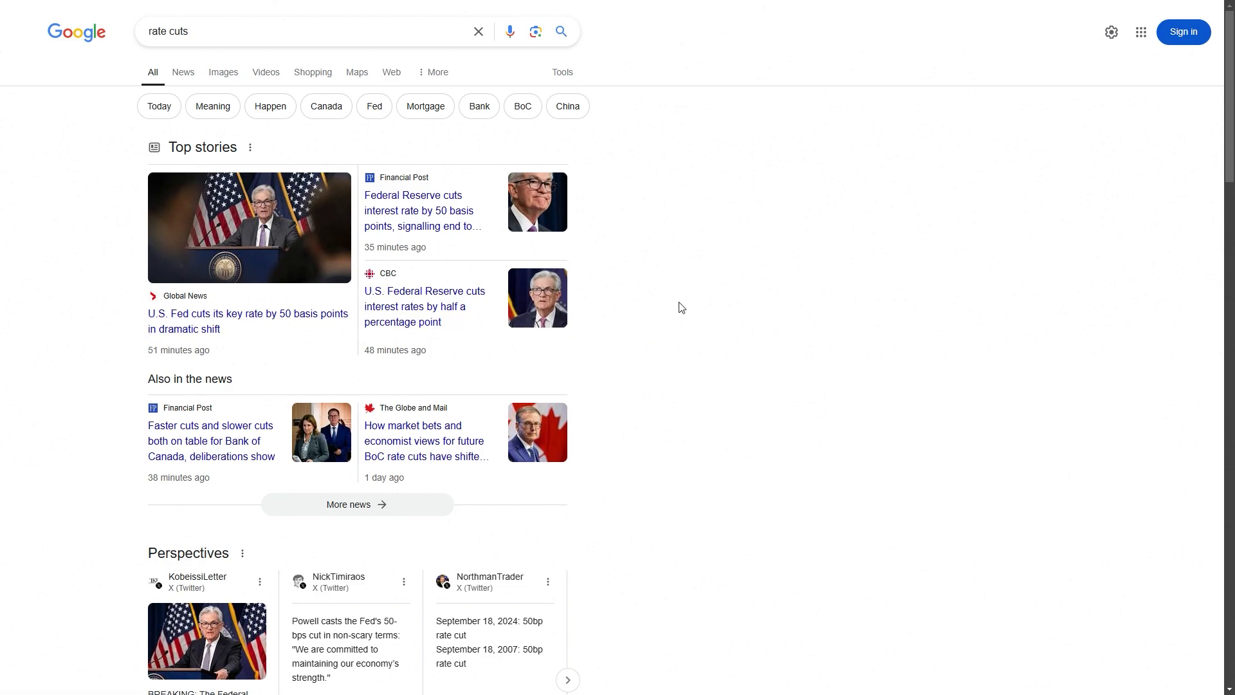
mouse_move(676, 301)
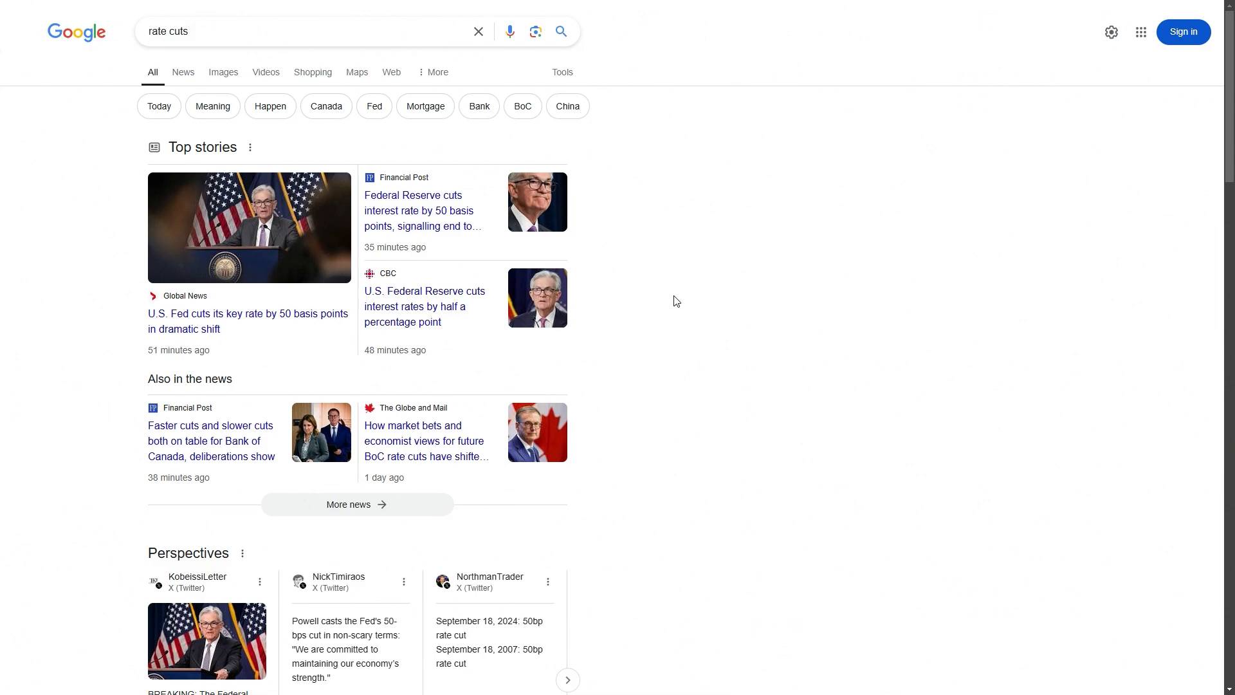
mouse_move(684, 286)
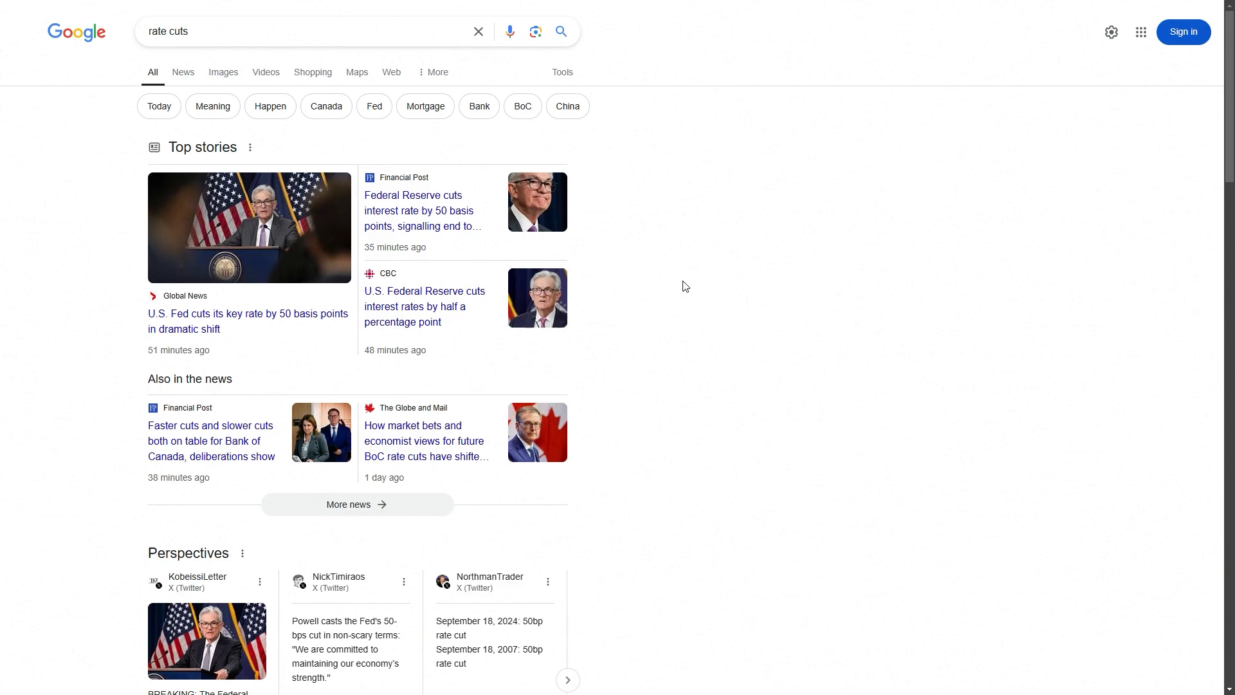
mouse_move(612, 342)
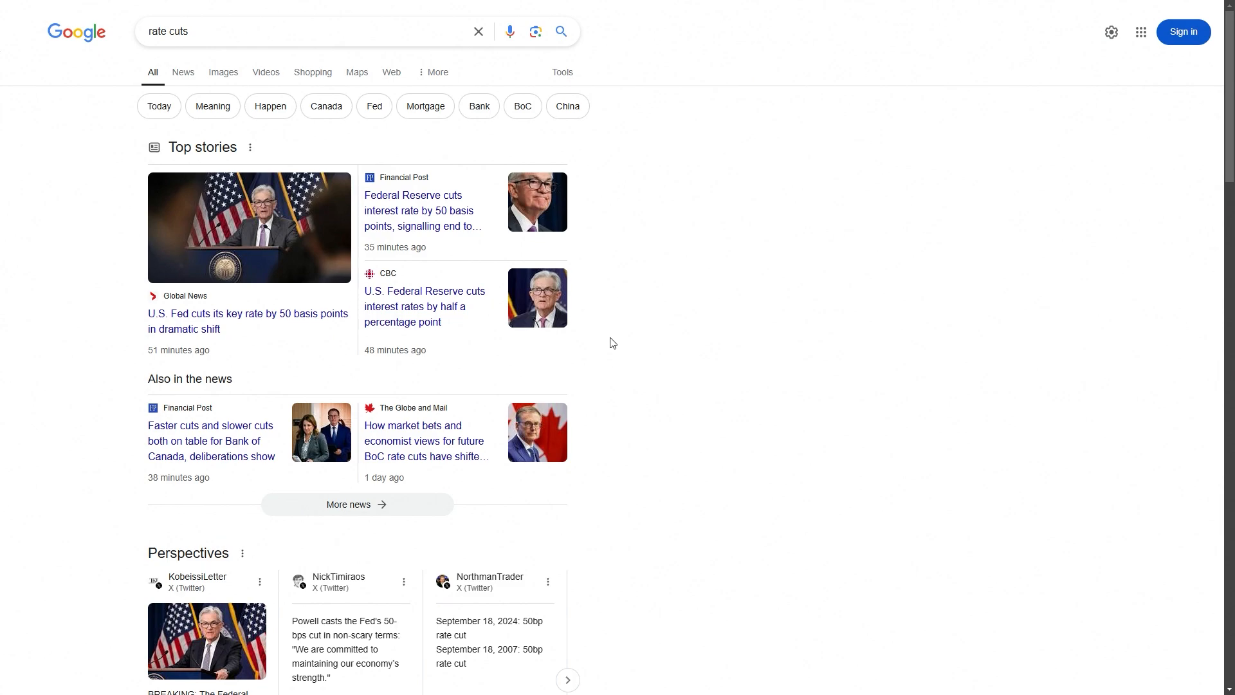
mouse_move(575, 302)
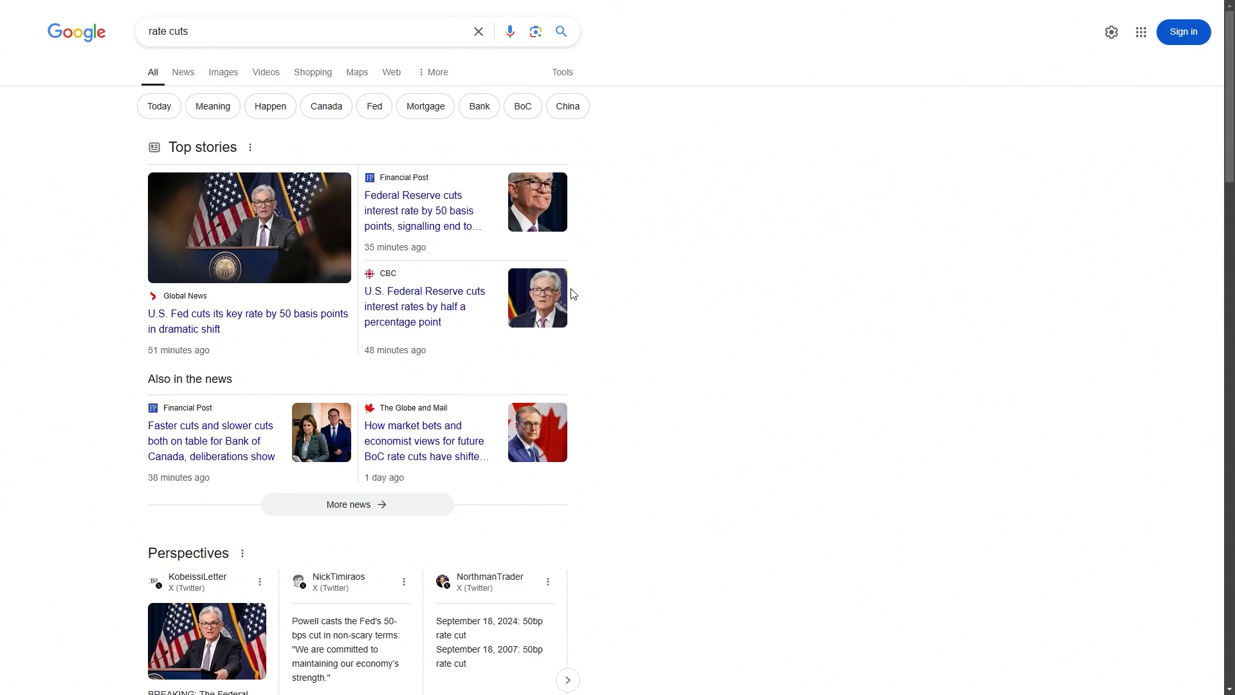
mouse_move(704, 429)
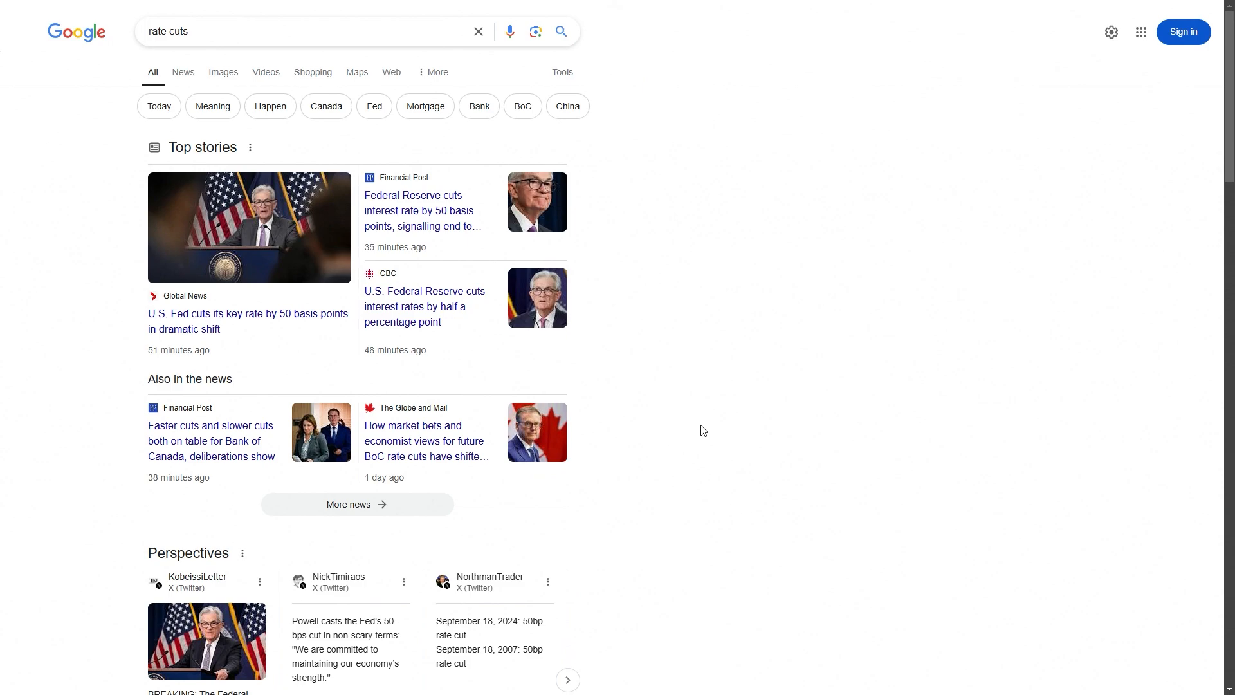
mouse_move(702, 415)
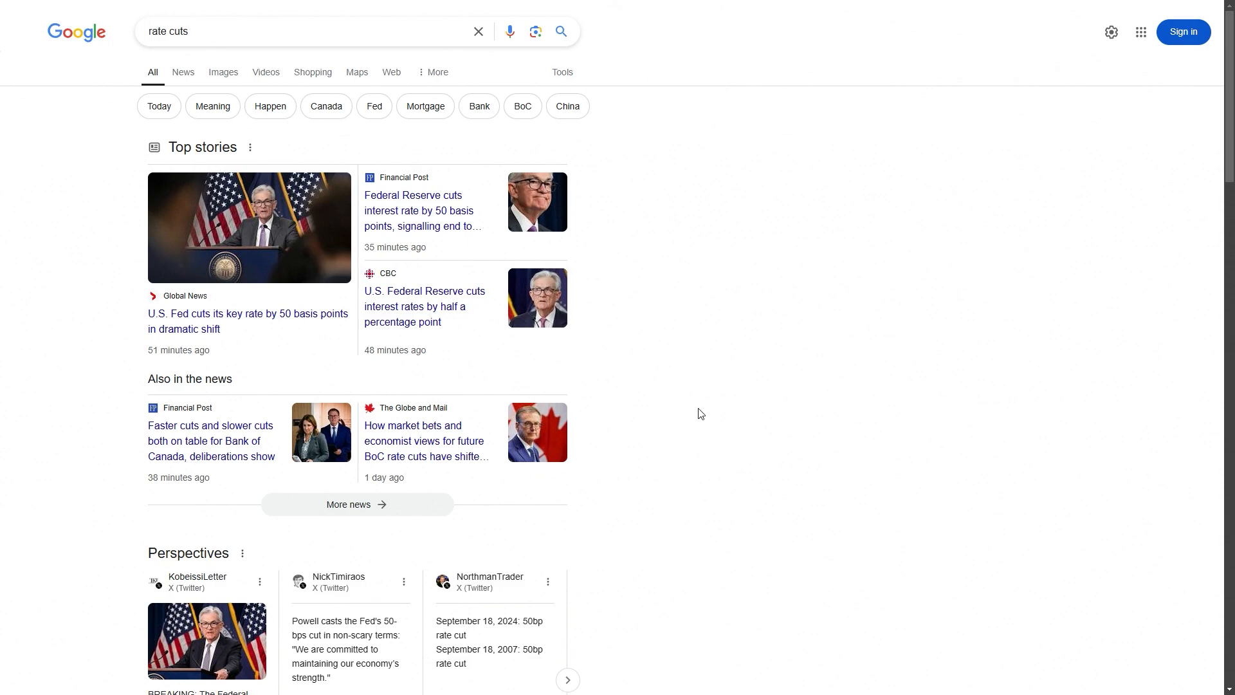
mouse_move(704, 379)
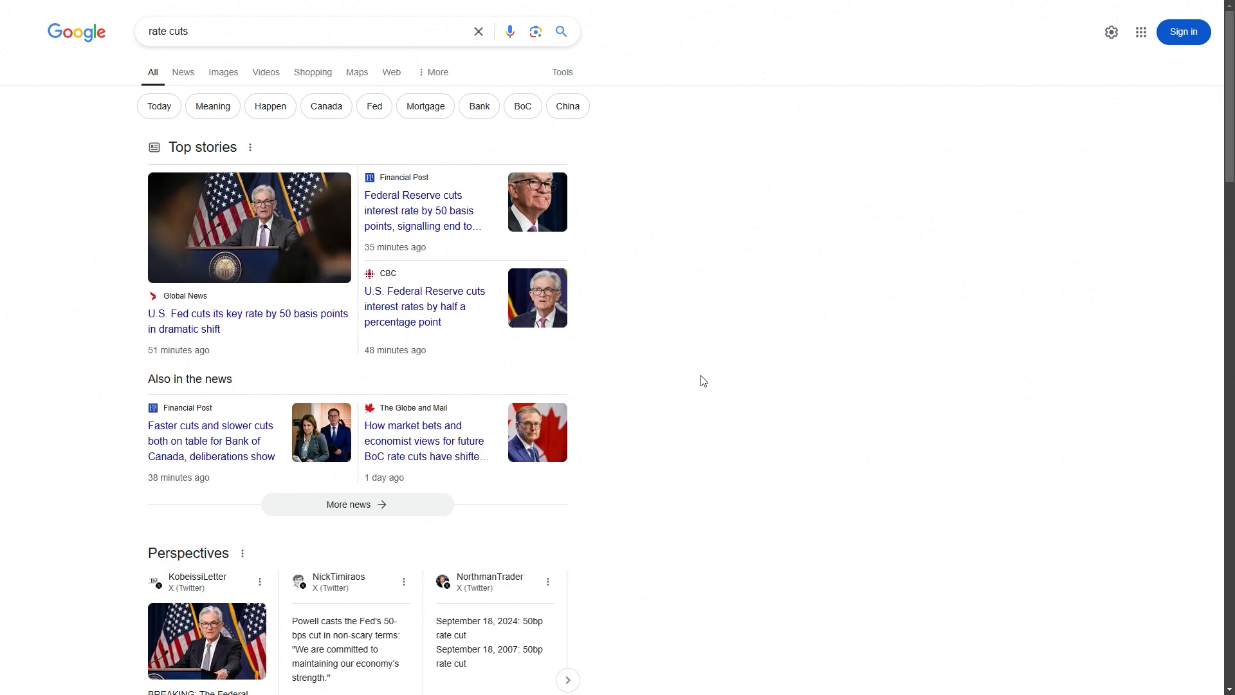
mouse_move(691, 370)
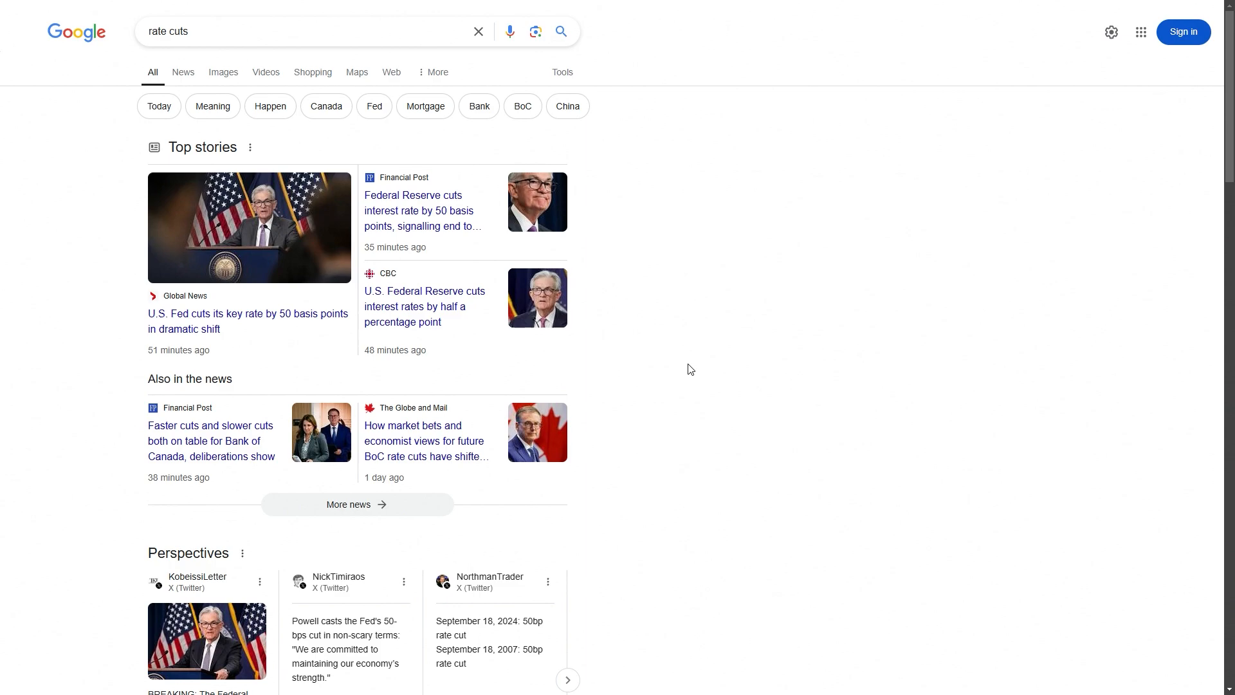
mouse_move(708, 371)
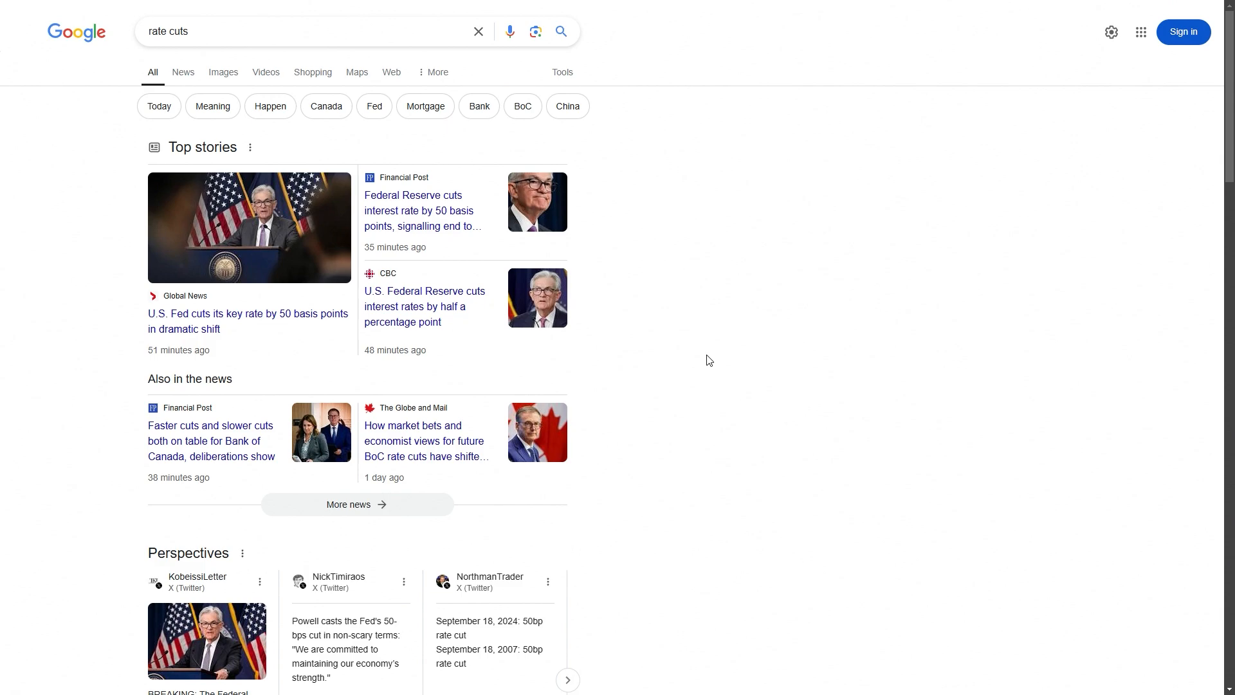
mouse_move(705, 358)
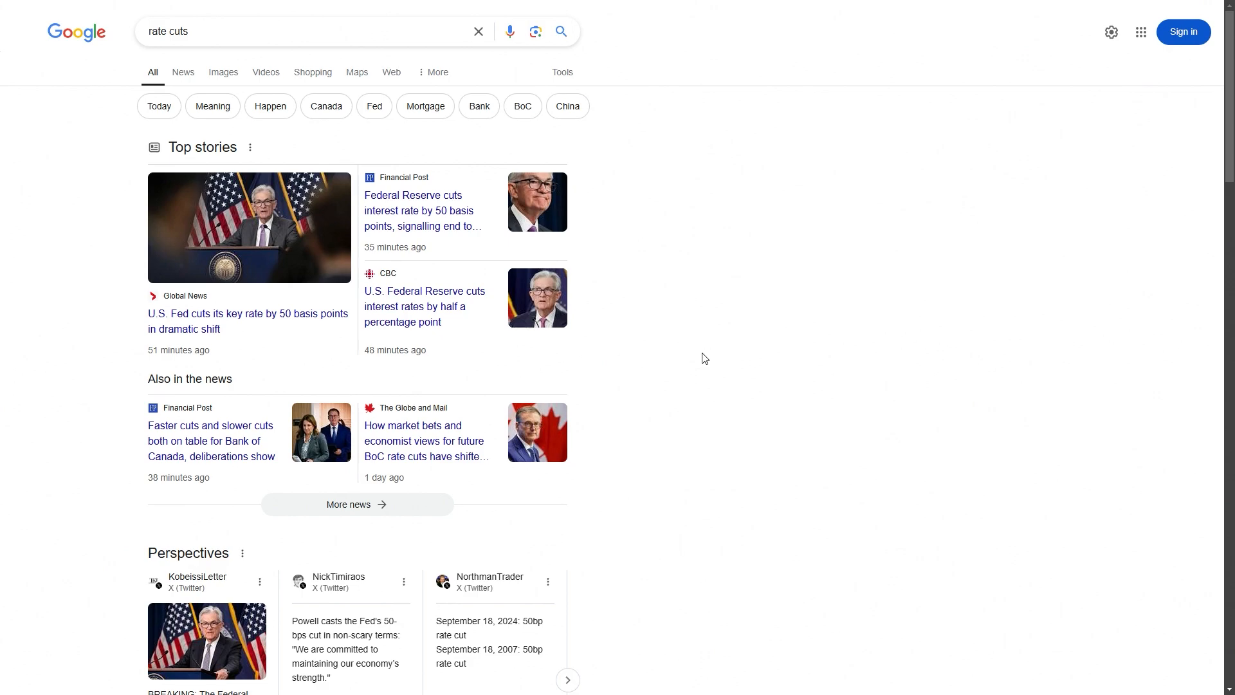
mouse_move(702, 355)
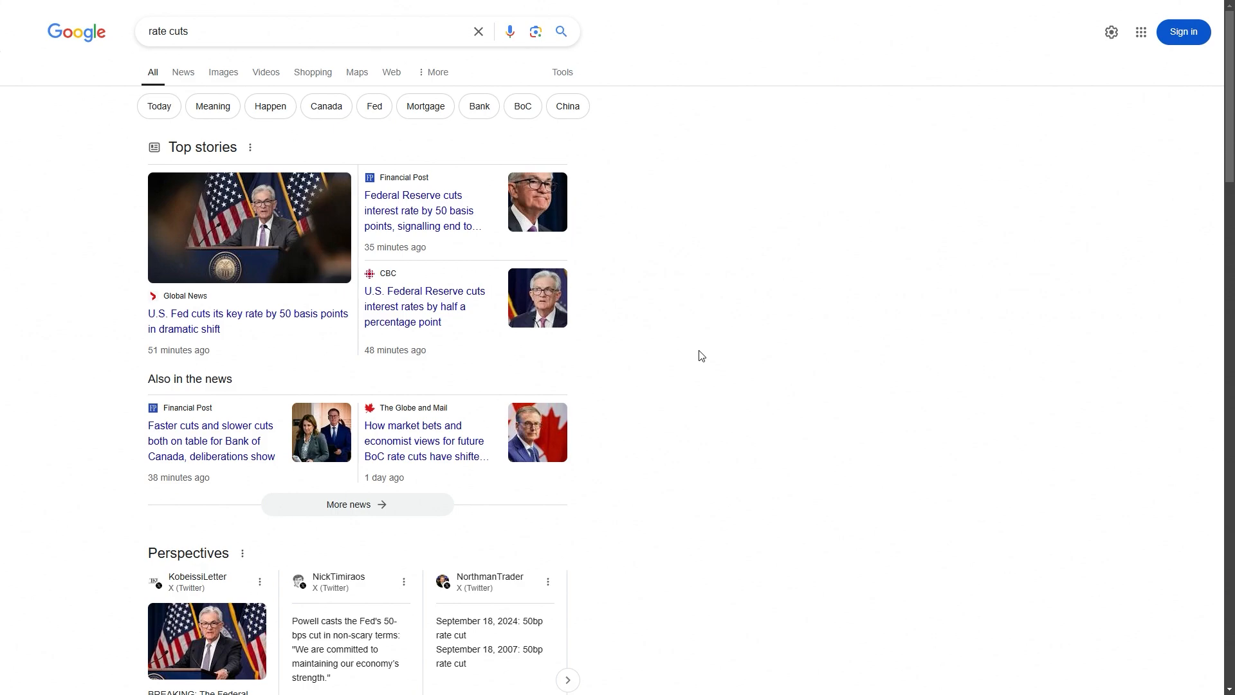
mouse_move(698, 355)
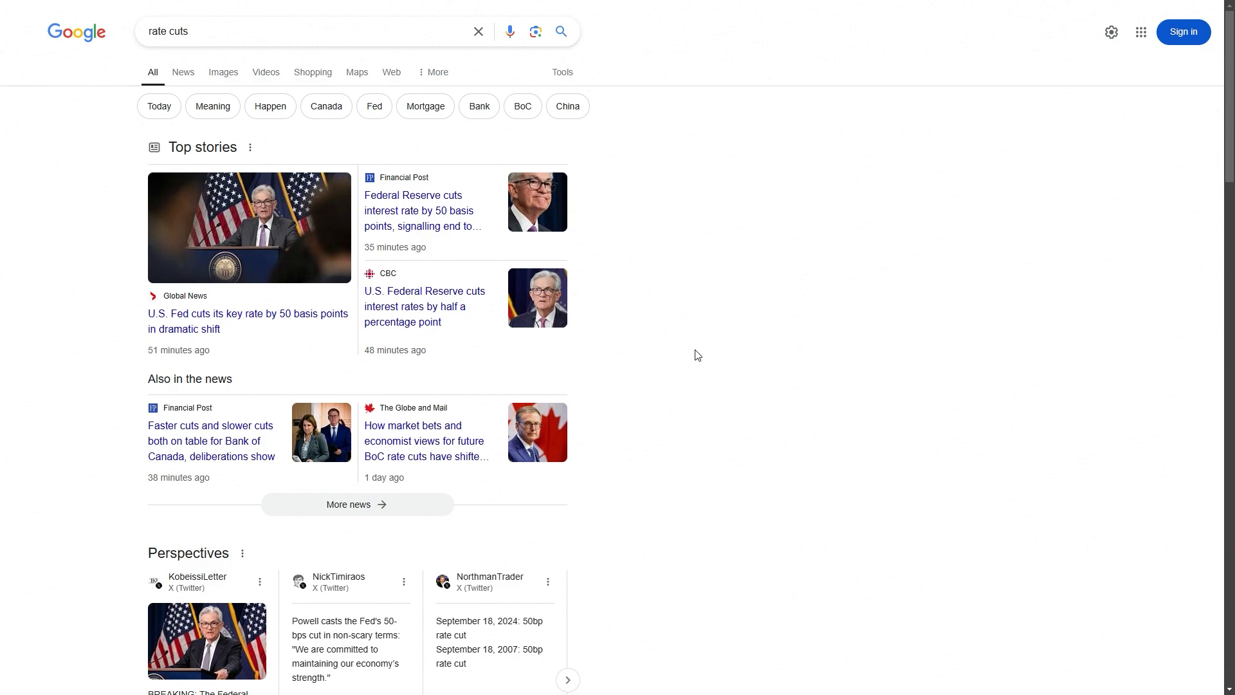
mouse_move(688, 359)
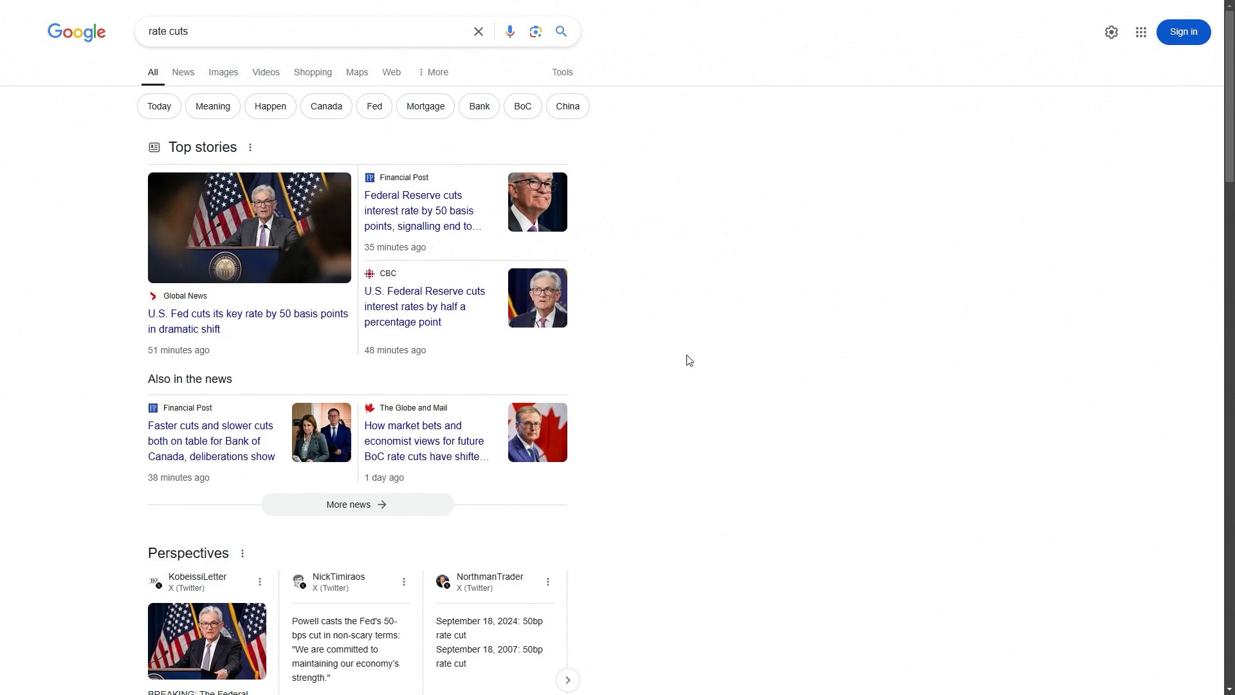
mouse_move(687, 353)
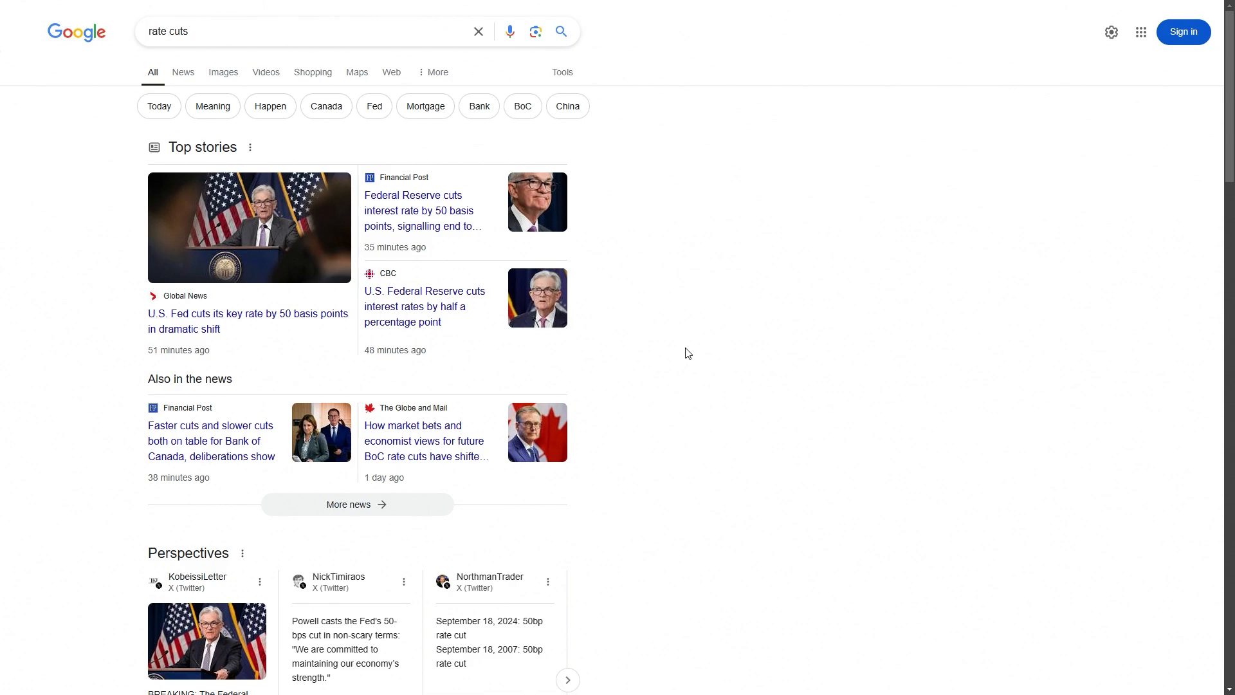
mouse_move(306, 325)
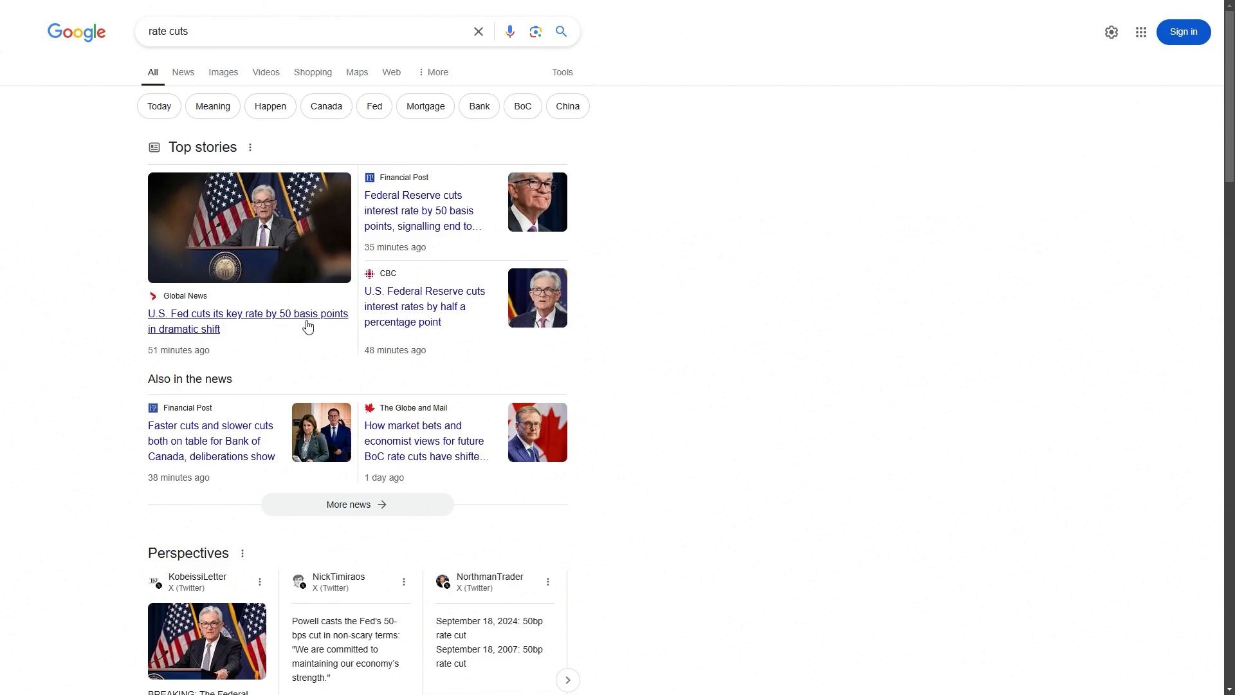
mouse_move(281, 344)
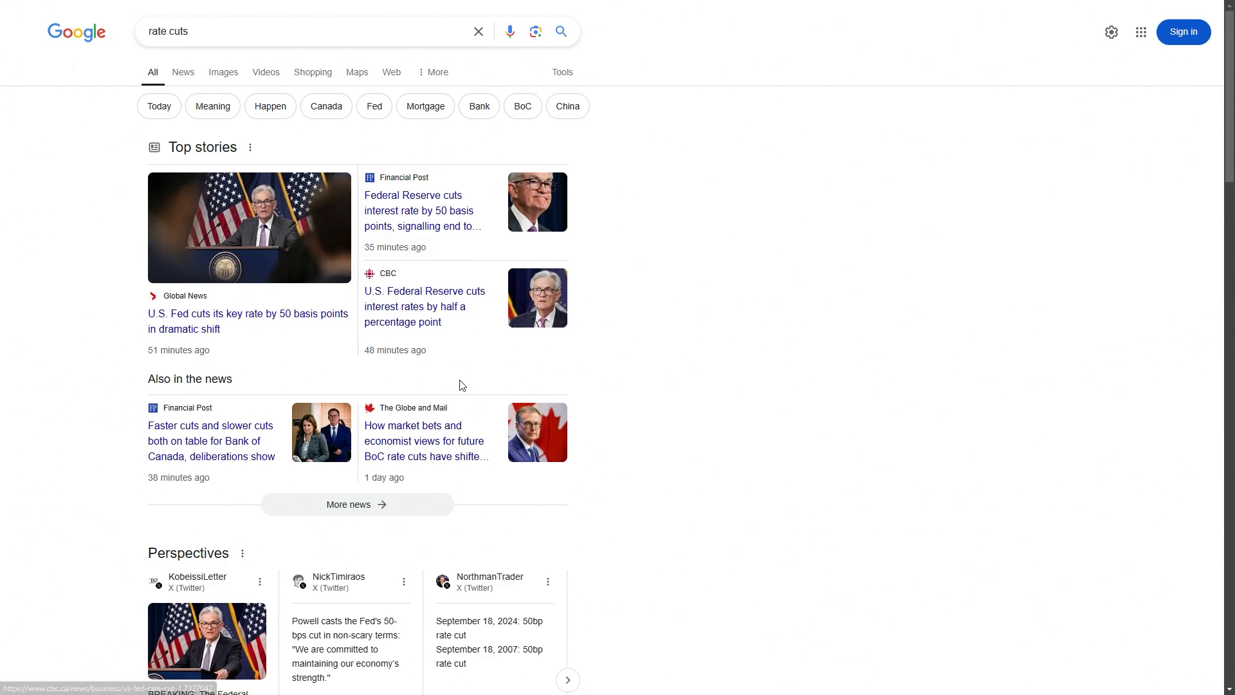
mouse_move(705, 317)
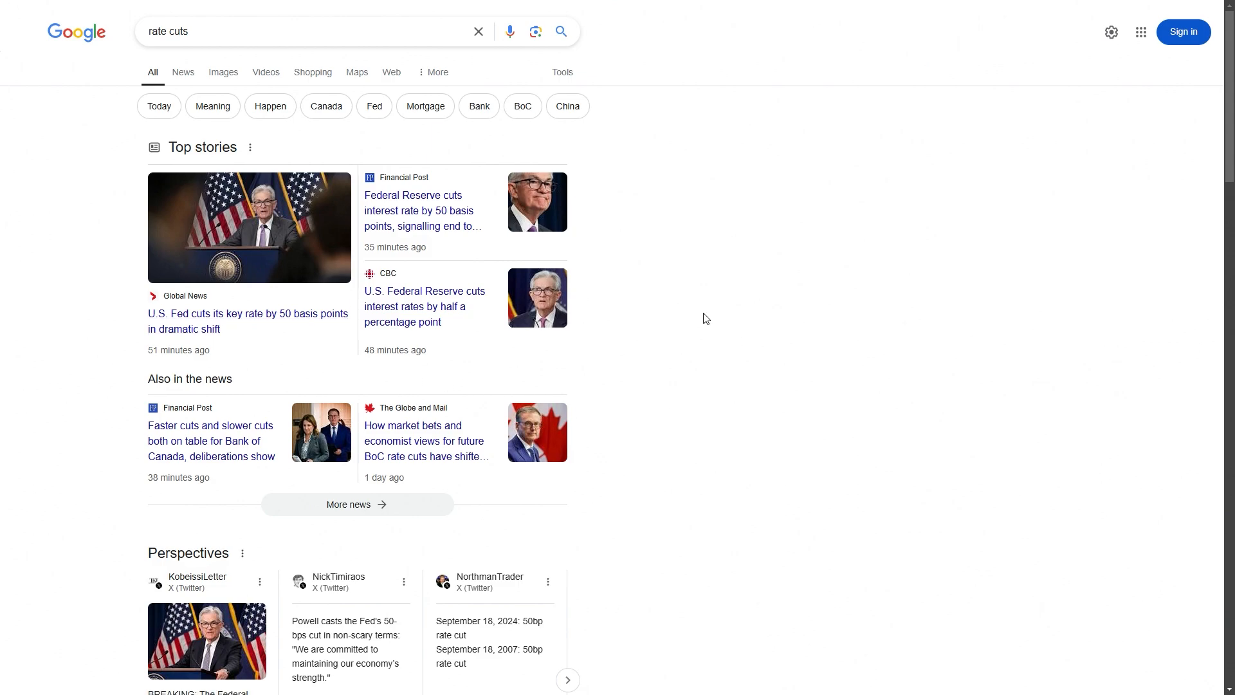
mouse_move(695, 319)
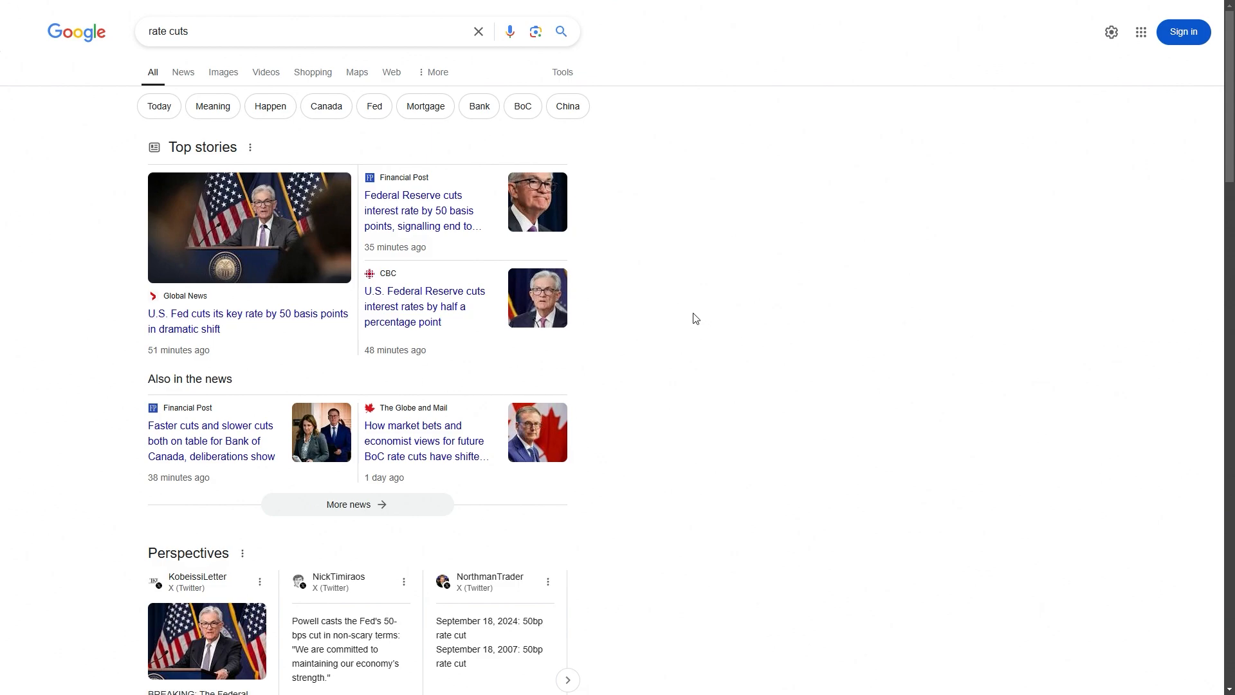
mouse_move(690, 304)
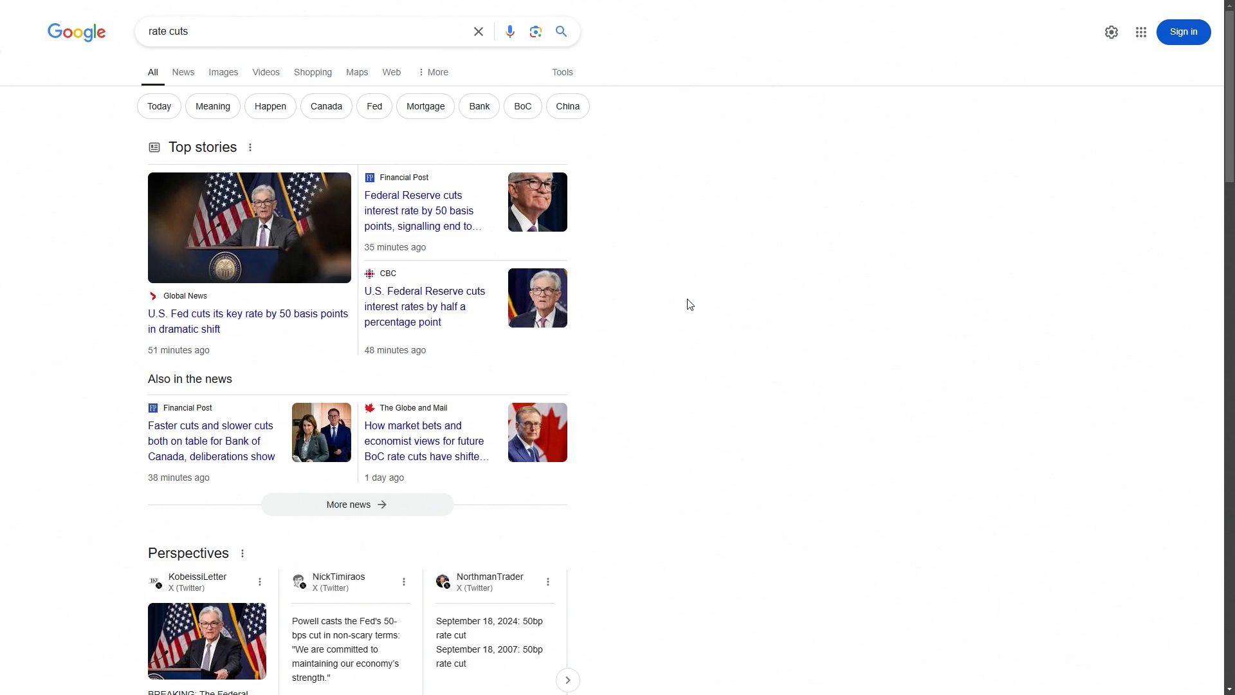
mouse_move(214, 308)
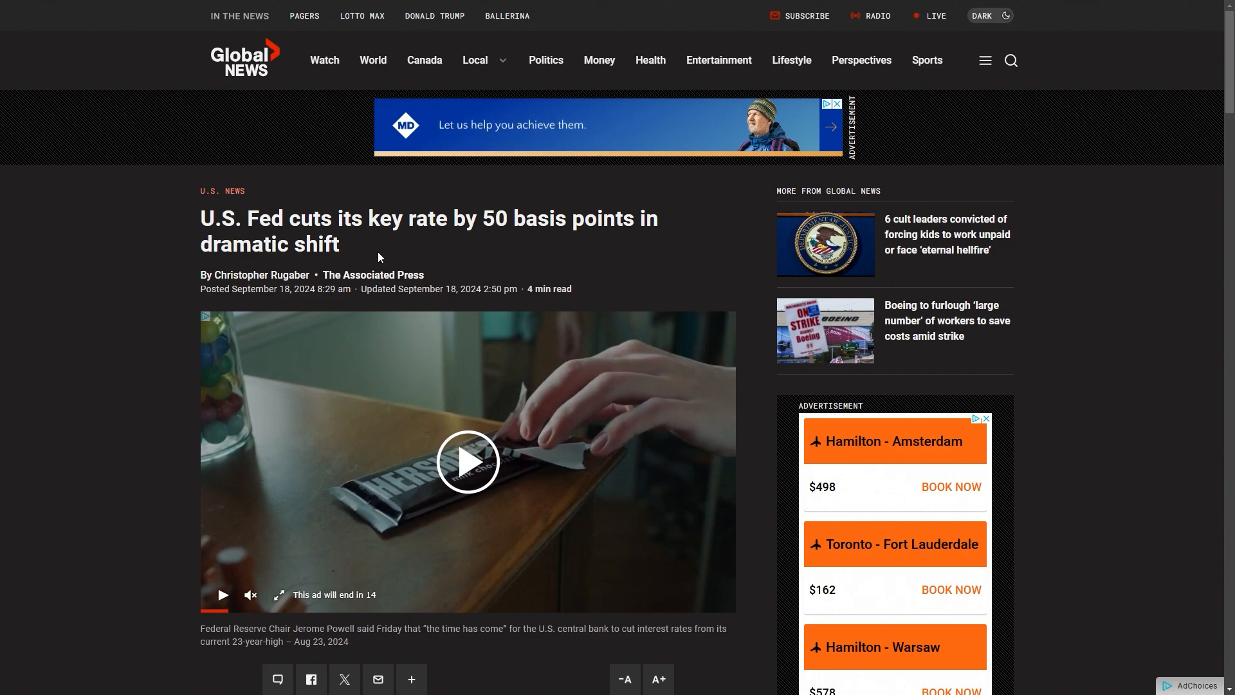
Read the opening lines, highlighting the rate-cut sentence and the 'painfully expensive' borrowing phrase.
scroll(down, 3)
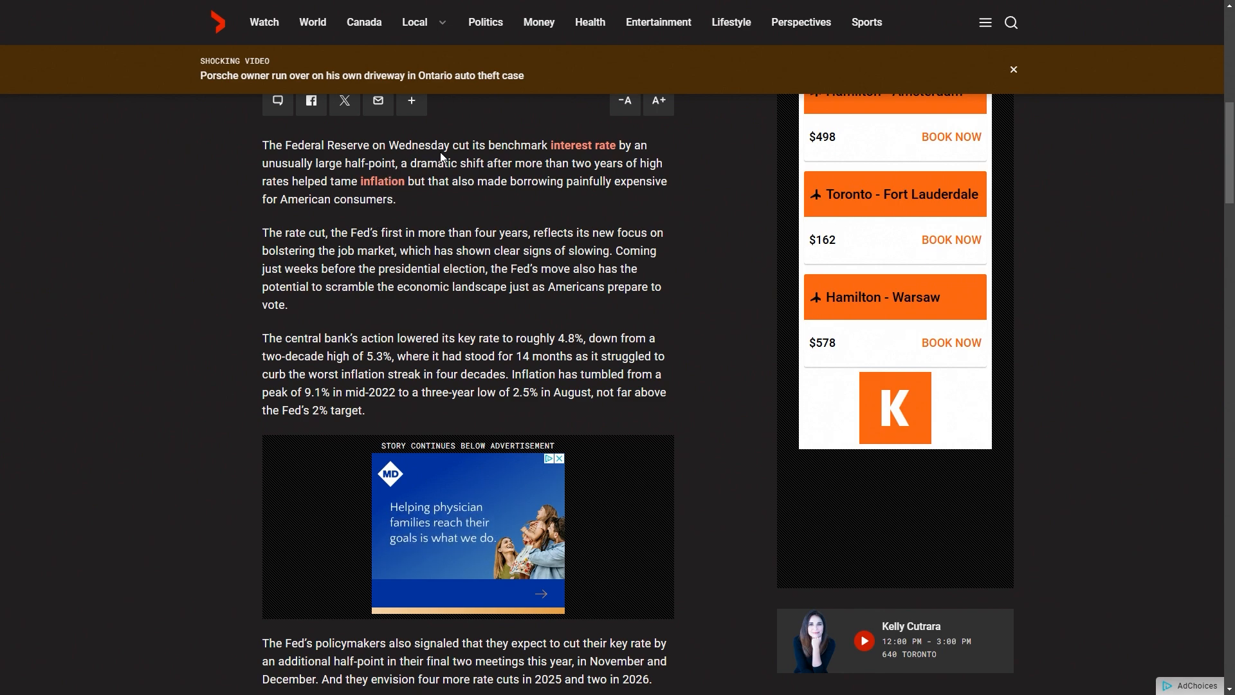
drag(452, 146, 589, 163)
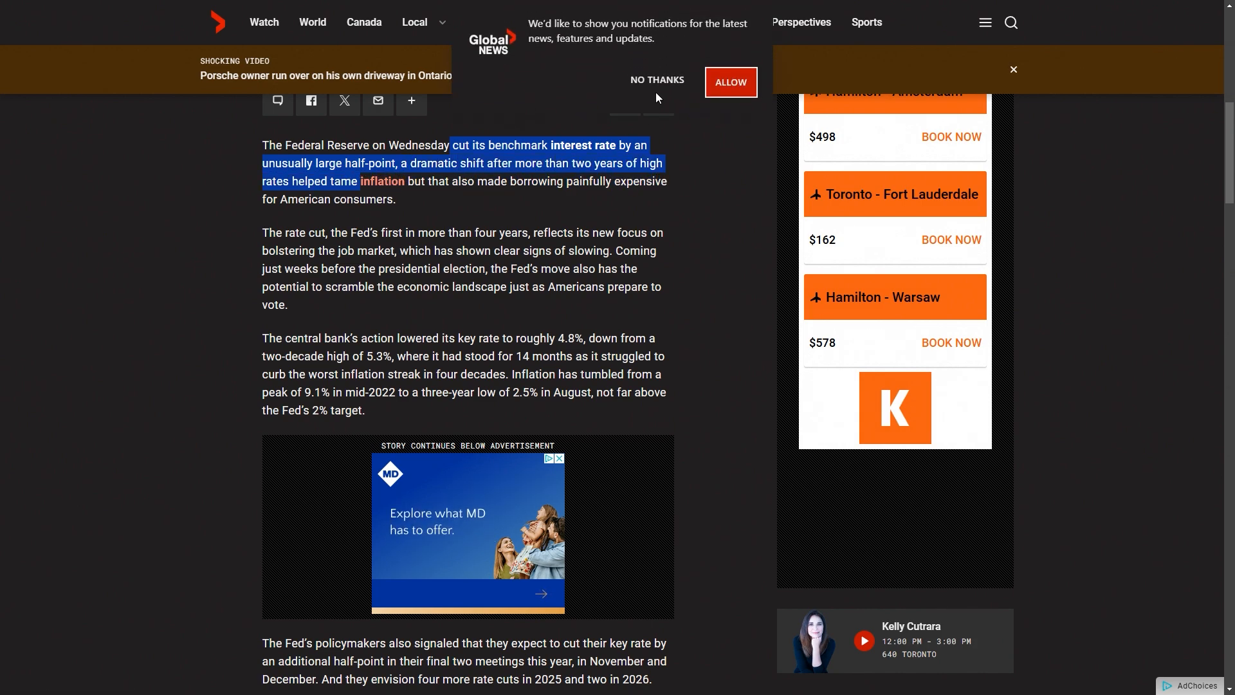
click(656, 79)
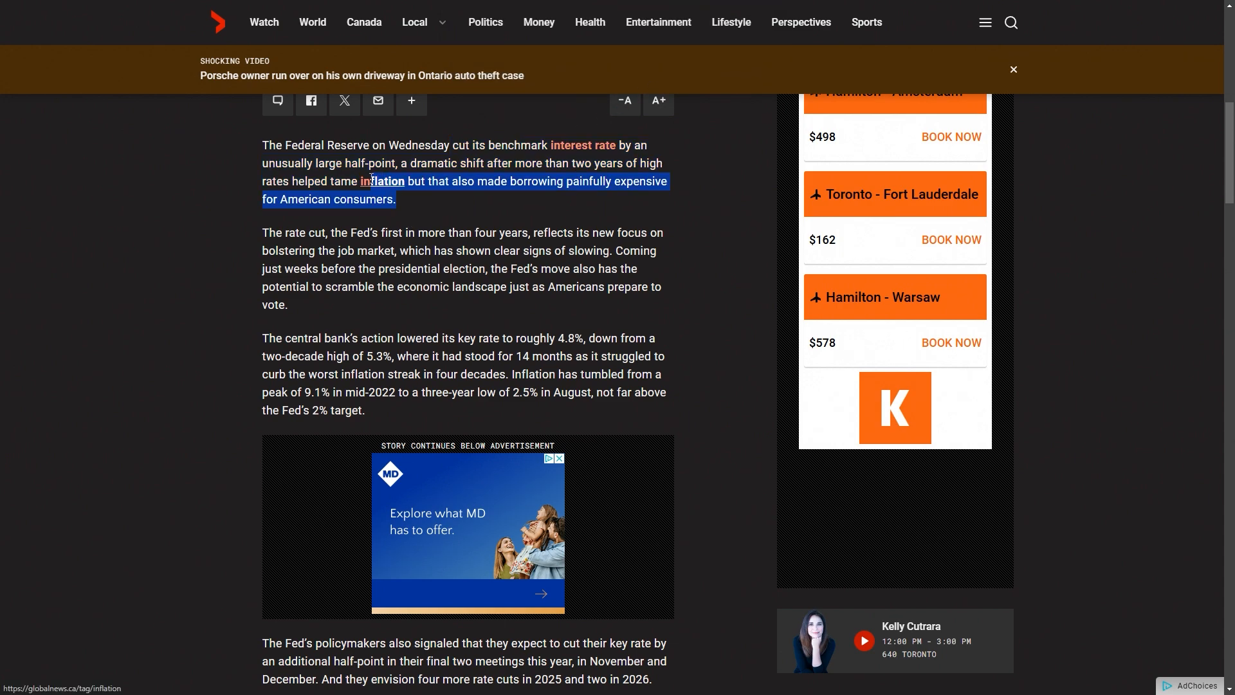
click(464, 197)
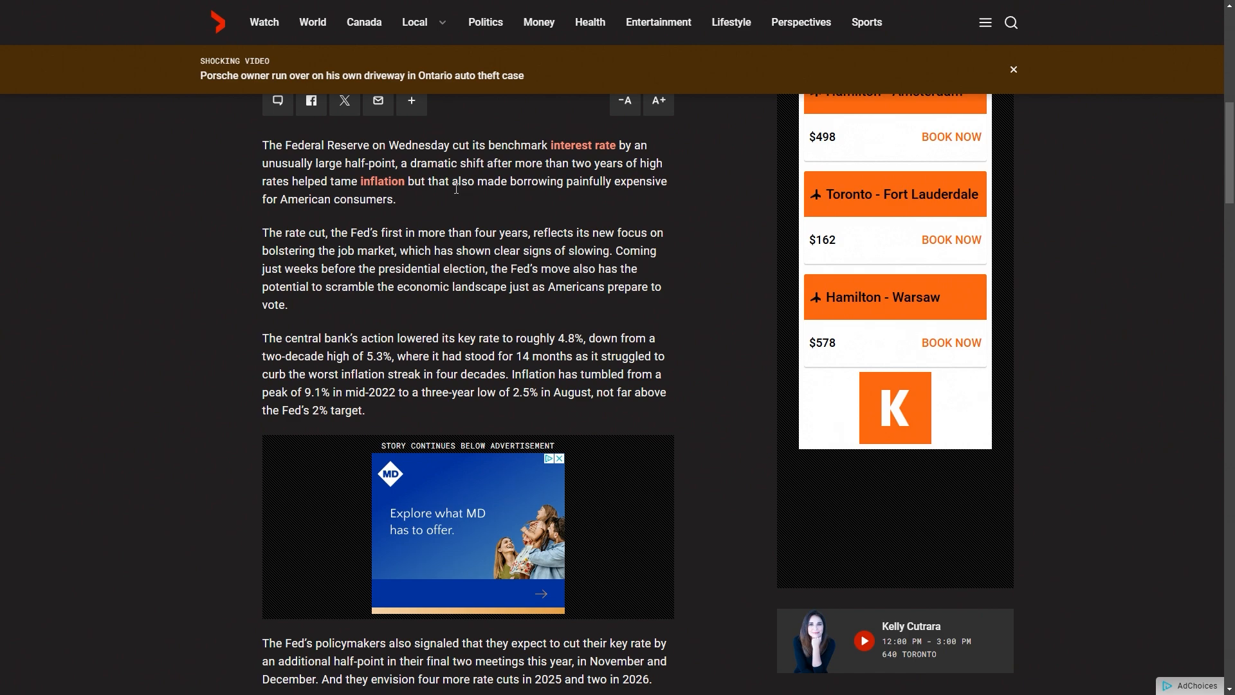
drag(424, 181, 396, 198)
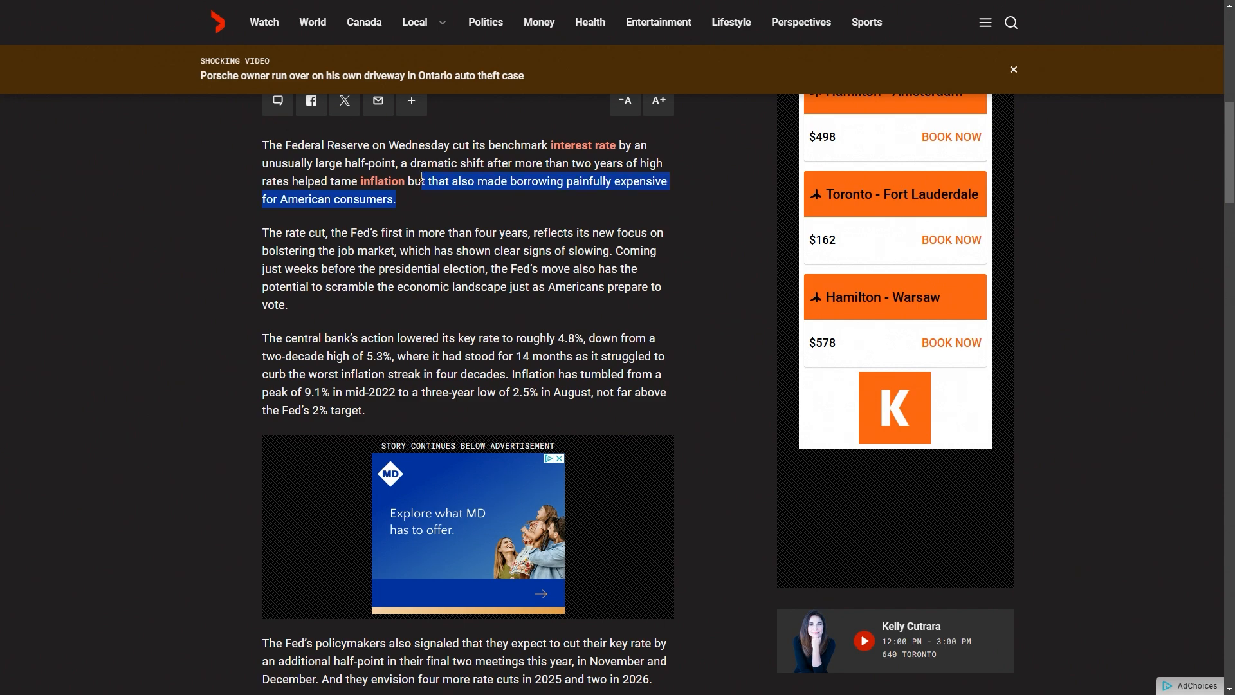
click(445, 216)
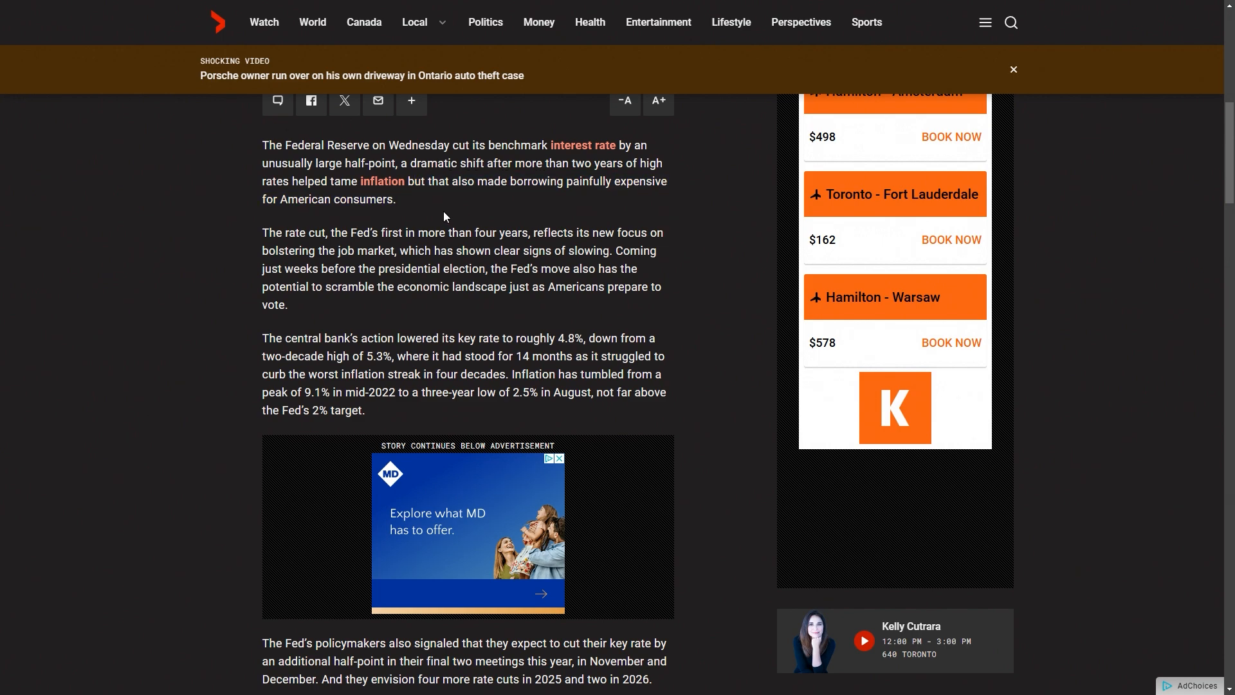
mouse_move(445, 204)
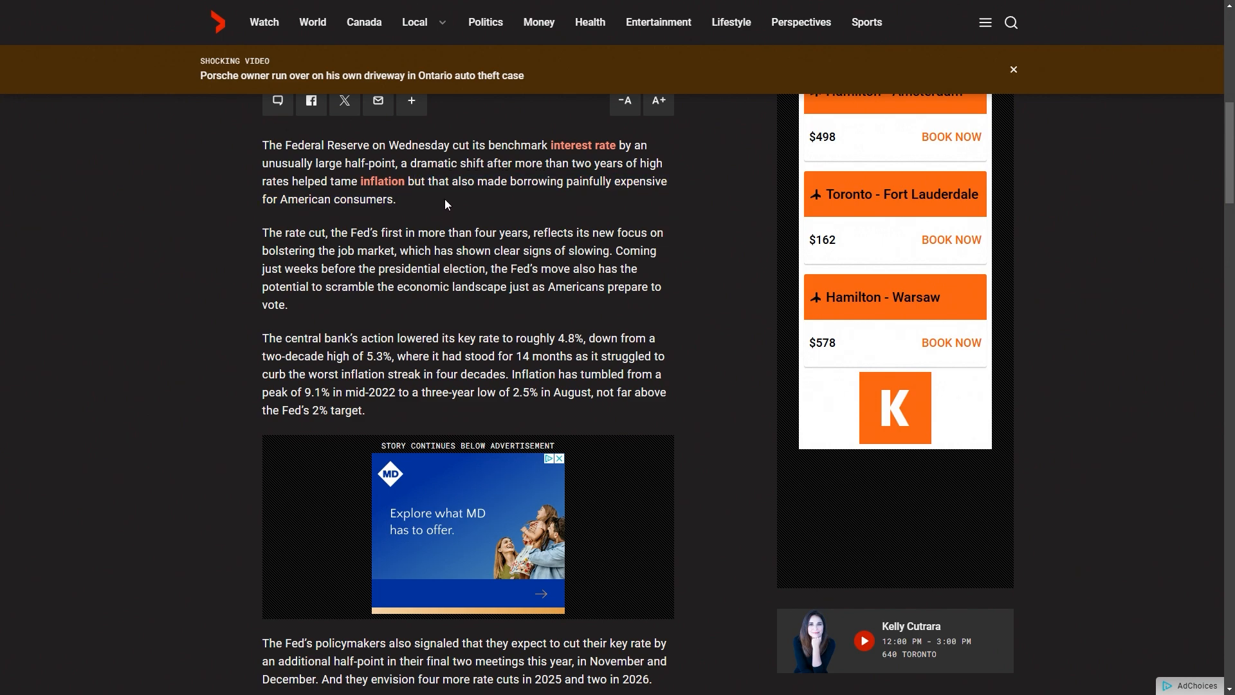
mouse_move(307, 221)
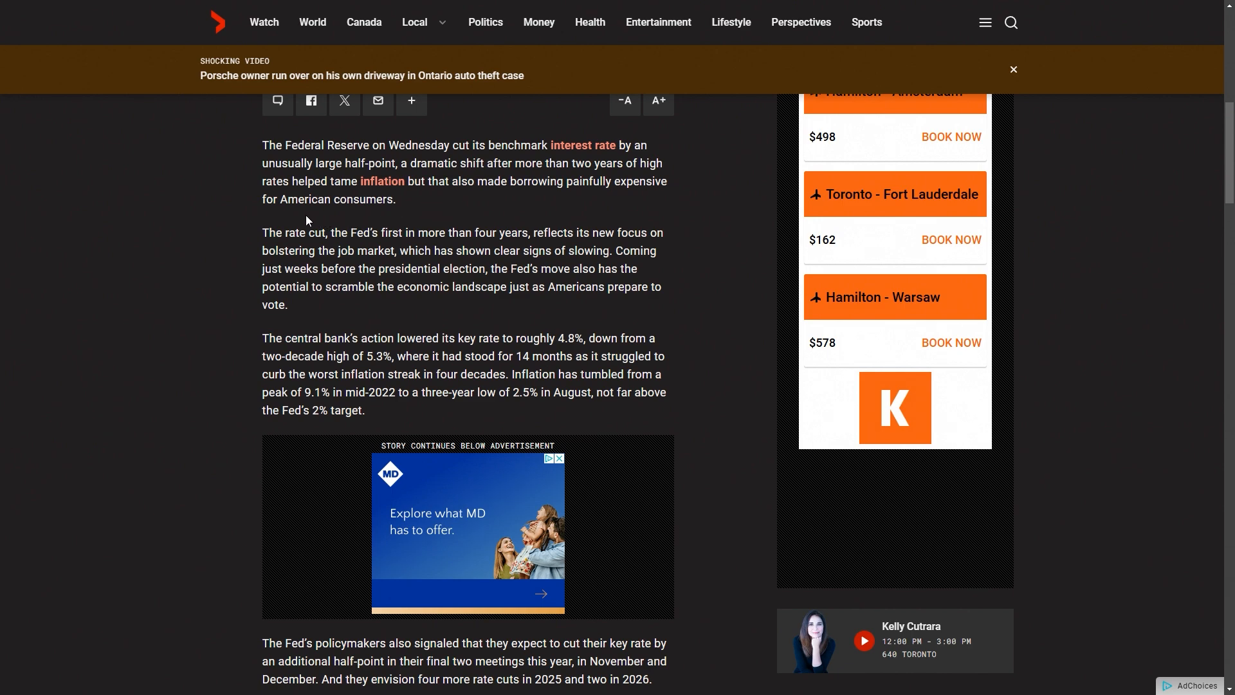
mouse_move(282, 230)
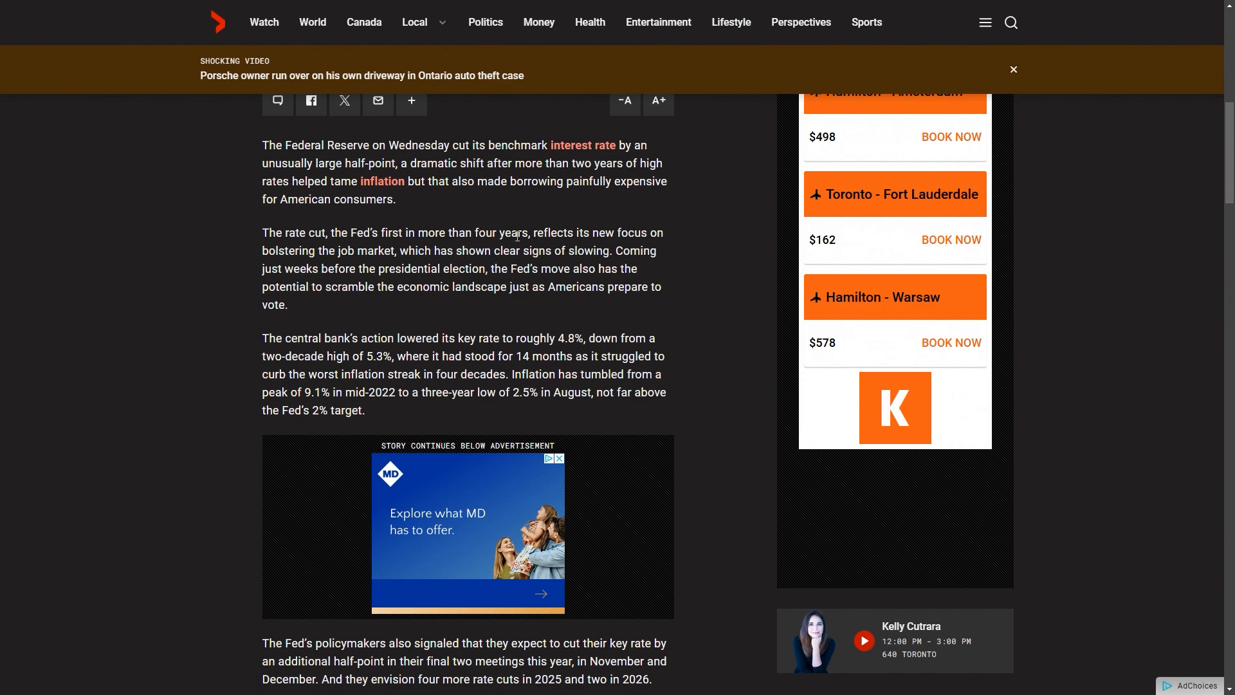
Highlight and re-highlight the sentence about the Fed's first cut in four years.
scroll(down, 3)
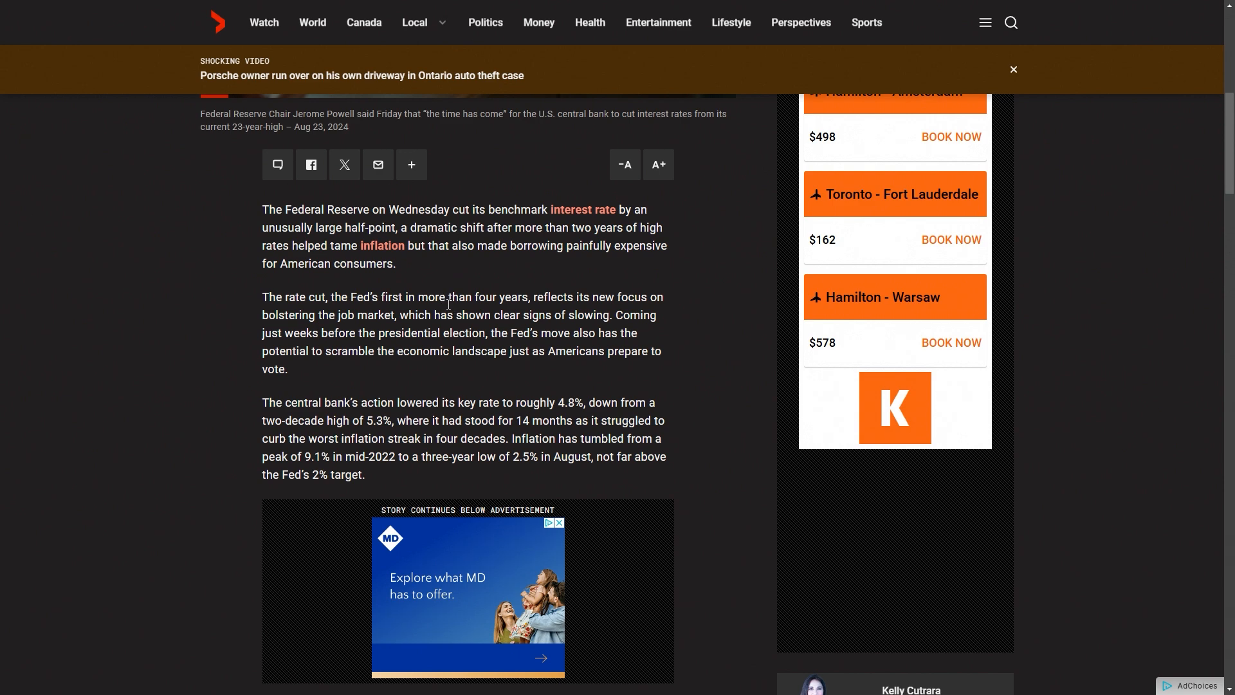
mouse_move(293, 313)
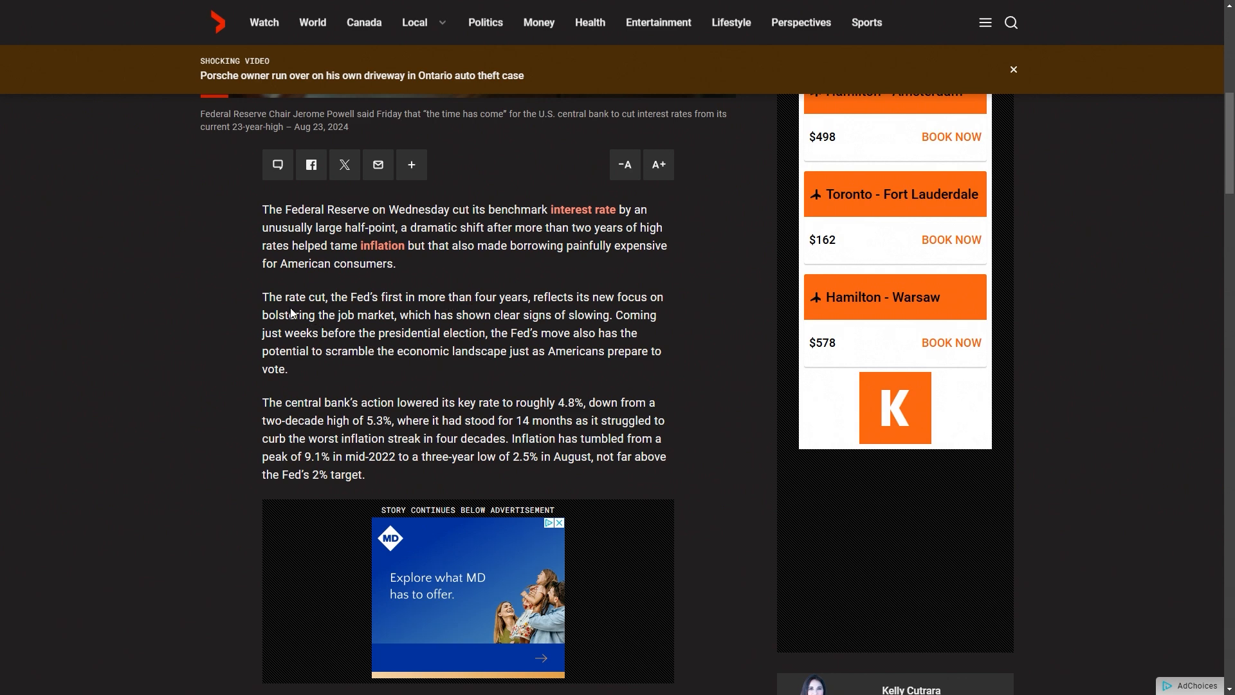
drag(262, 298, 570, 297)
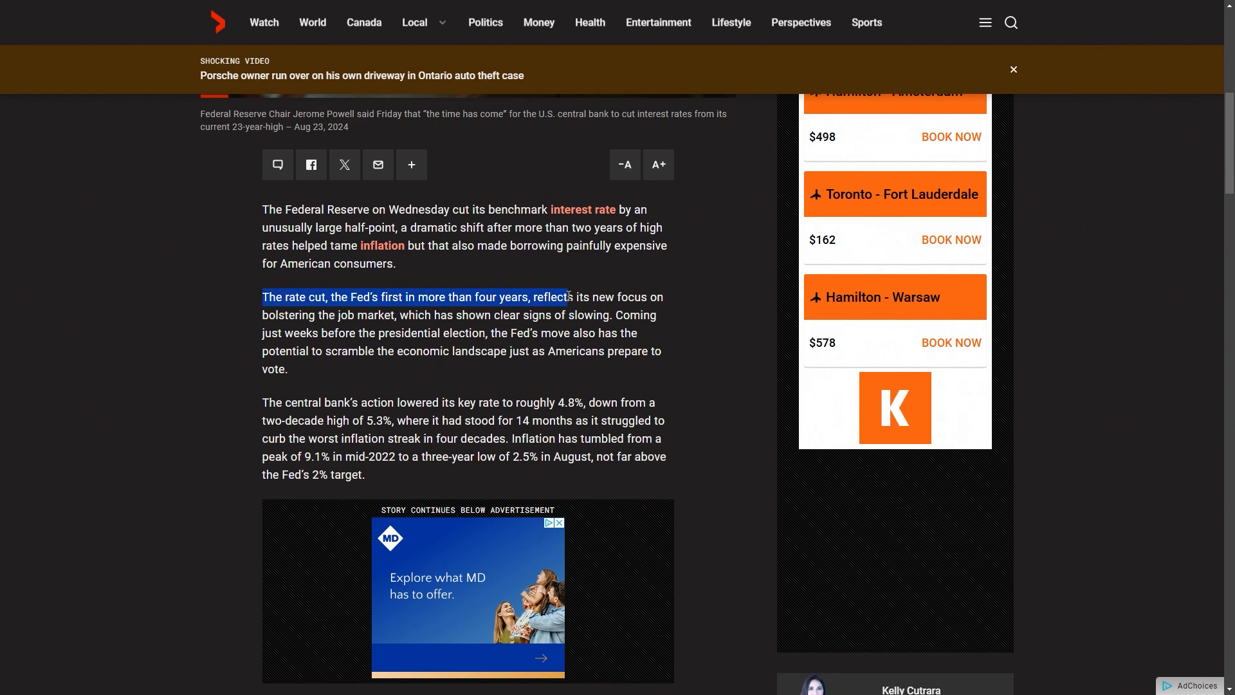
drag(571, 298, 525, 298)
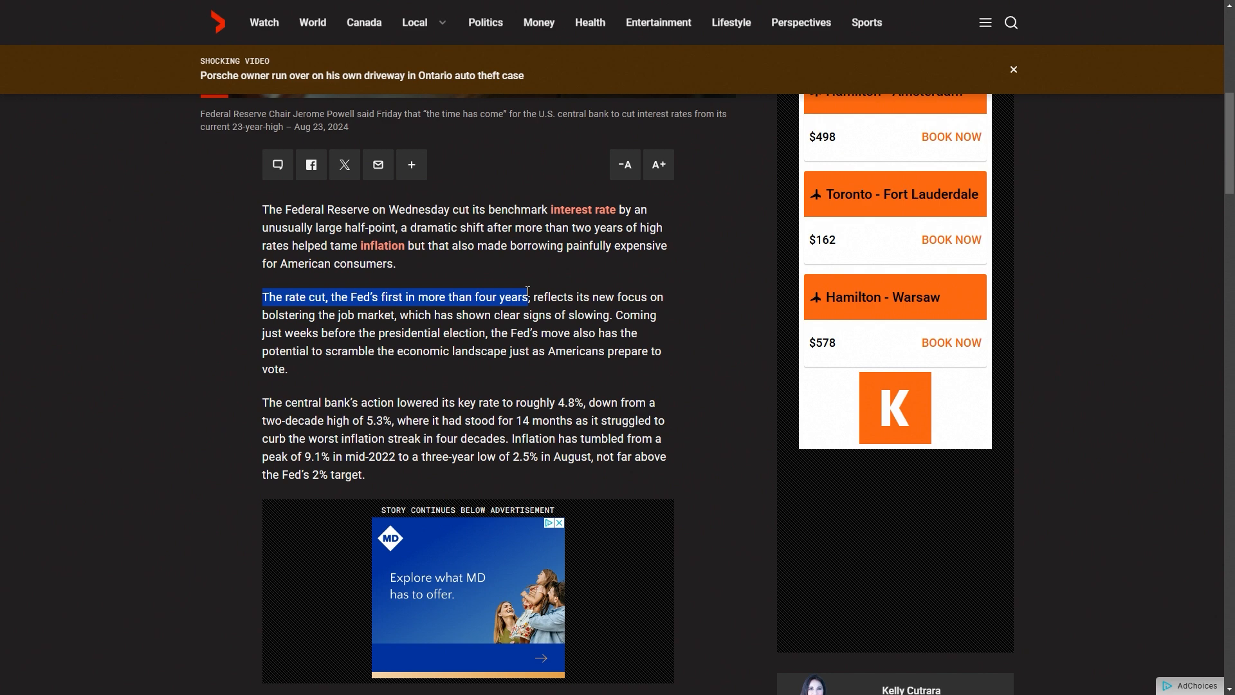
mouse_move(572, 332)
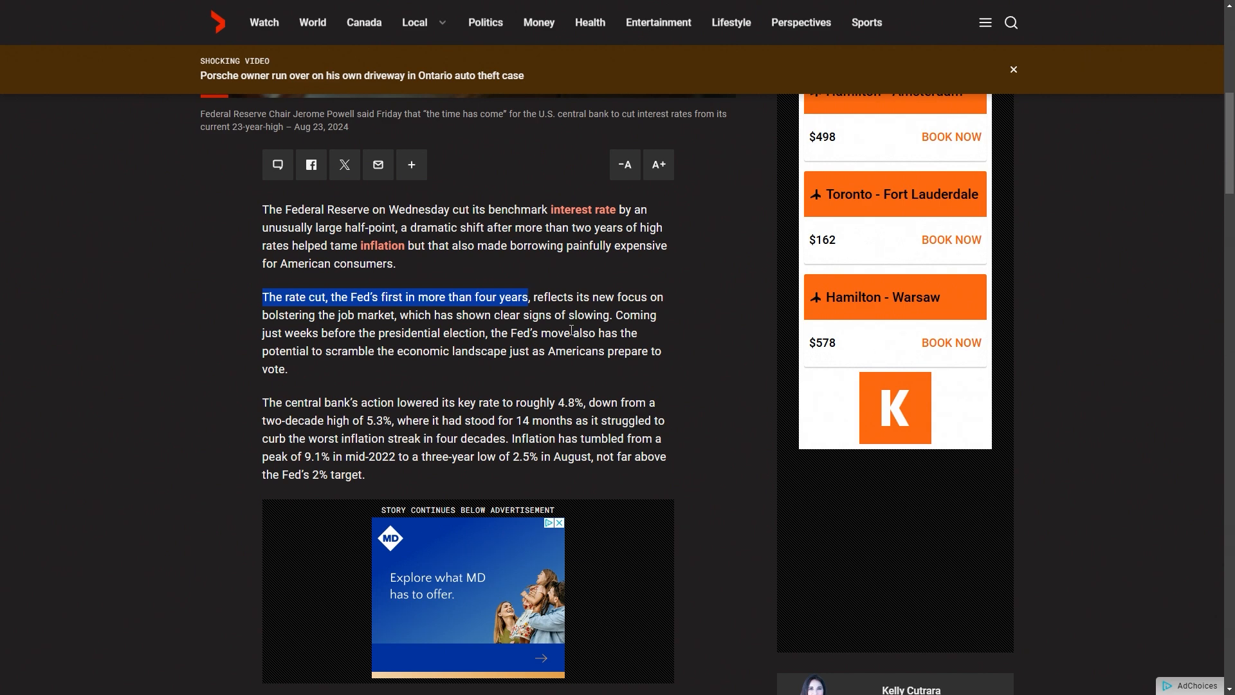
mouse_move(512, 278)
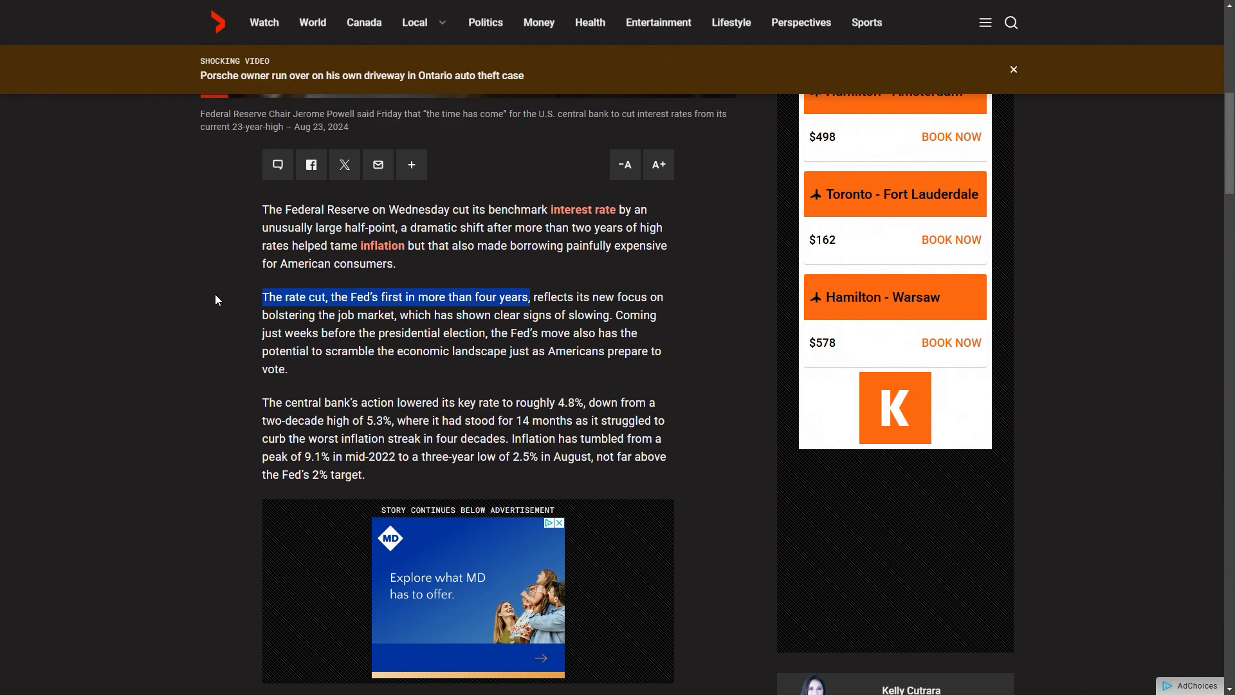
click(532, 297)
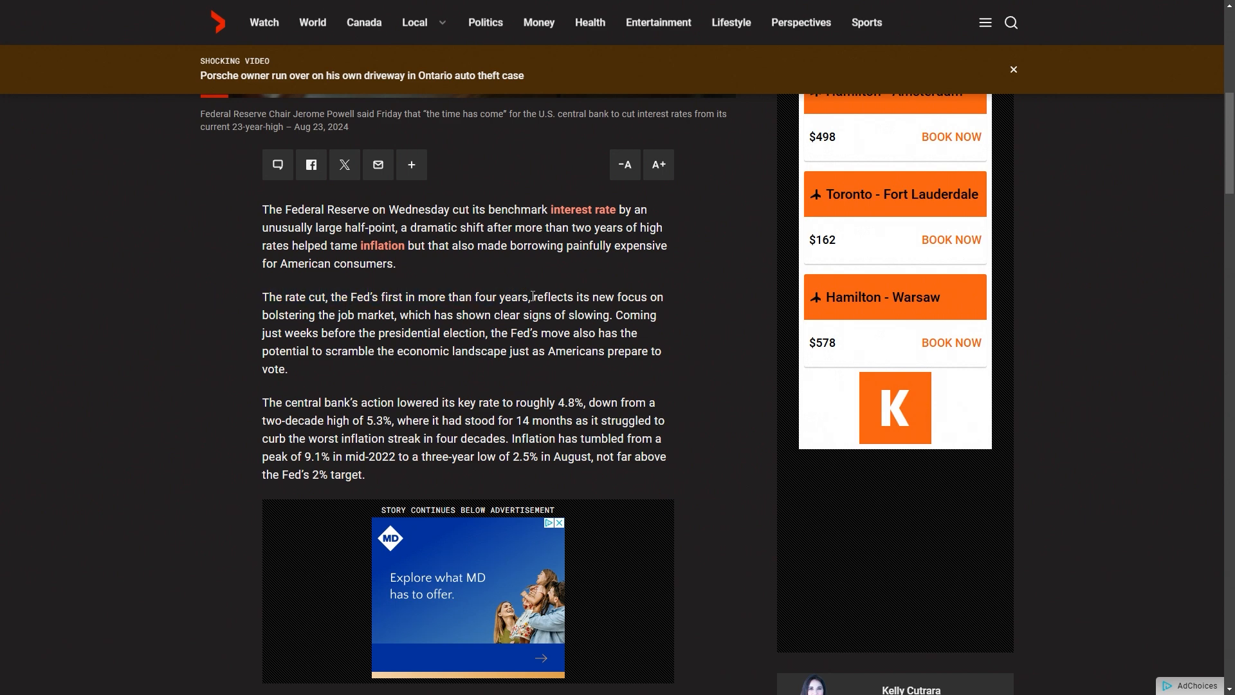
drag(261, 297, 531, 297)
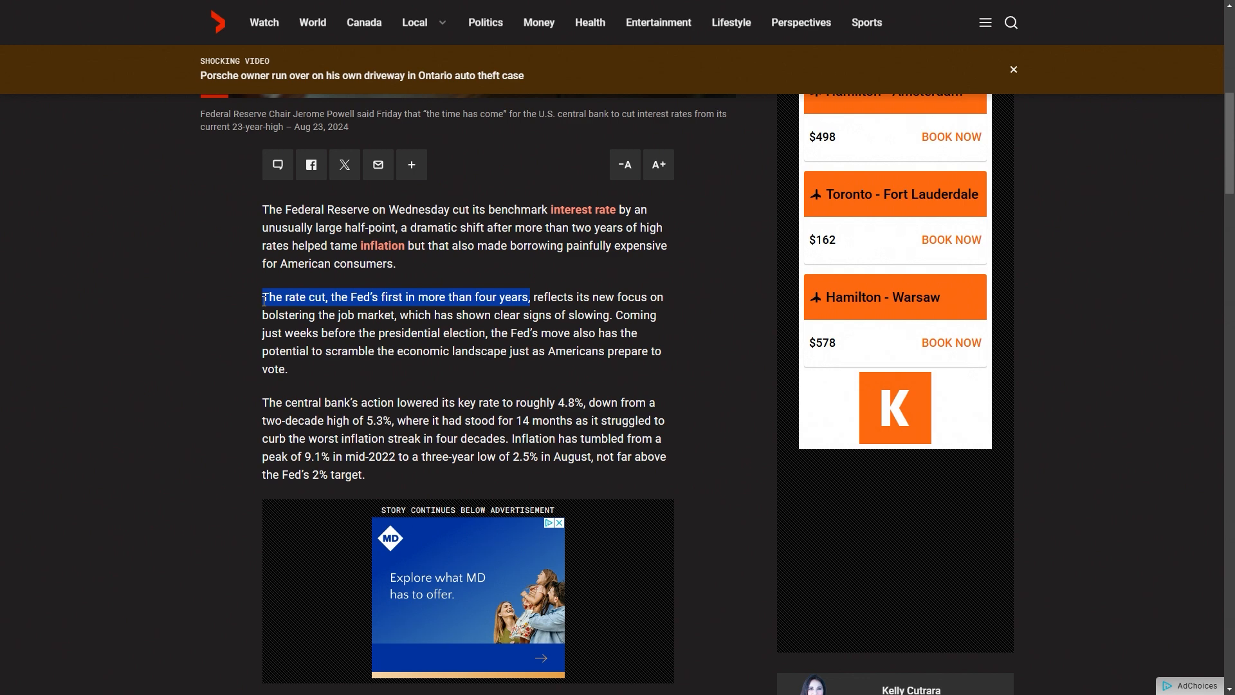
click(412, 371)
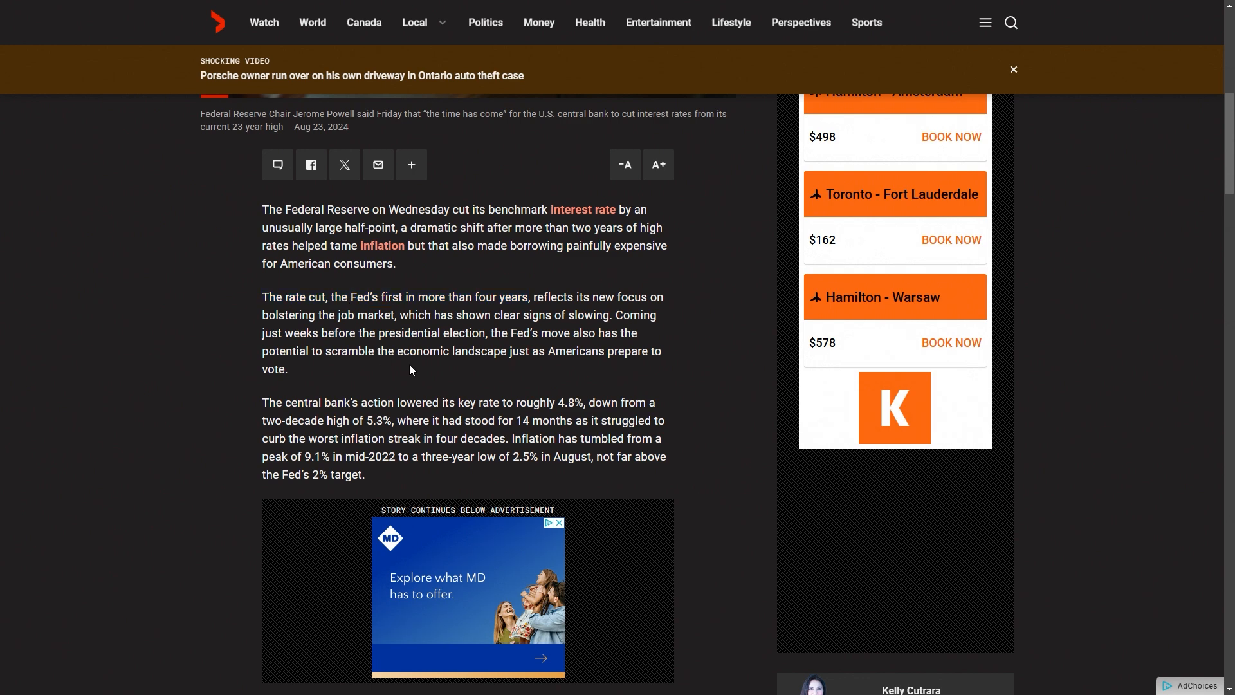
mouse_move(517, 308)
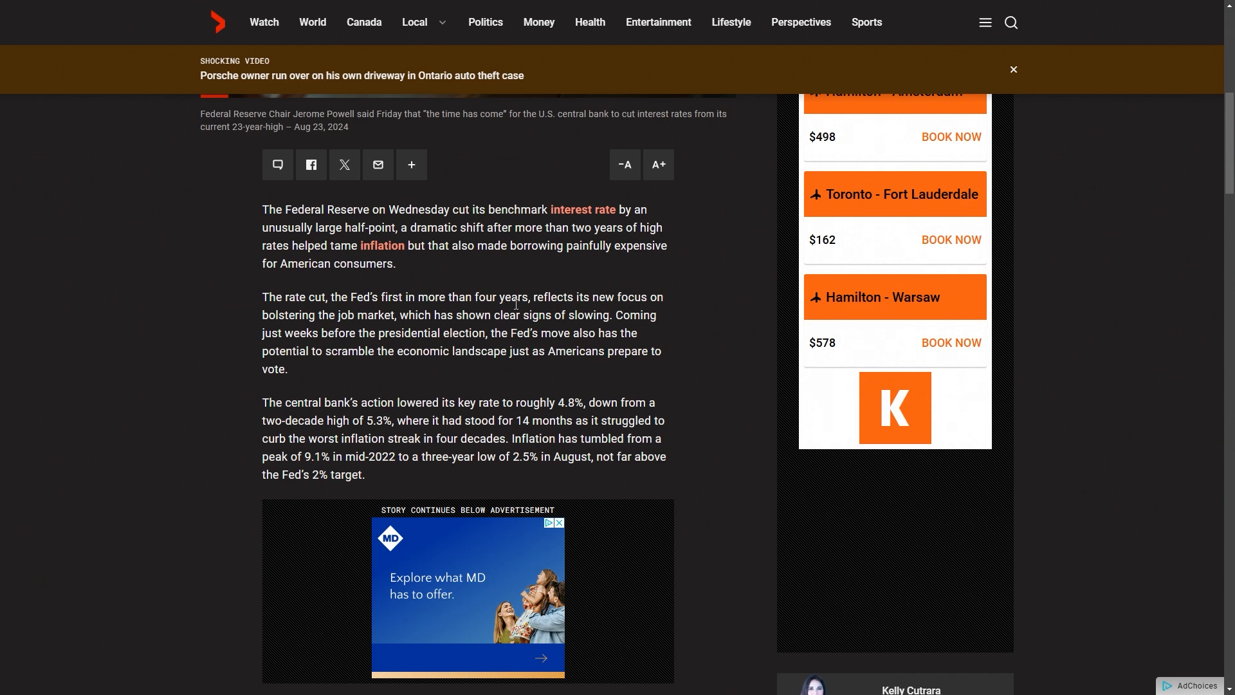
drag(489, 333, 638, 334)
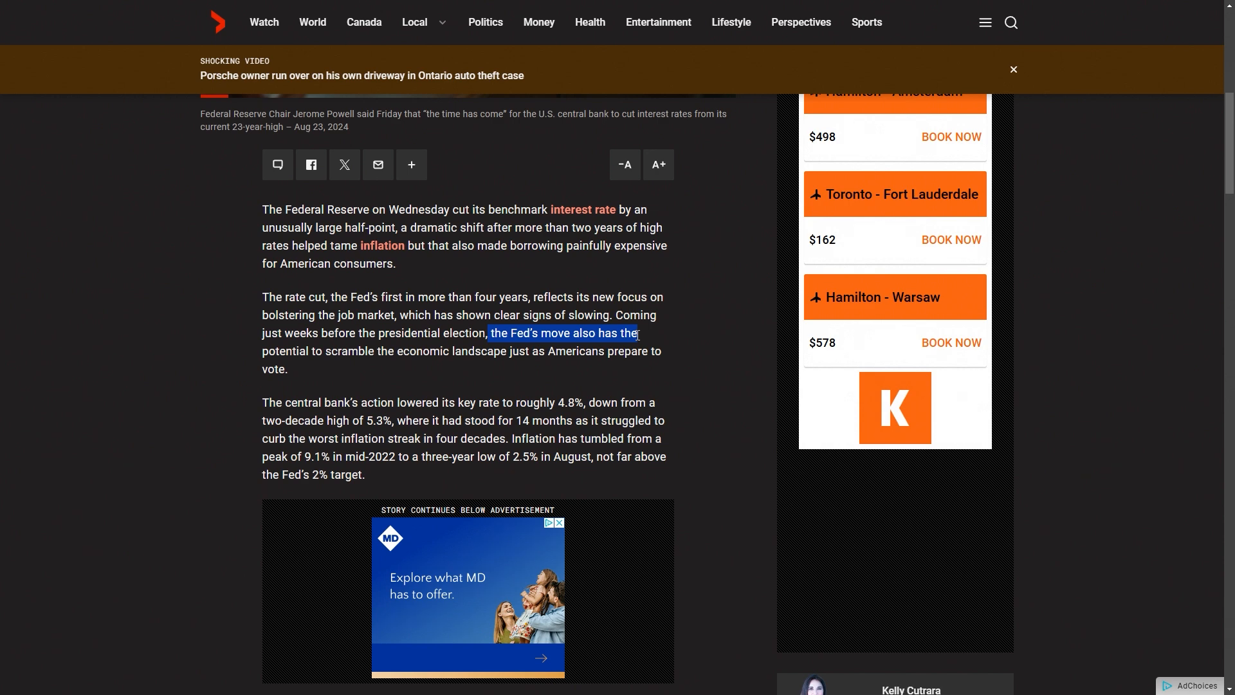
drag(637, 333, 431, 350)
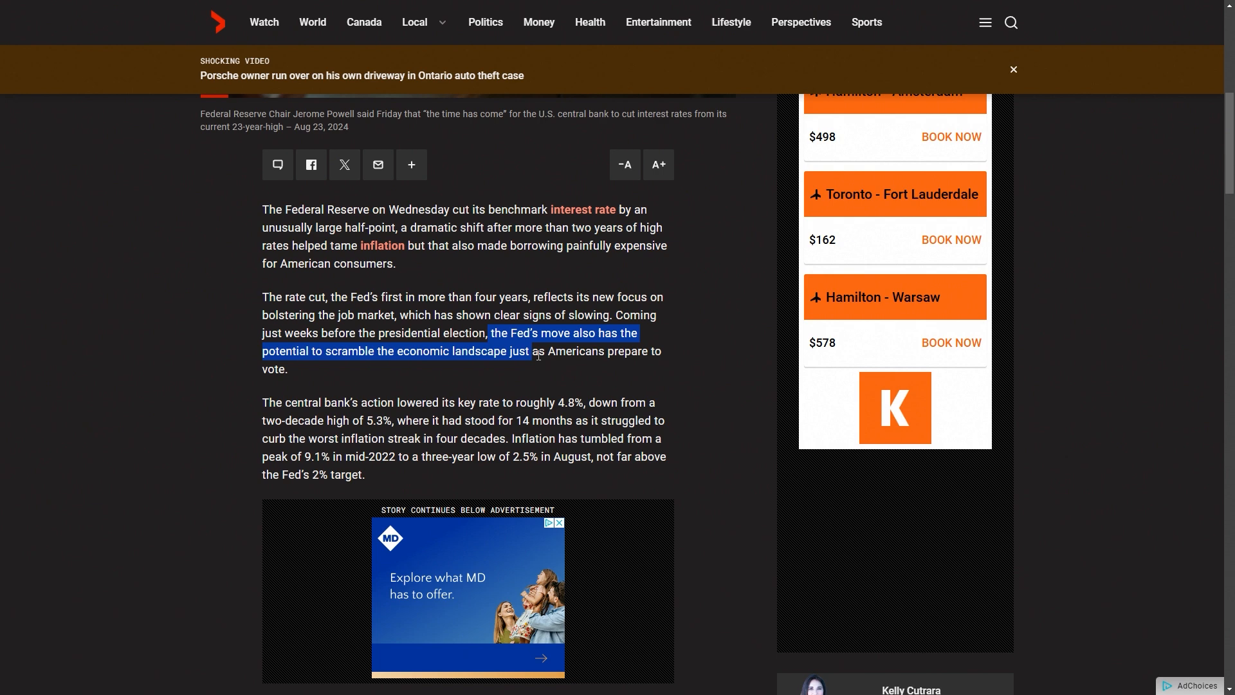
drag(532, 350, 605, 350)
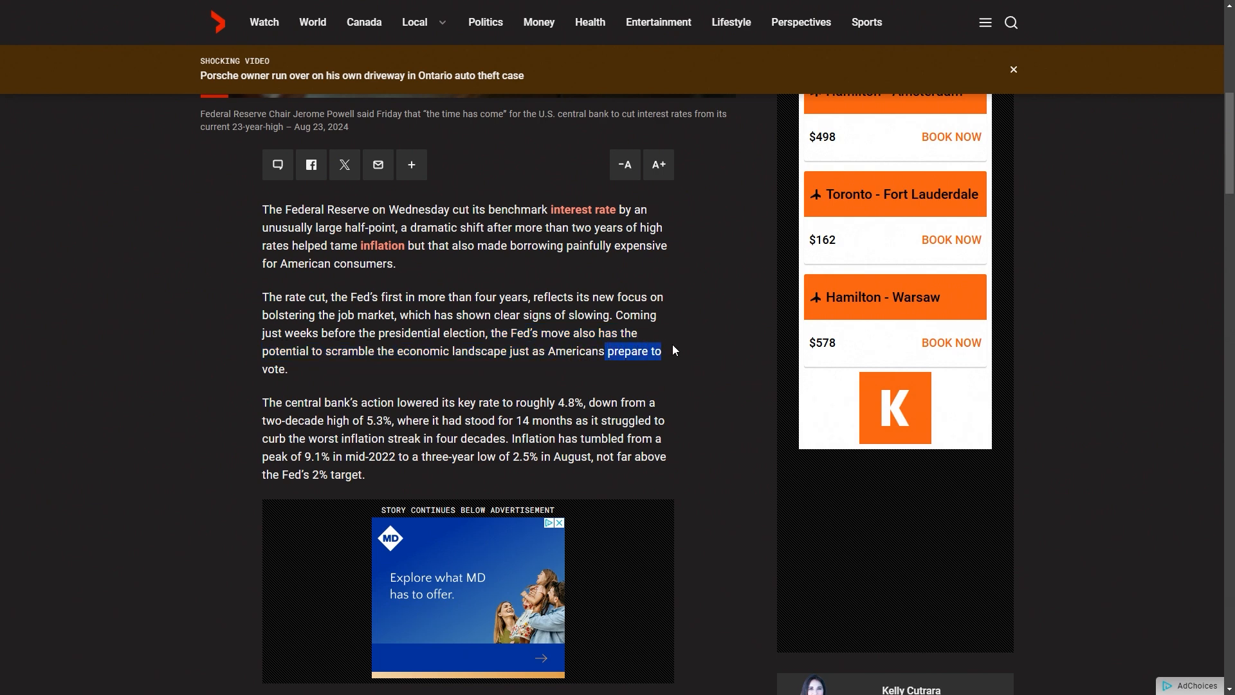
click(419, 373)
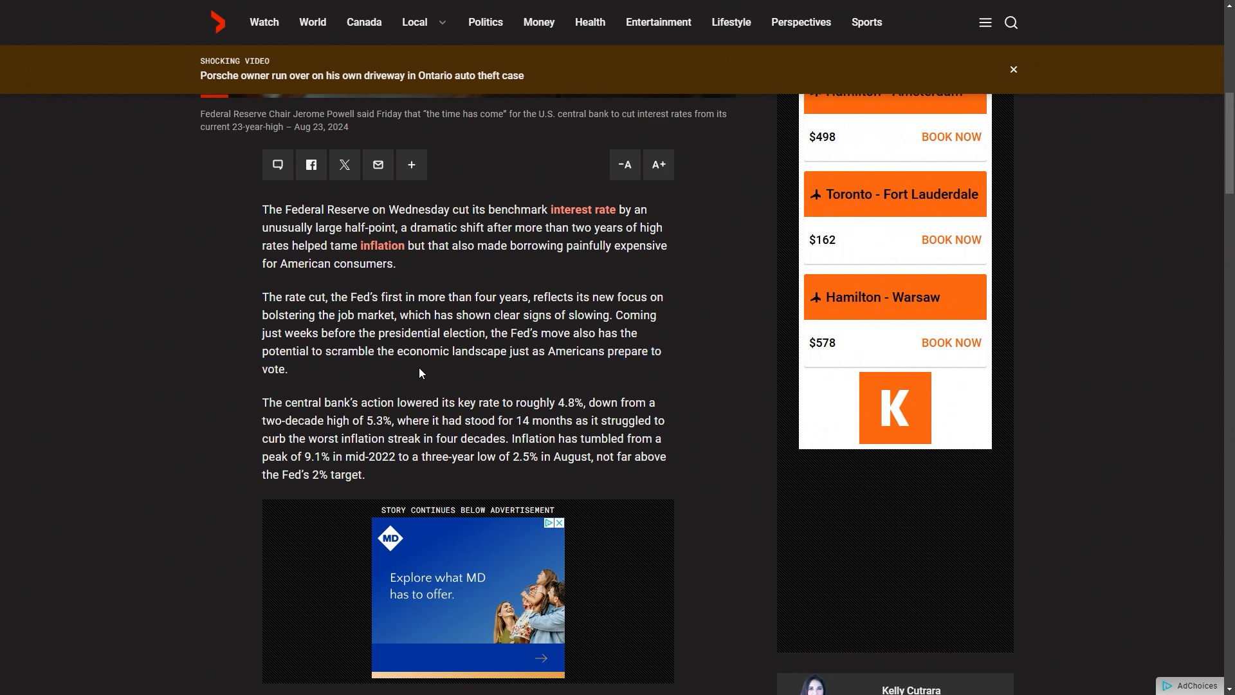
mouse_move(404, 371)
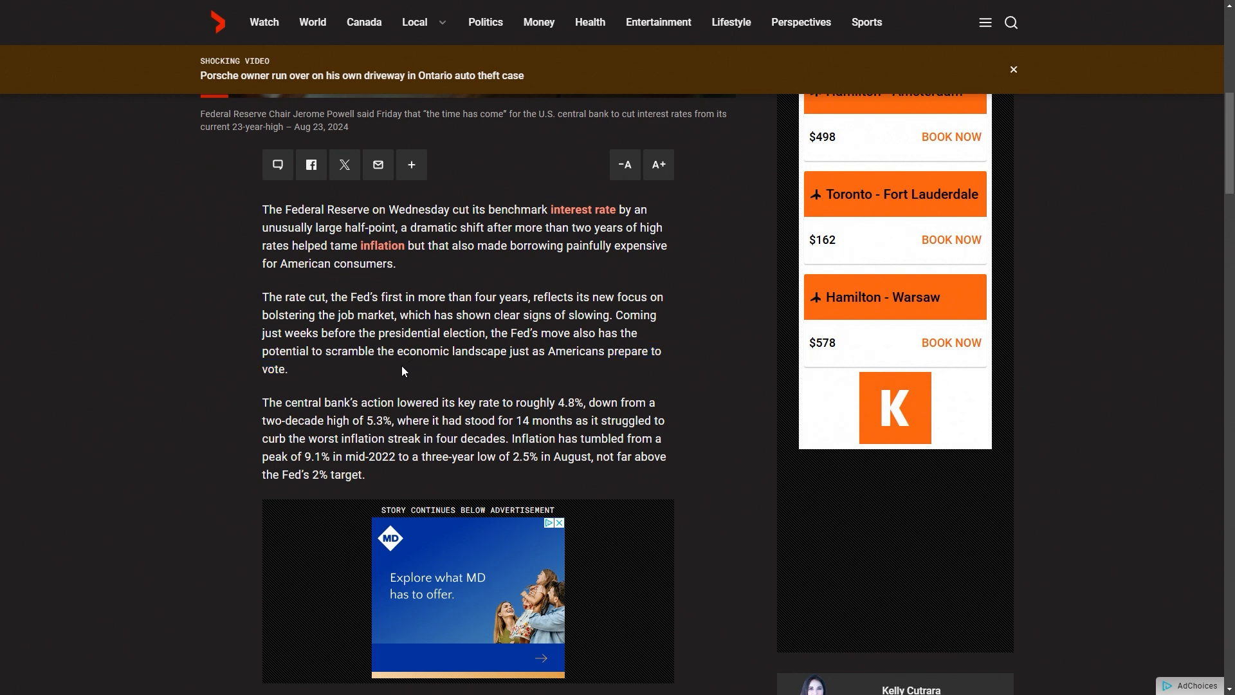
mouse_move(408, 376)
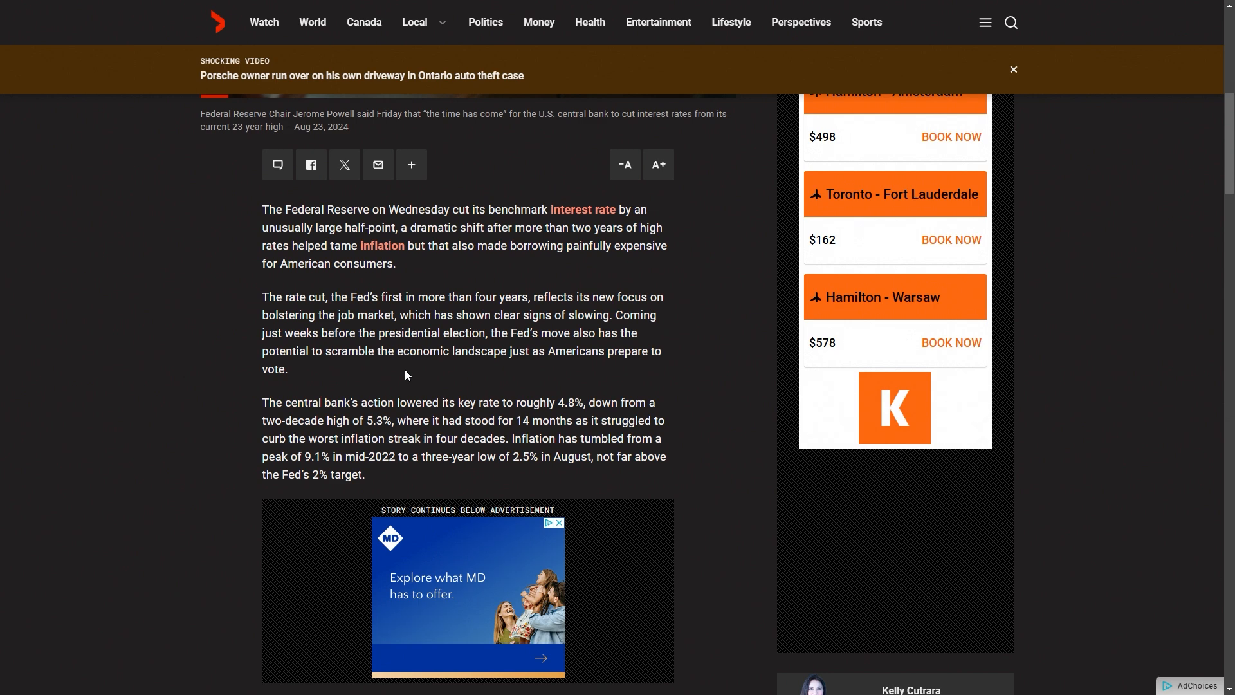
mouse_move(387, 391)
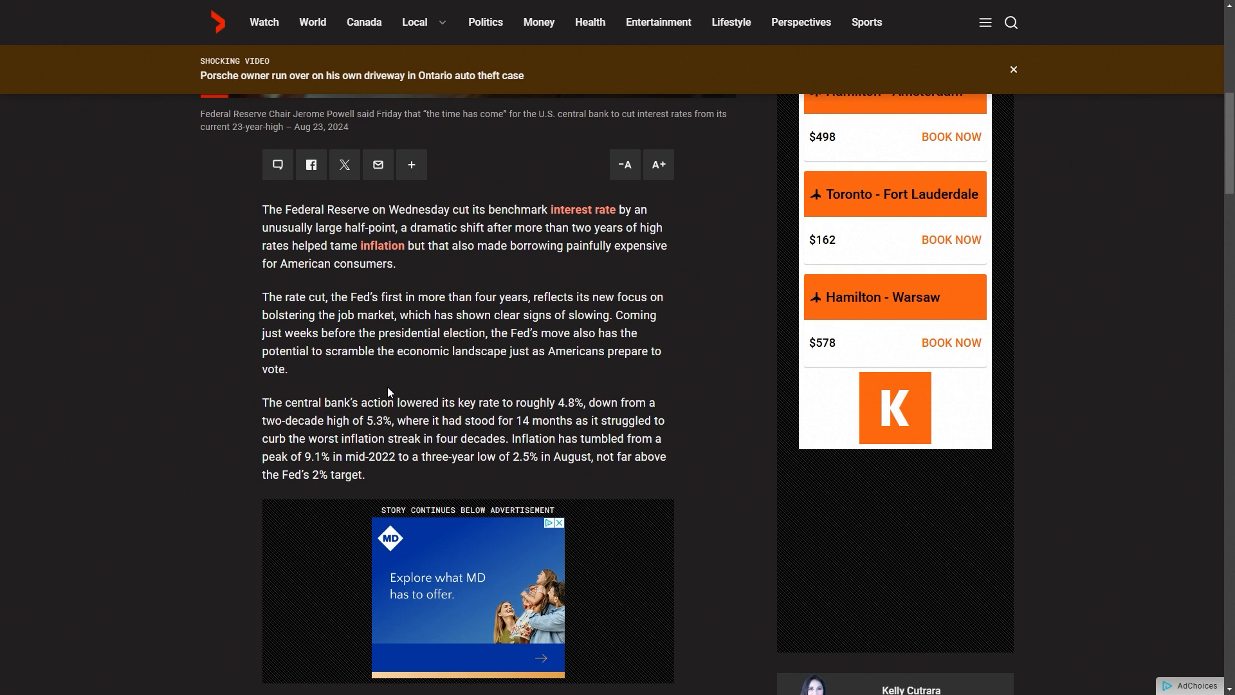
mouse_move(267, 405)
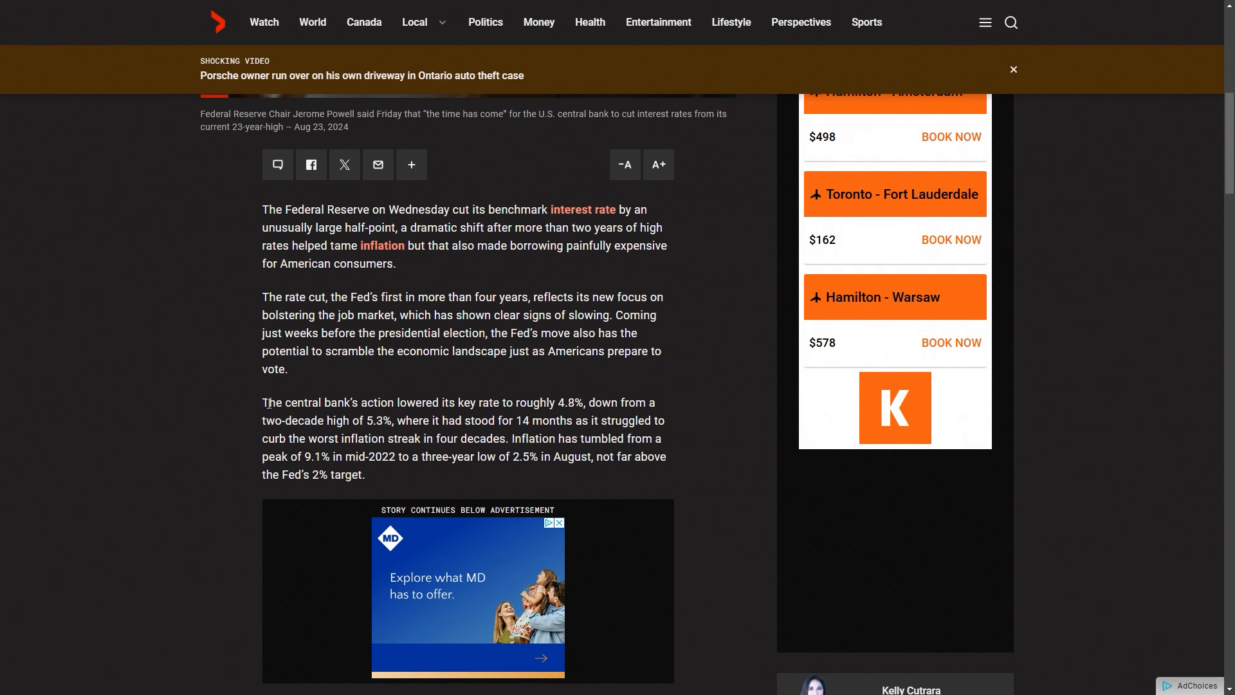
mouse_move(273, 405)
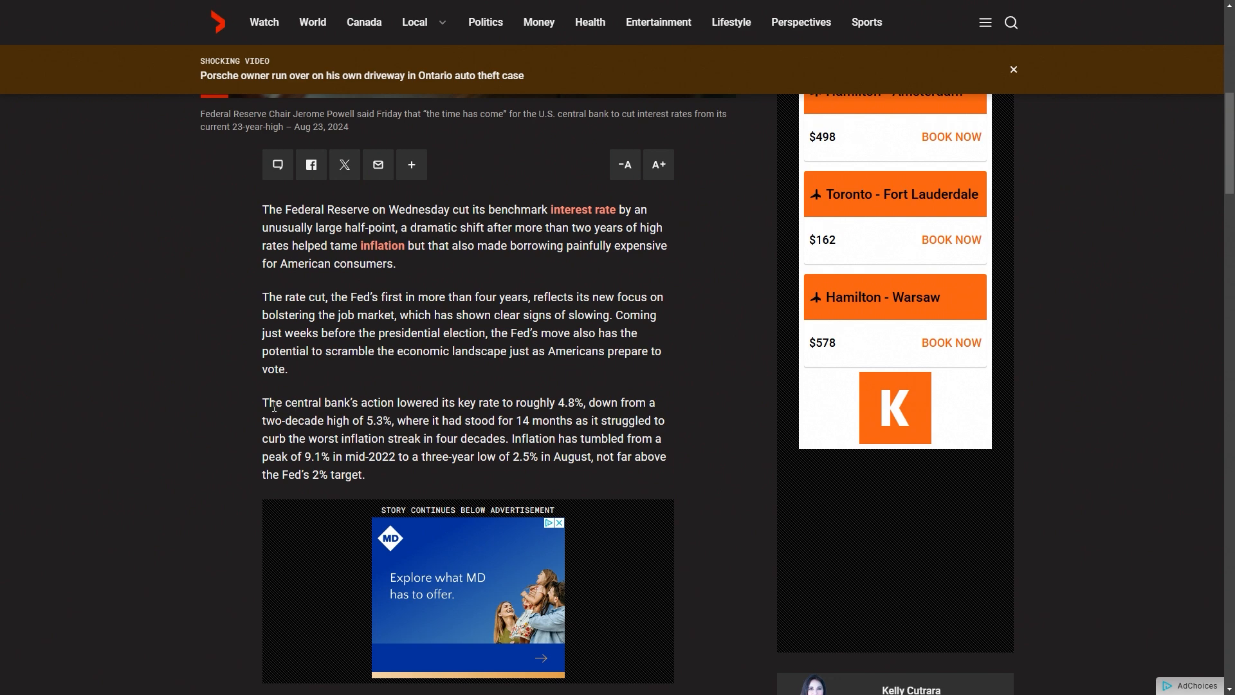
mouse_move(387, 404)
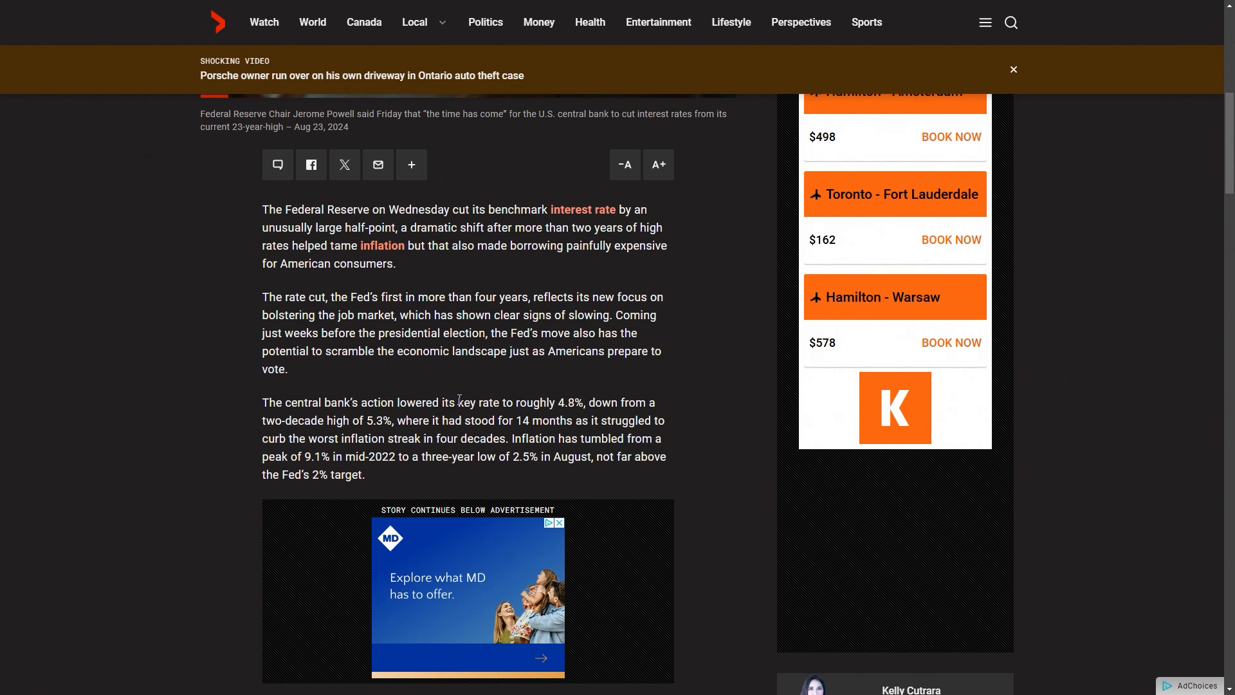
double_click(417, 402)
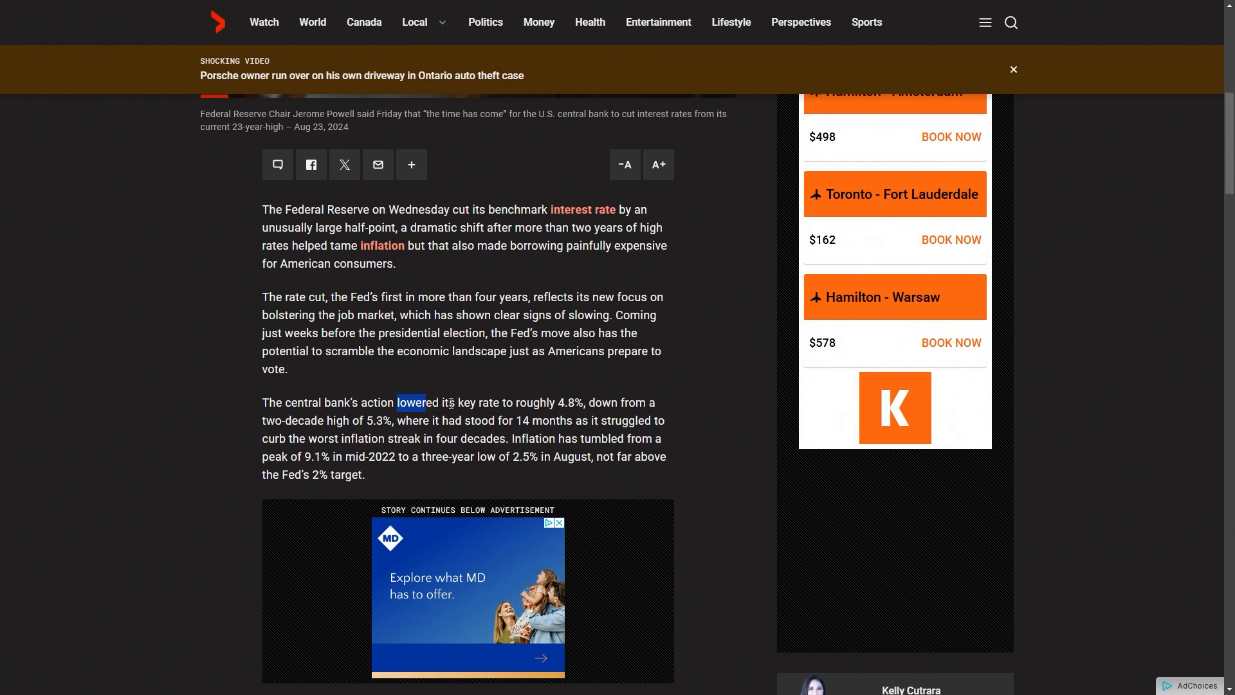
drag(397, 402, 587, 401)
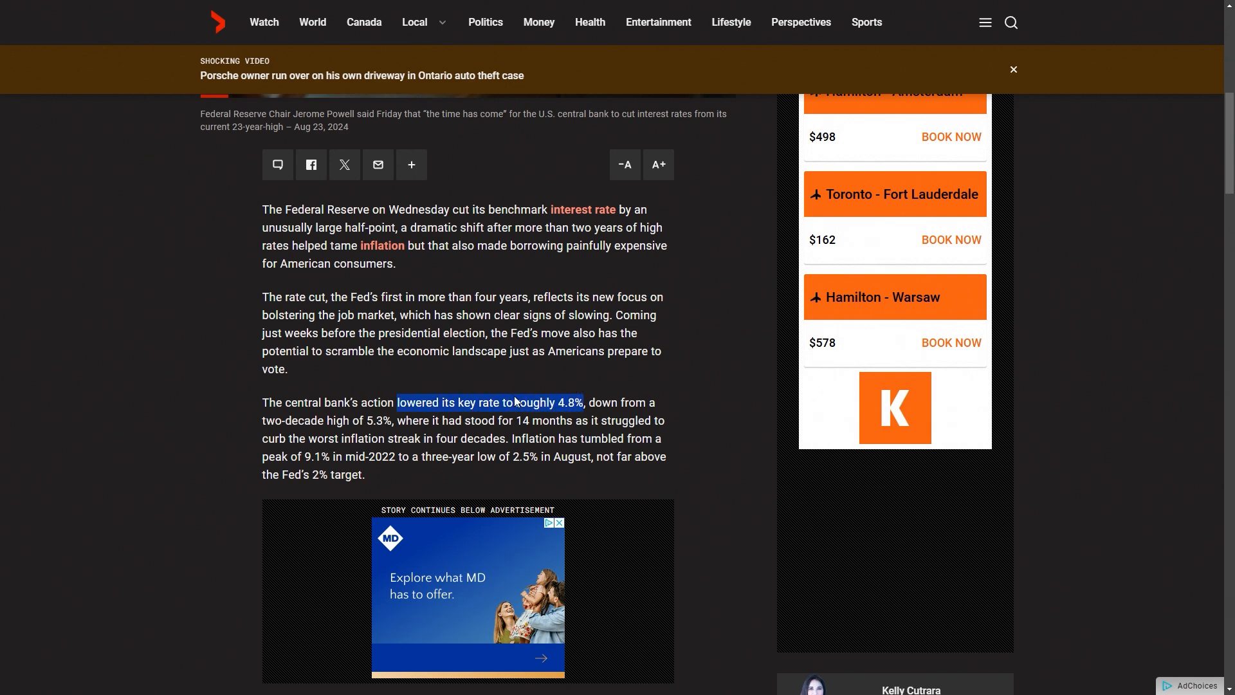
click(264, 407)
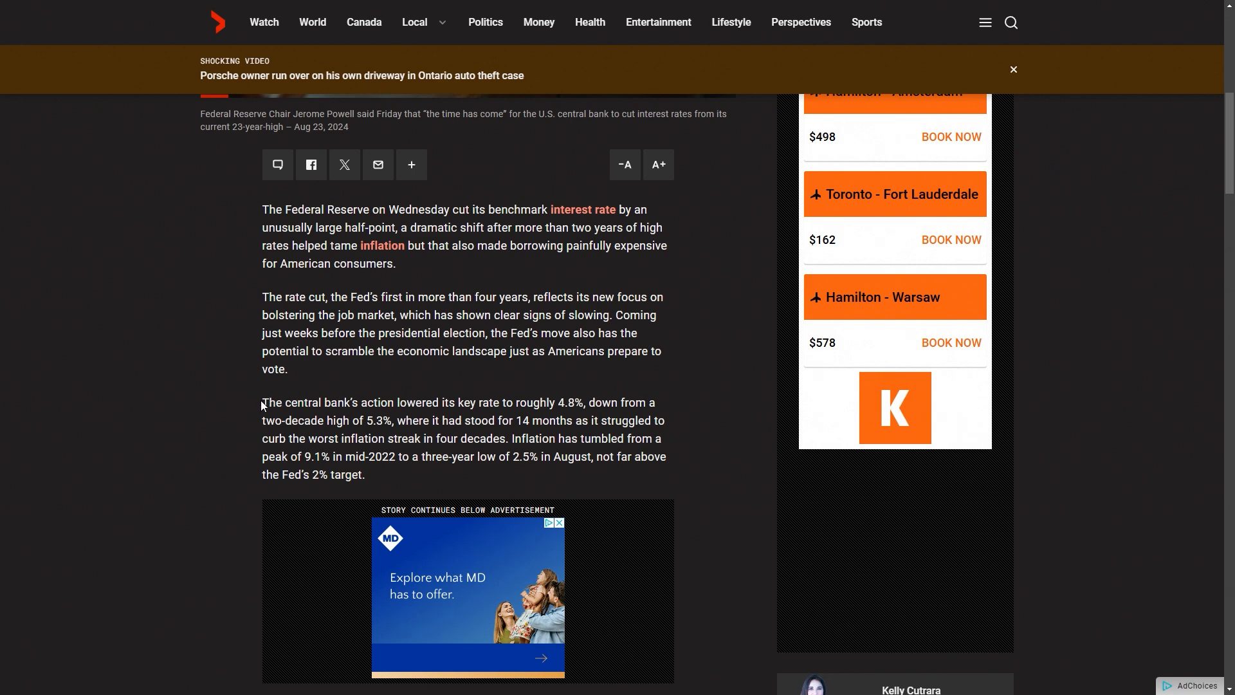
mouse_move(265, 402)
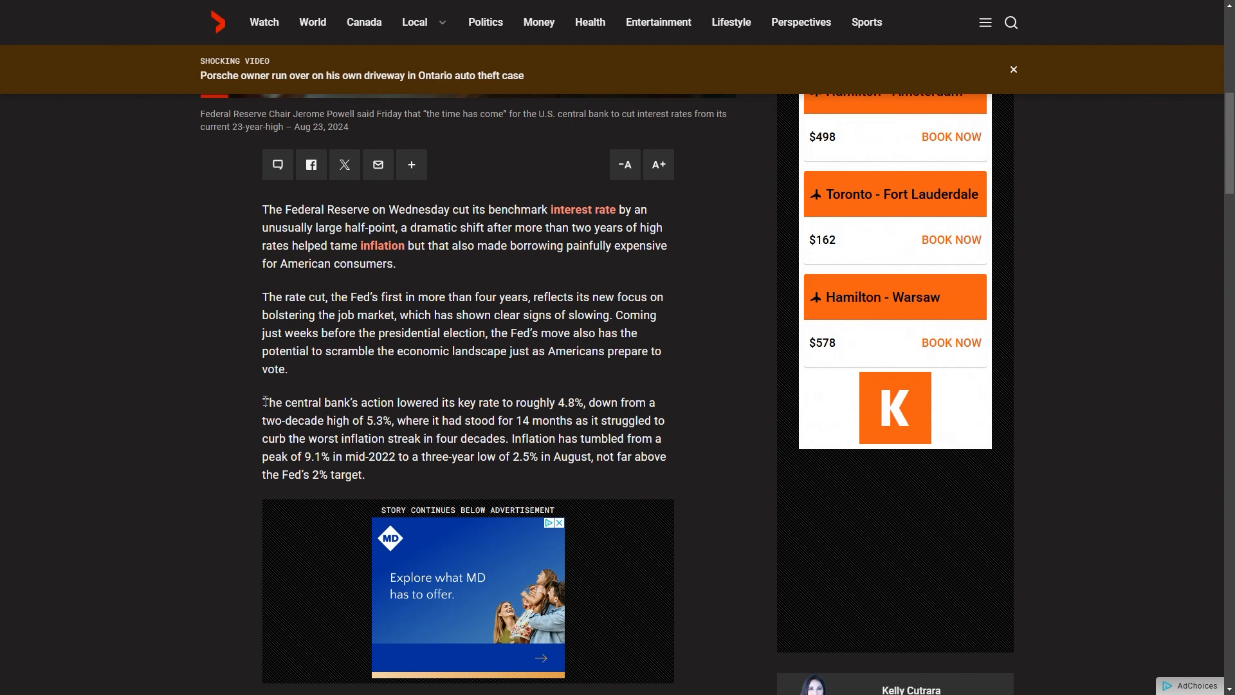
drag(262, 401, 383, 402)
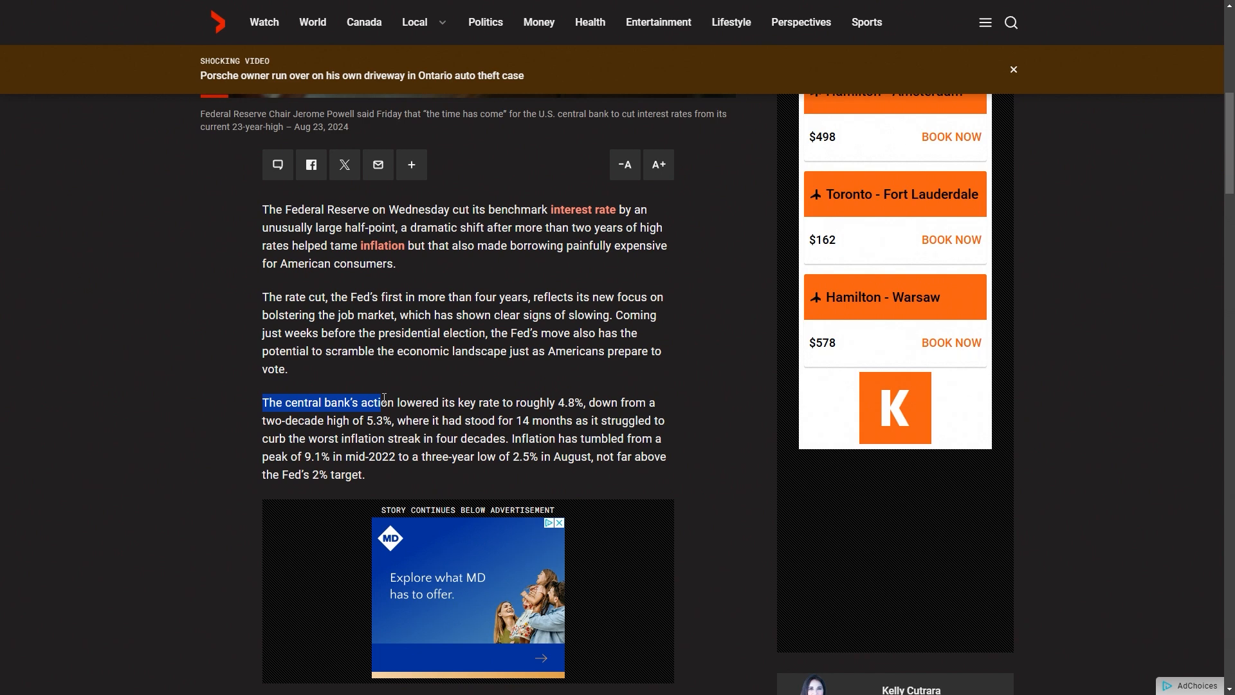
click(399, 403)
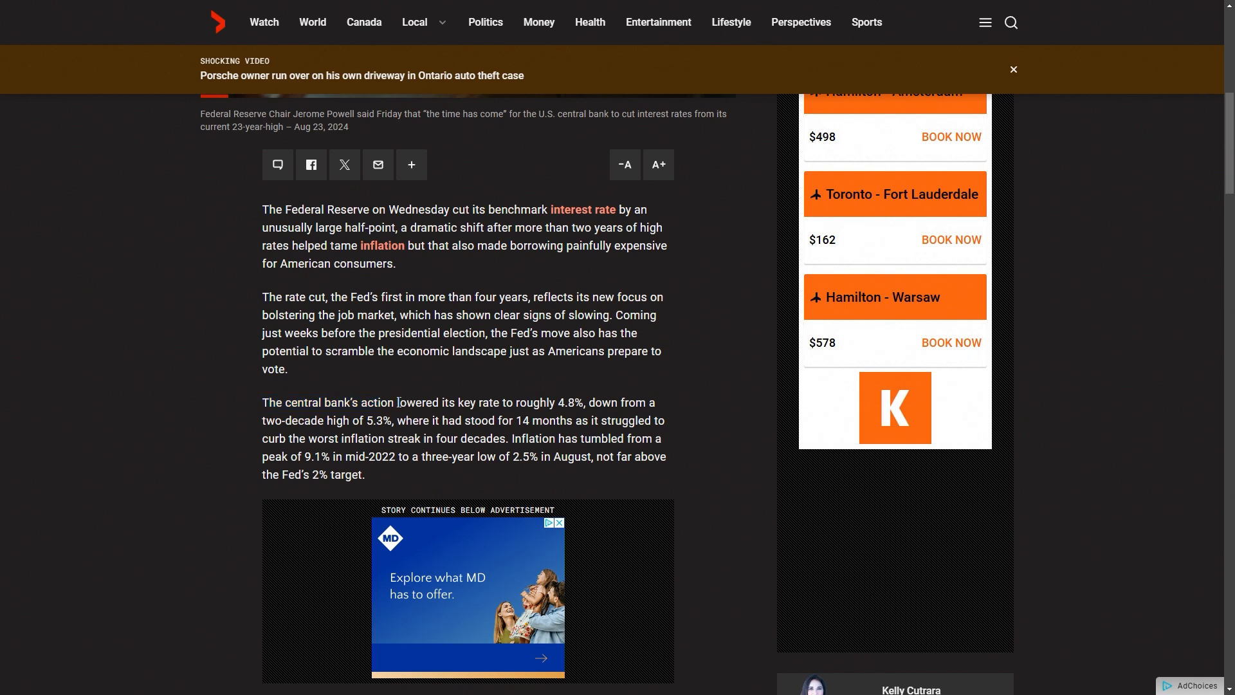
drag(262, 402, 394, 401)
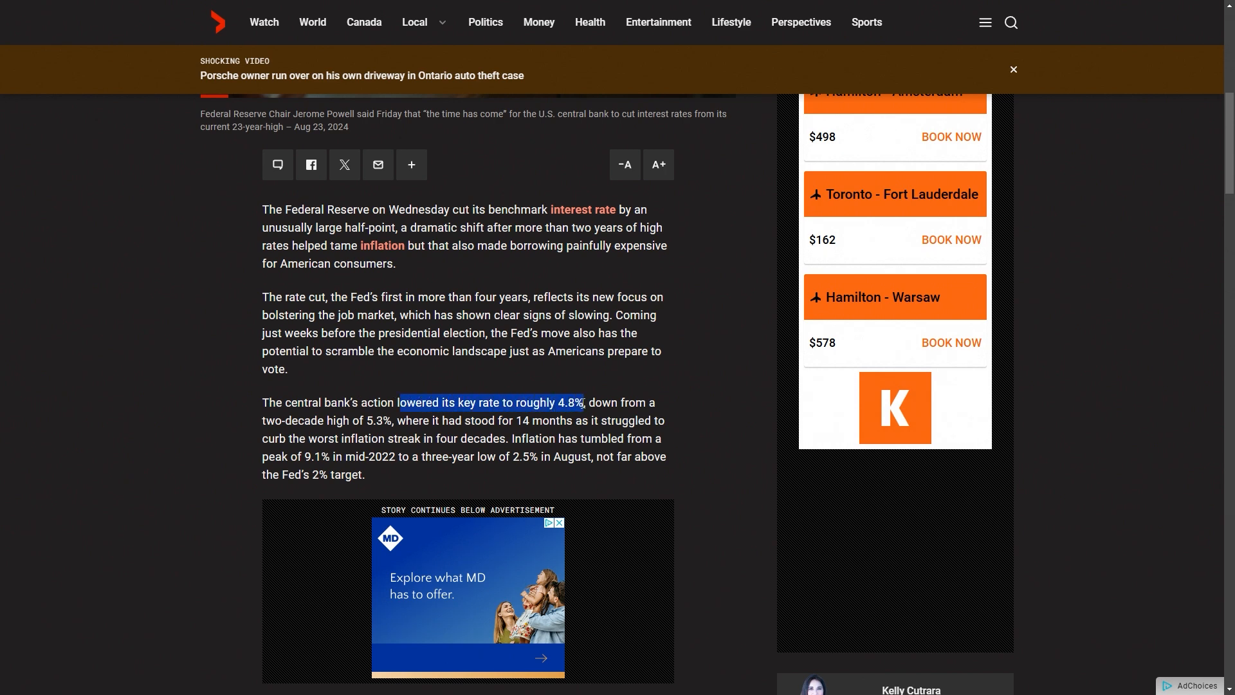
drag(400, 403, 267, 402)
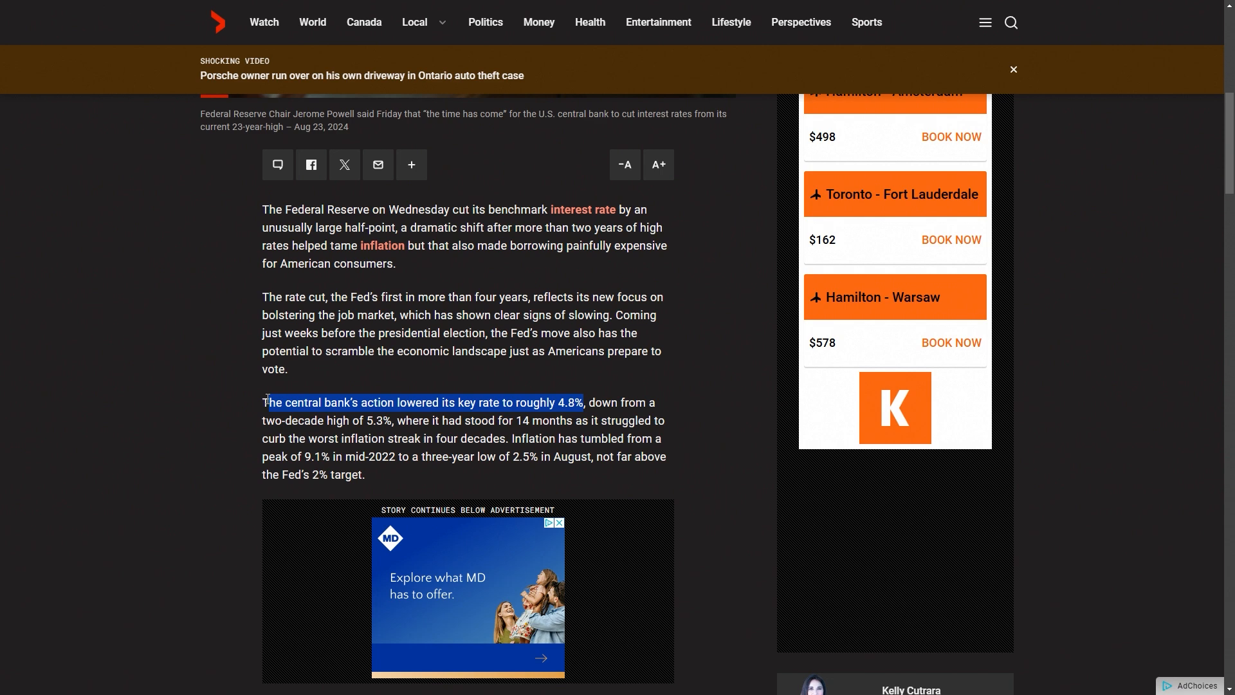
click(265, 402)
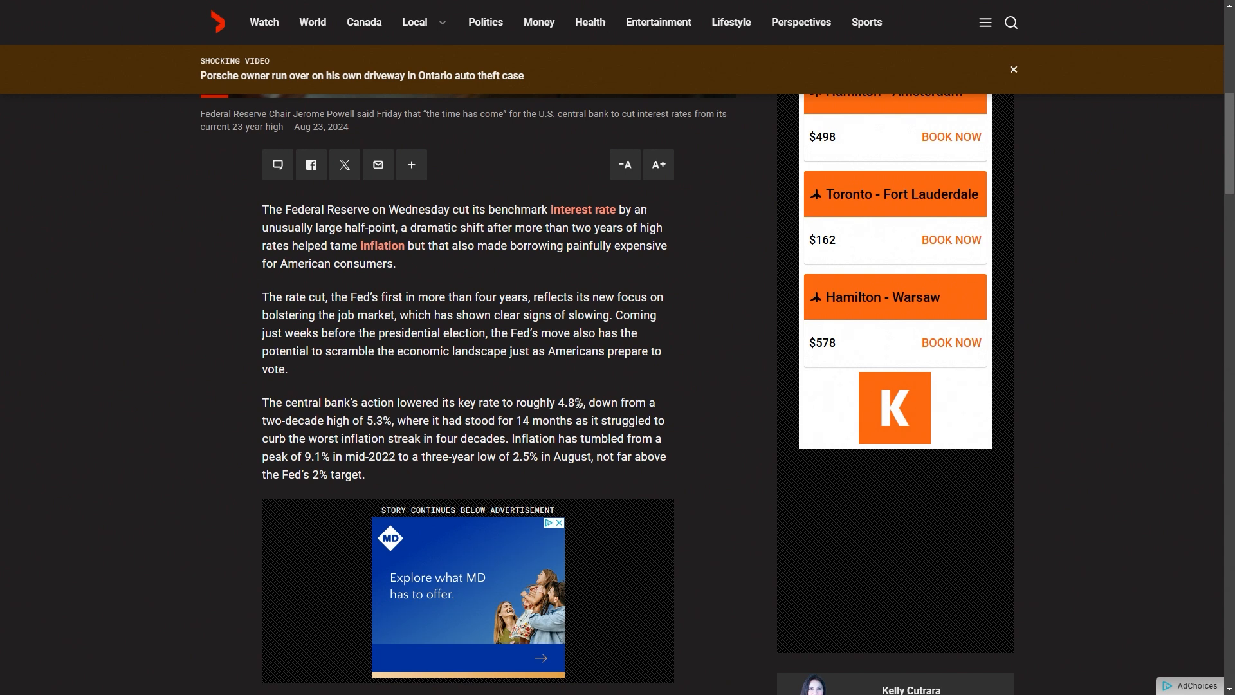
drag(263, 401, 587, 402)
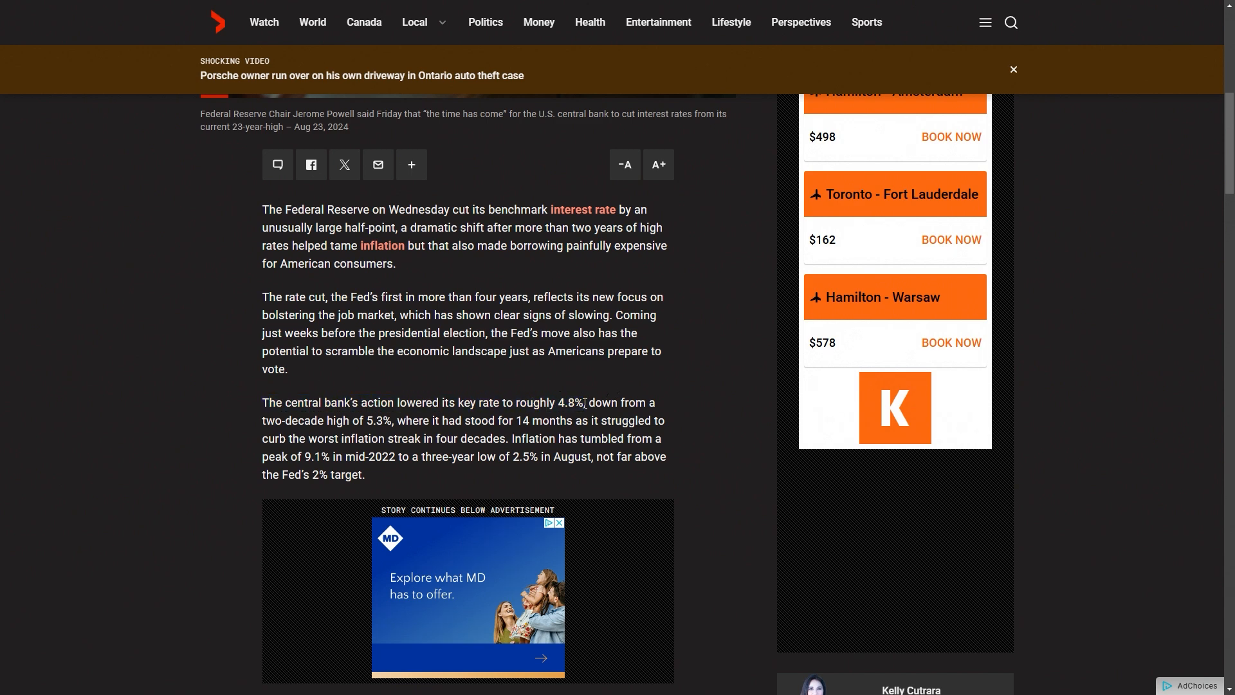
drag(377, 403, 585, 403)
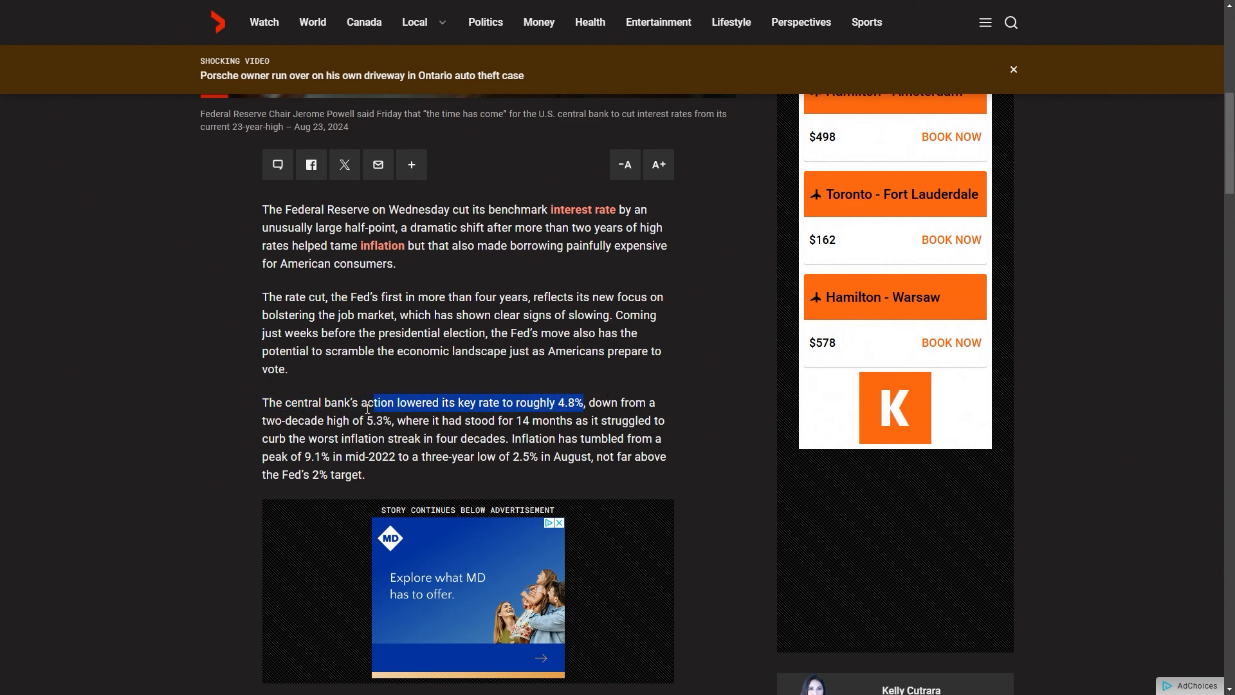
click(270, 400)
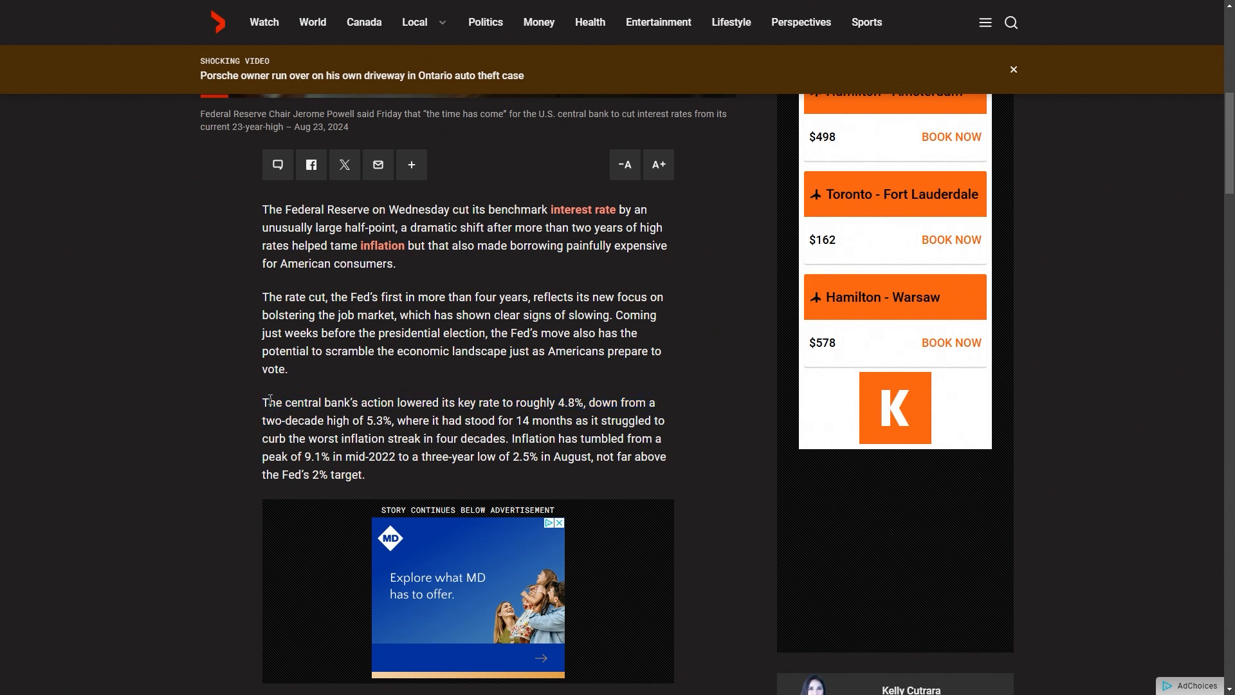
mouse_move(281, 345)
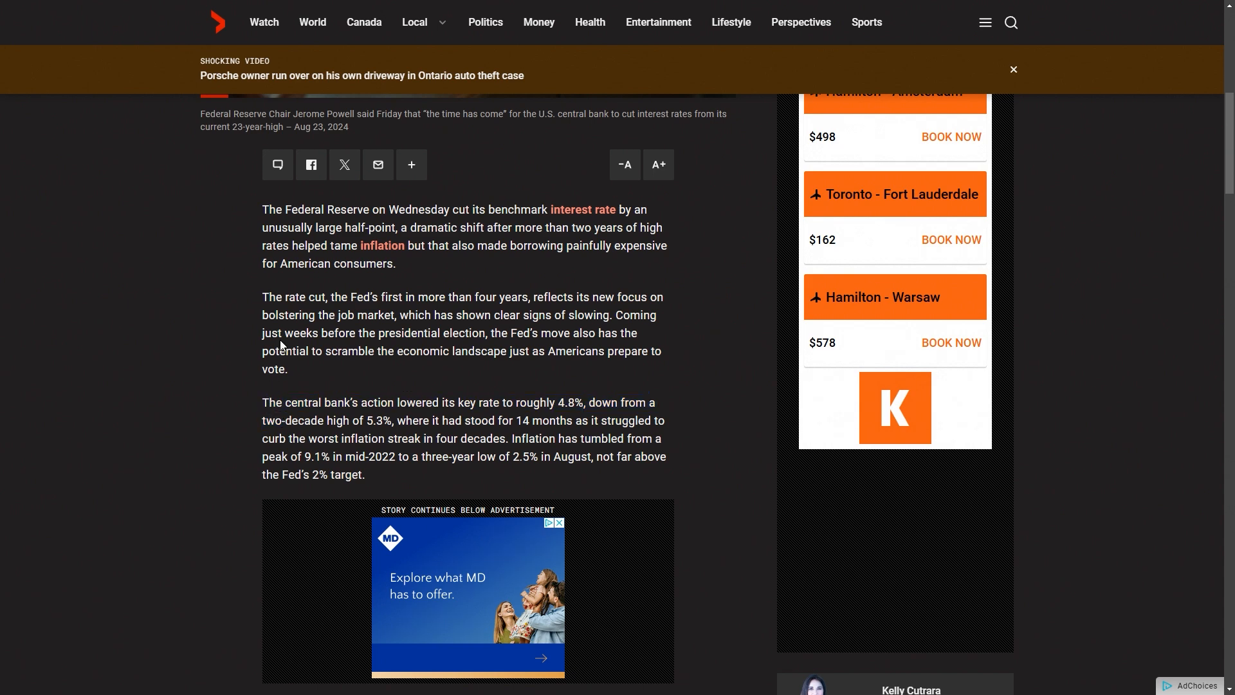
mouse_move(289, 330)
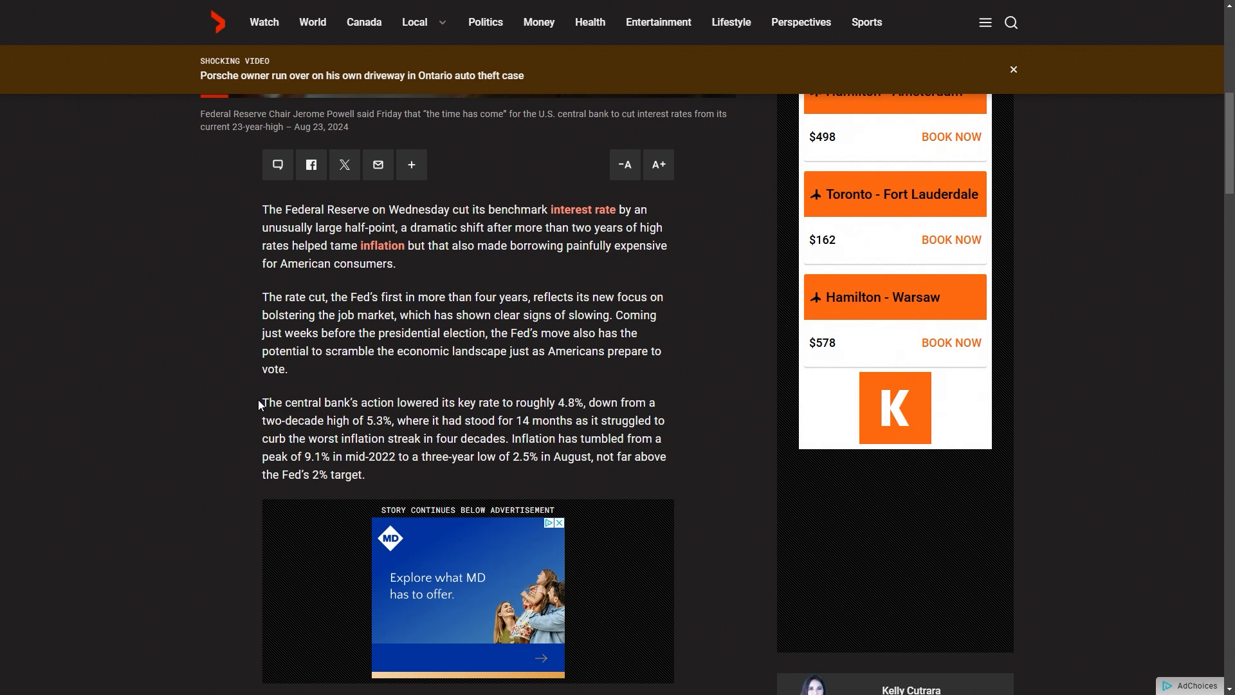
mouse_move(264, 406)
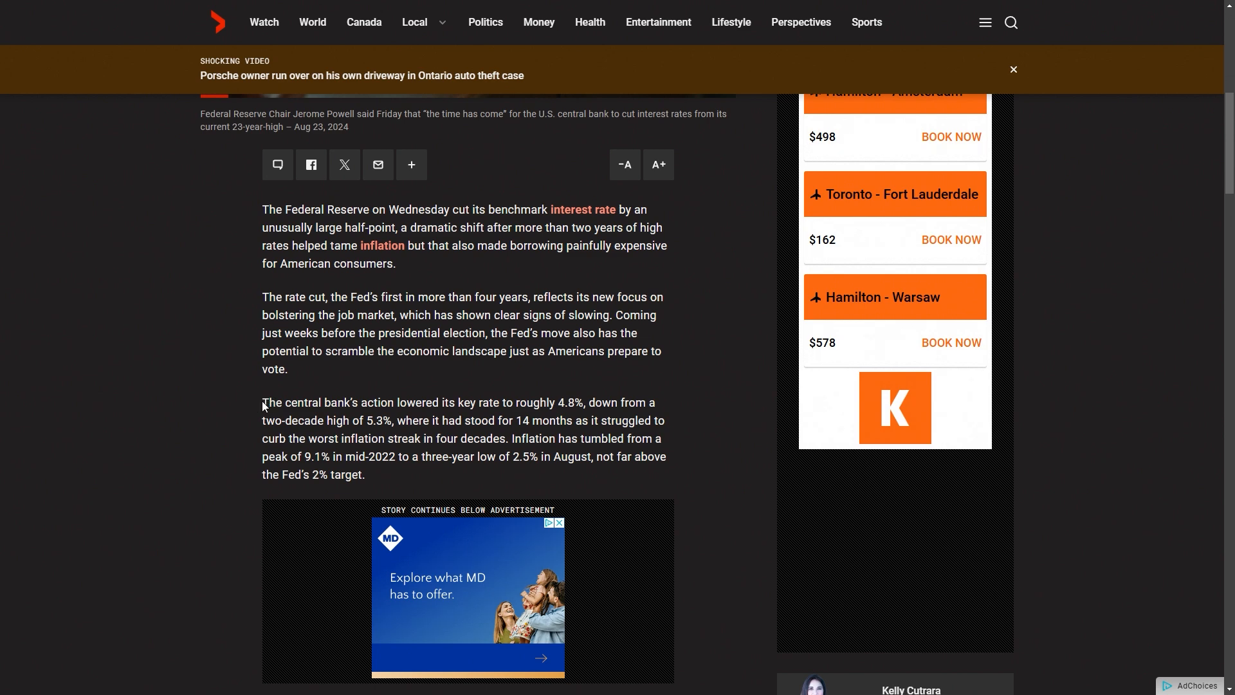
drag(262, 402, 464, 420)
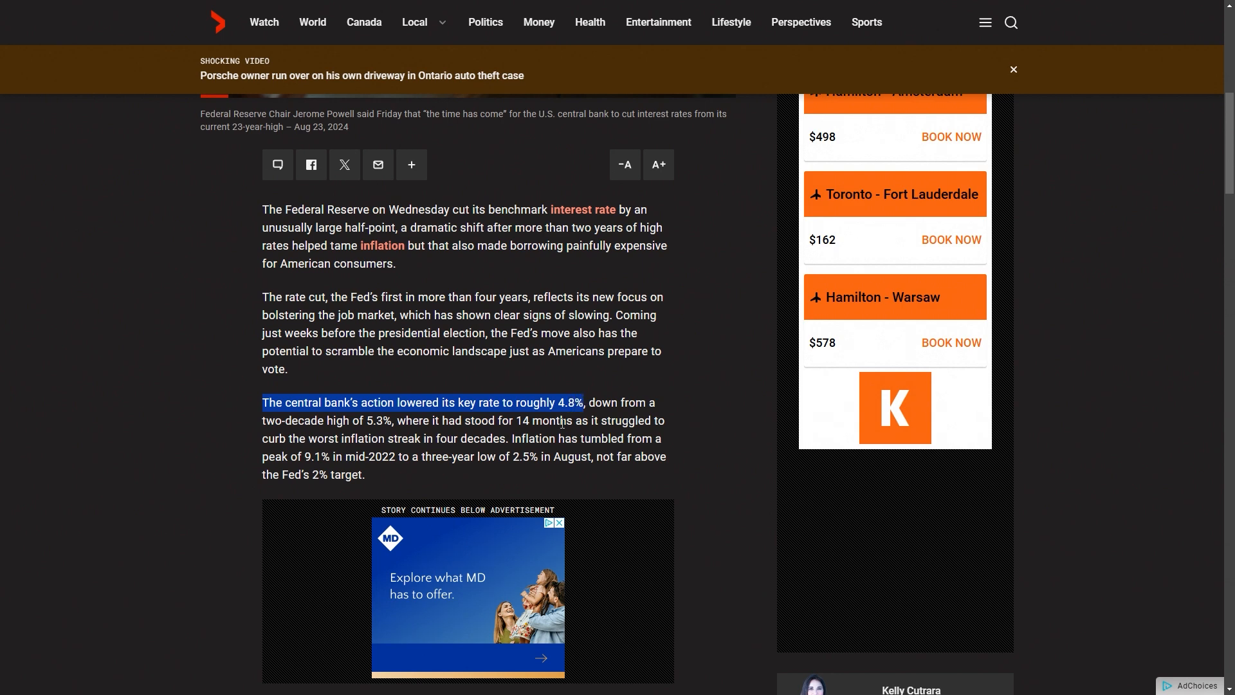
click(525, 401)
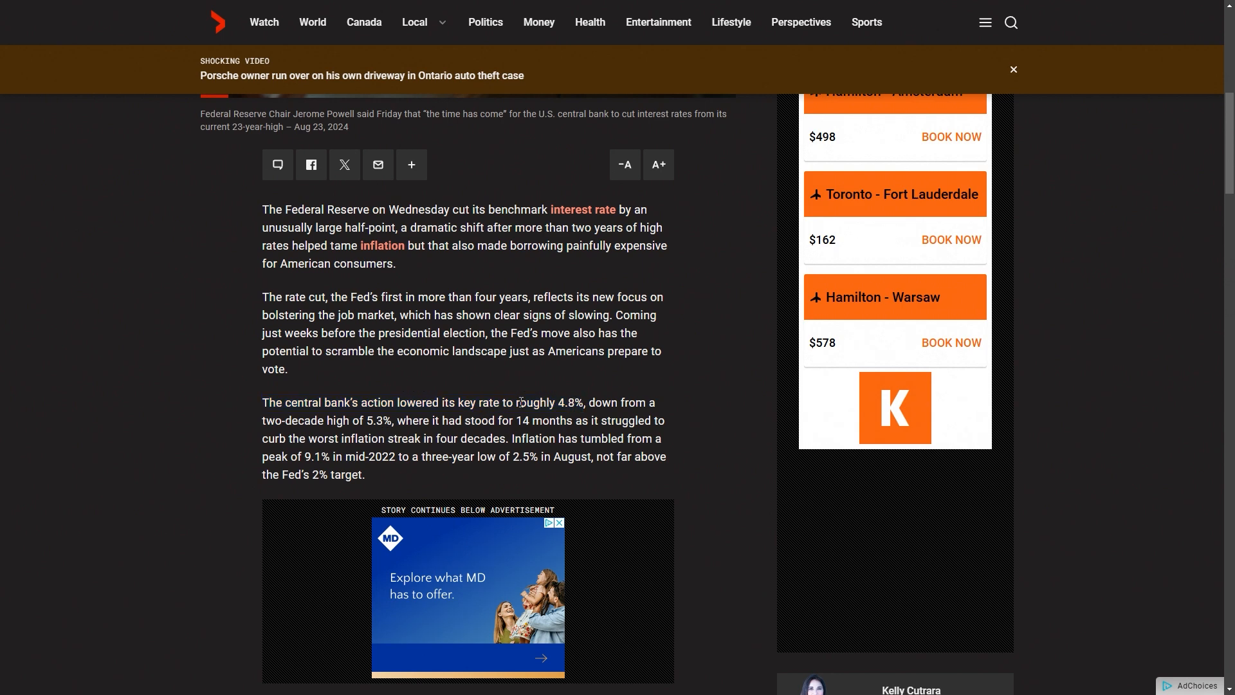
drag(513, 403, 619, 403)
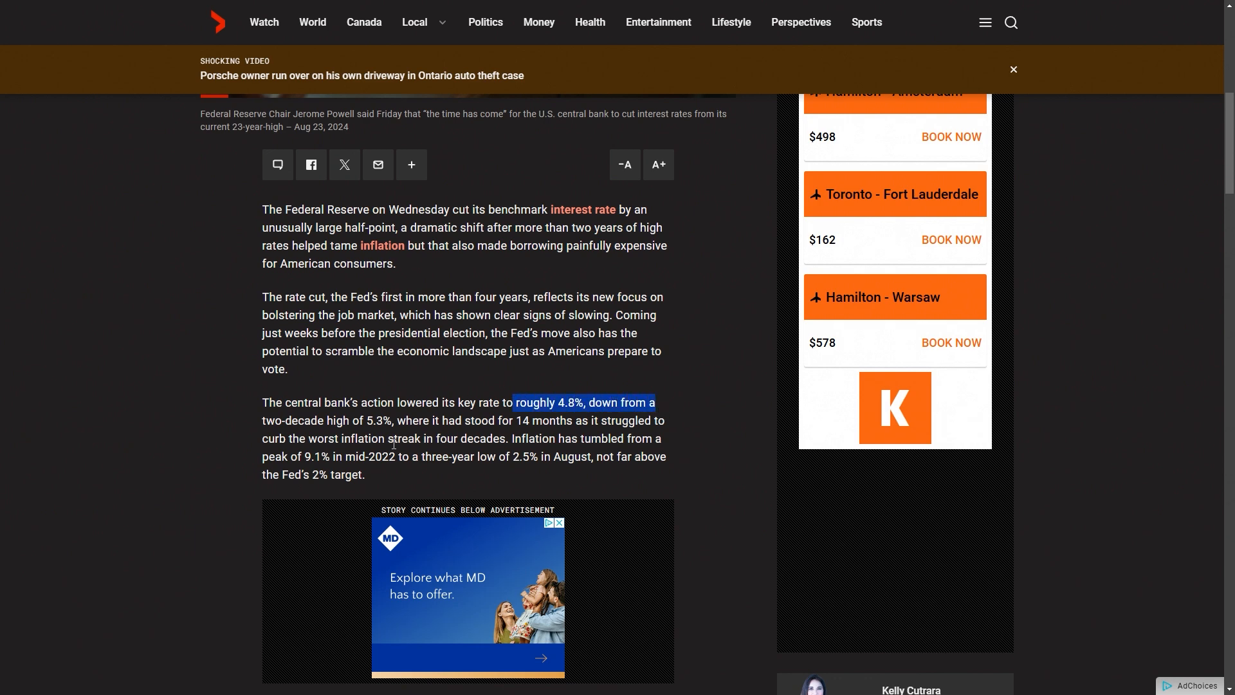
mouse_move(308, 433)
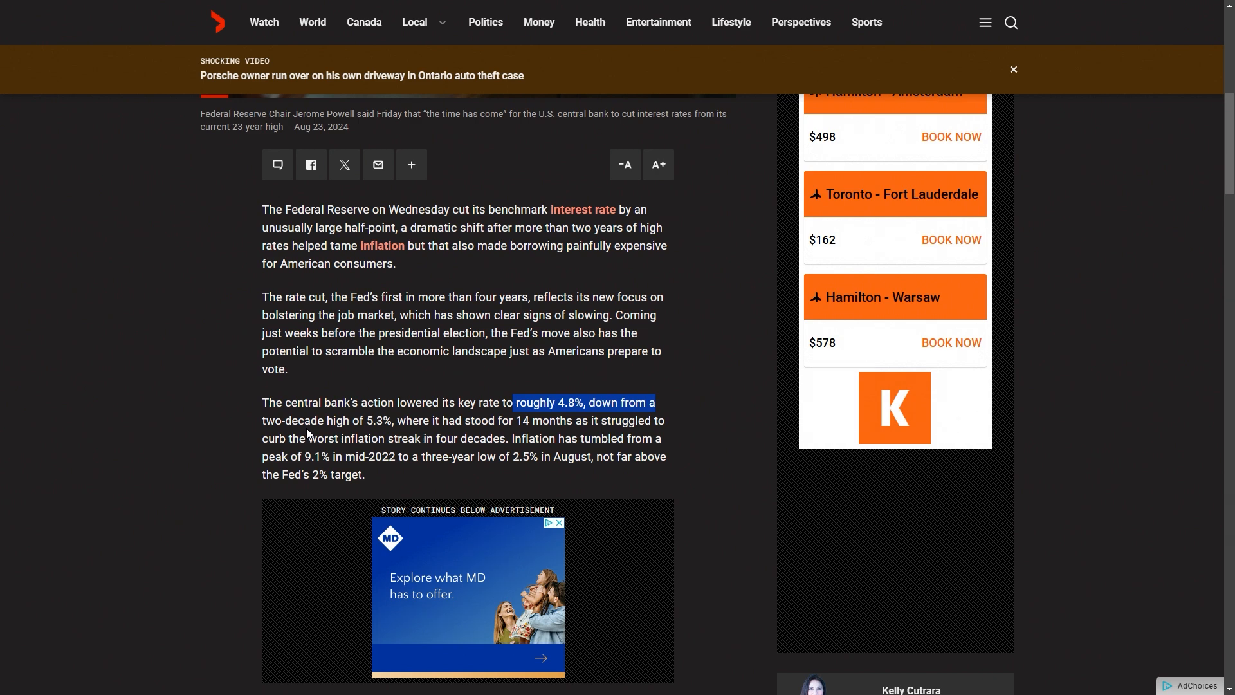
mouse_move(381, 421)
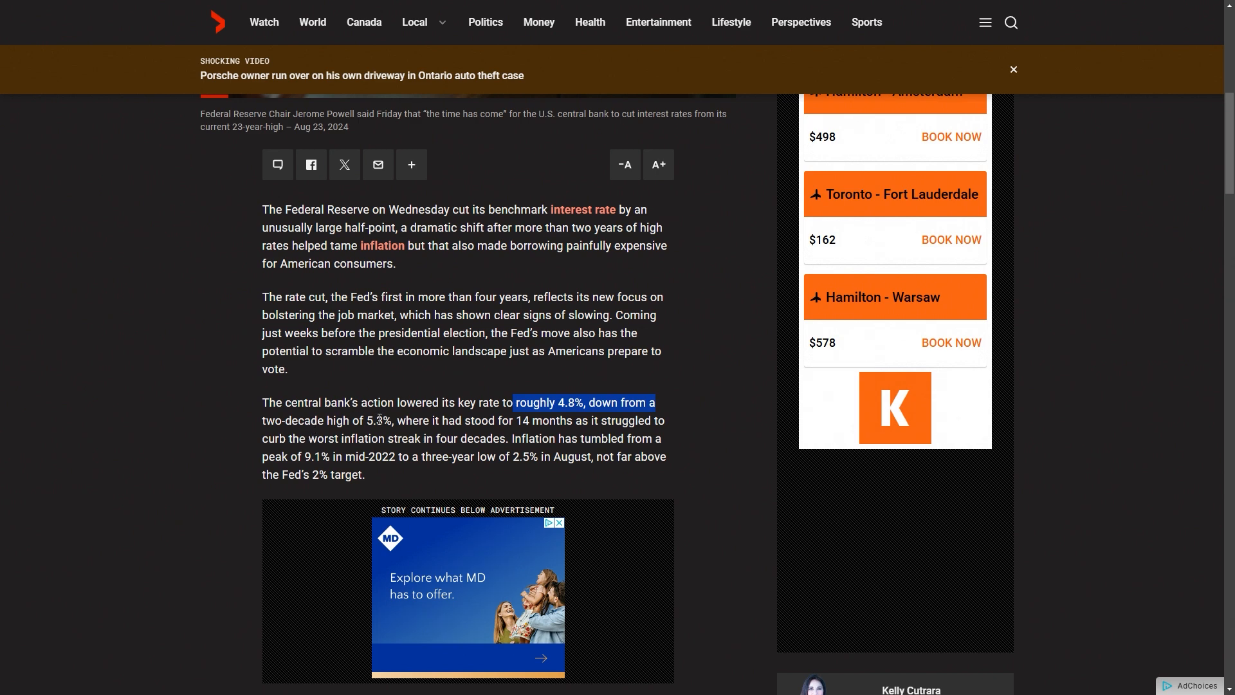
mouse_move(414, 435)
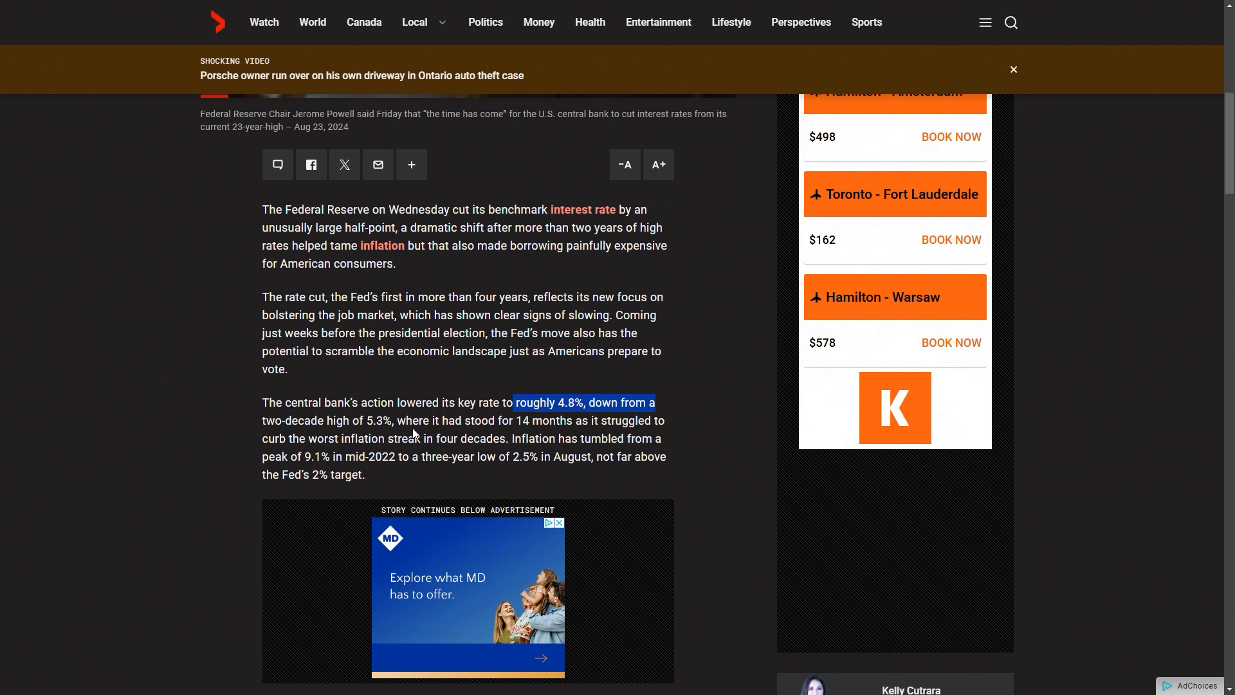
mouse_move(401, 425)
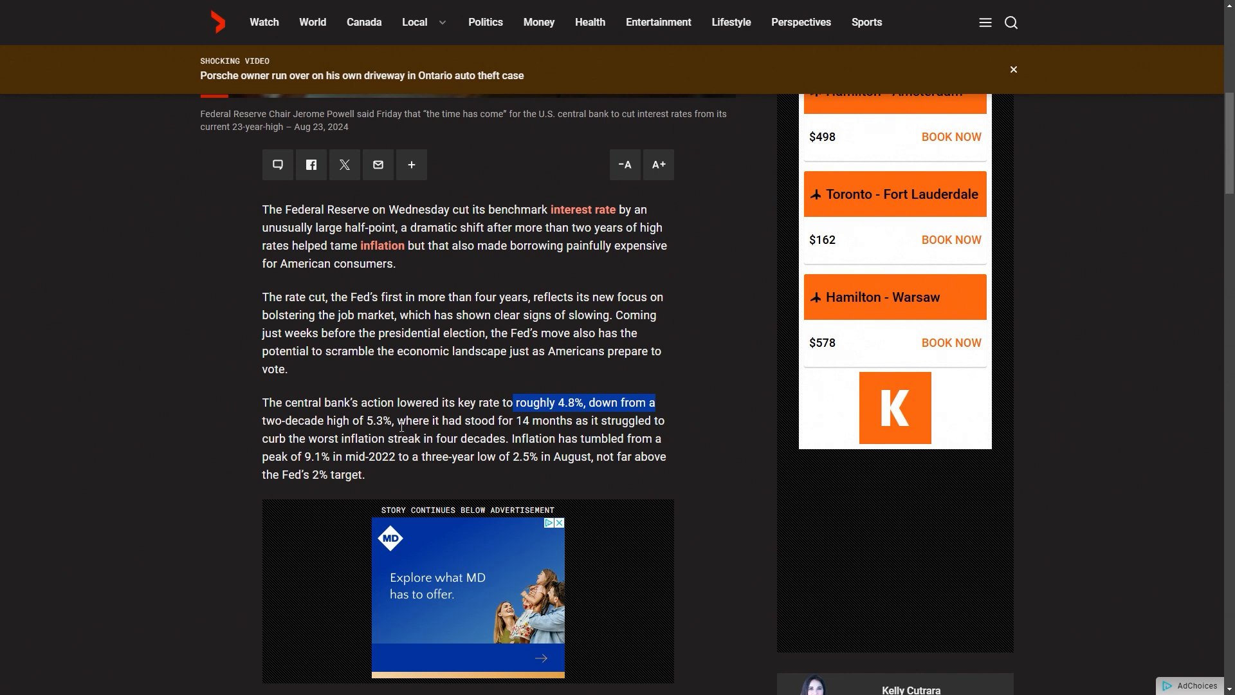
drag(398, 419, 546, 419)
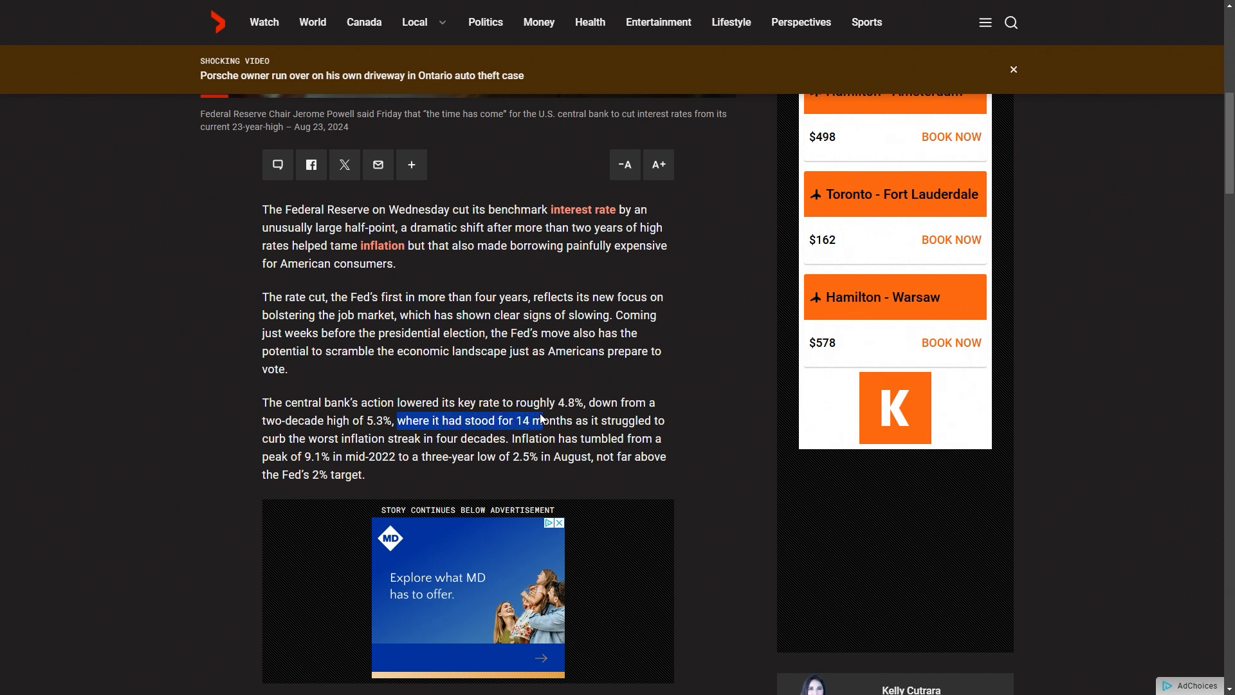
drag(542, 419, 582, 420)
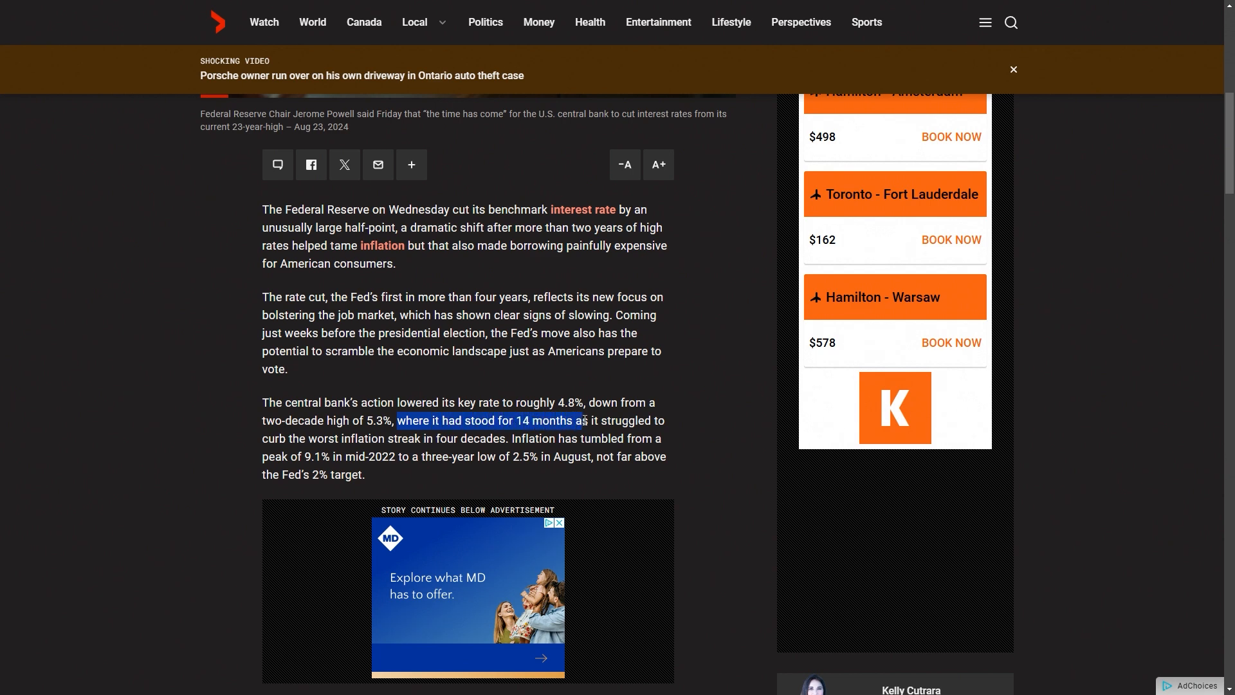
click(576, 419)
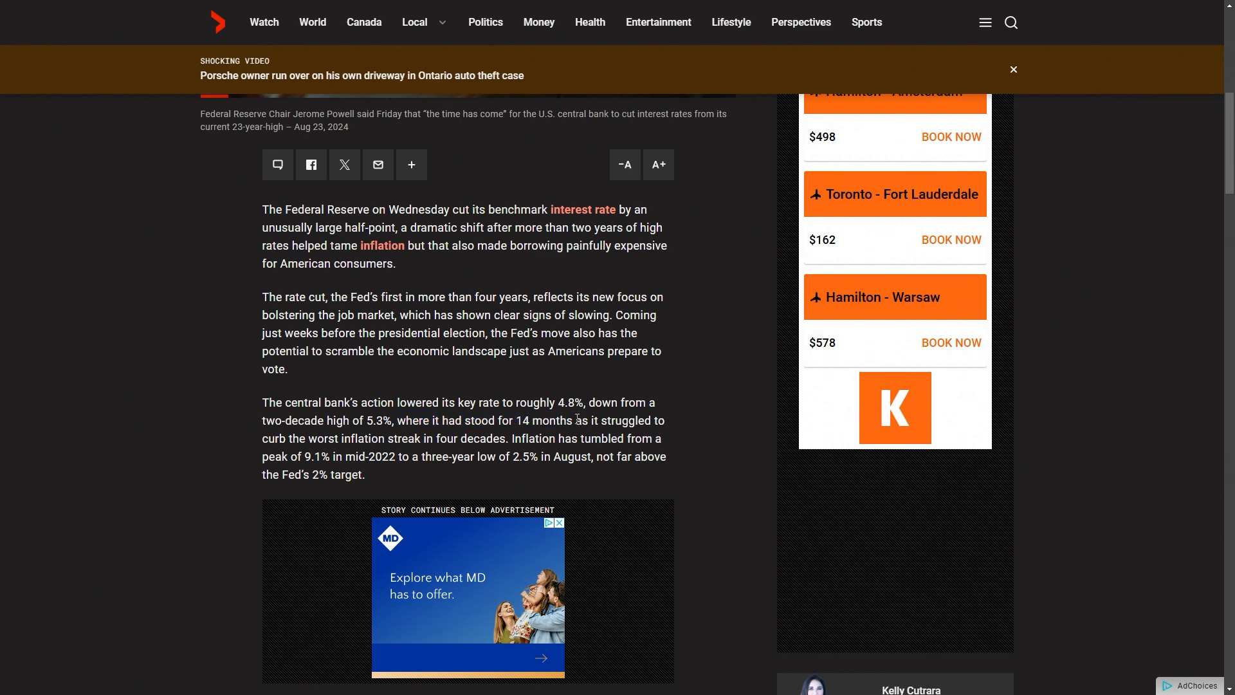
drag(577, 420, 493, 439)
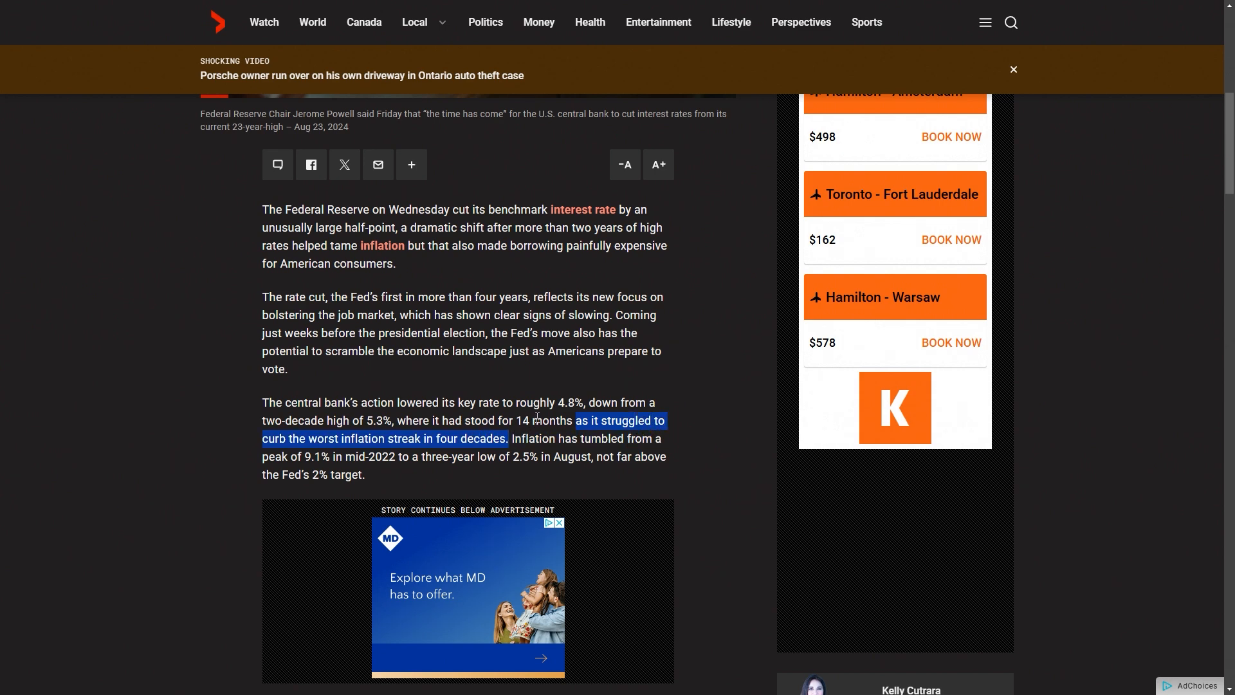
scroll(down, 3)
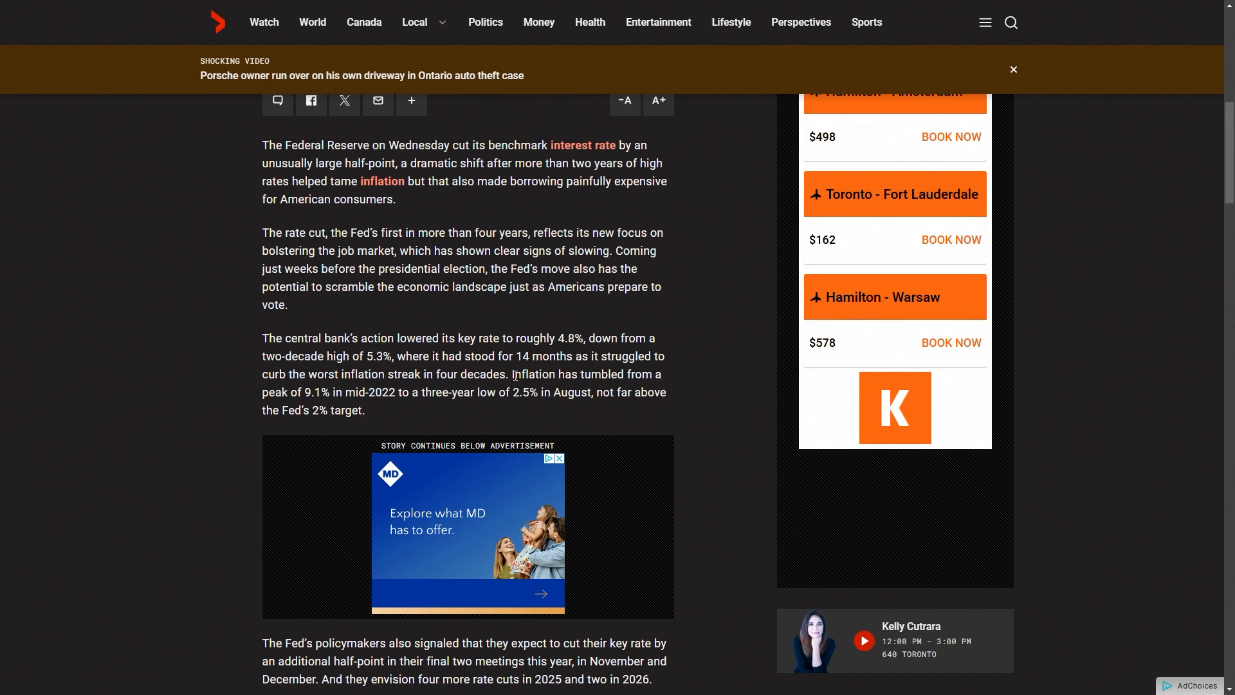
drag(513, 374, 617, 391)
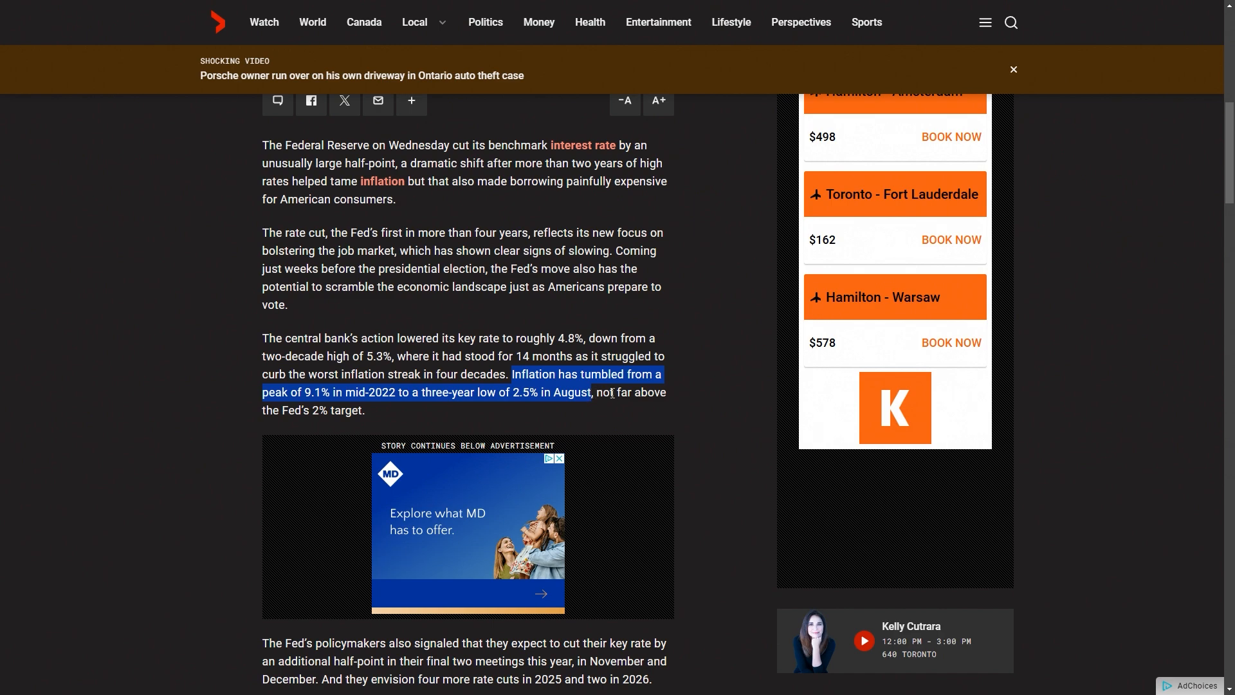
click(591, 391)
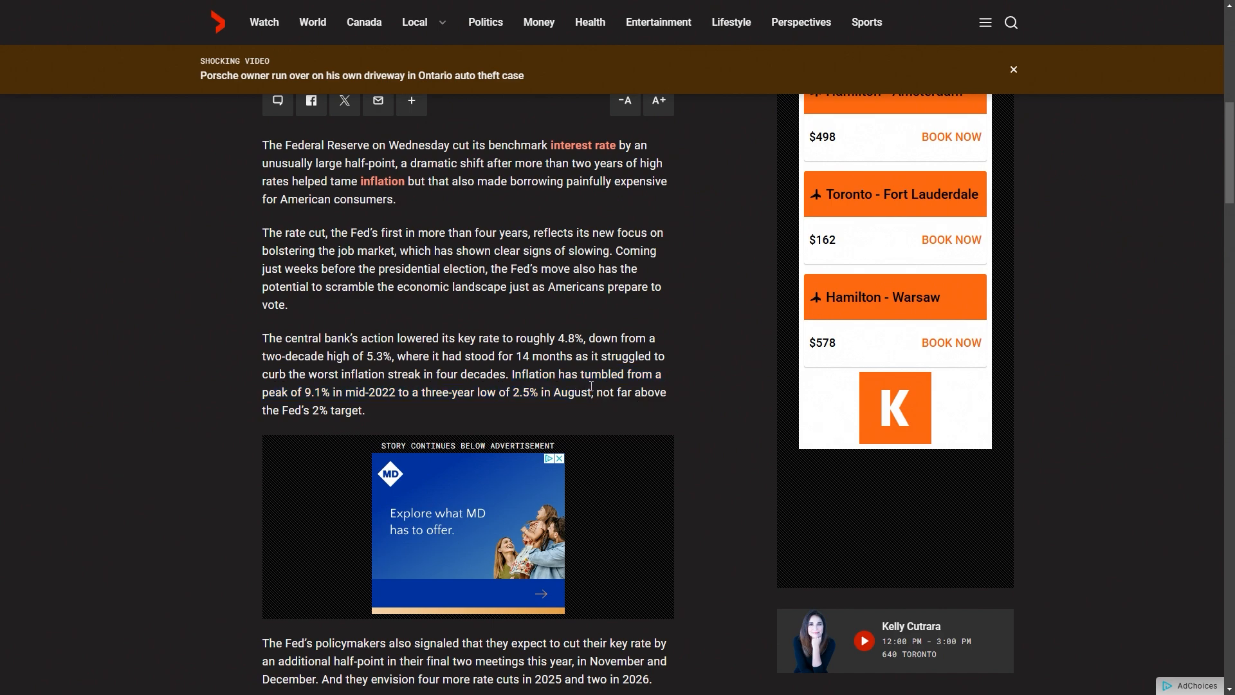
drag(521, 374, 589, 392)
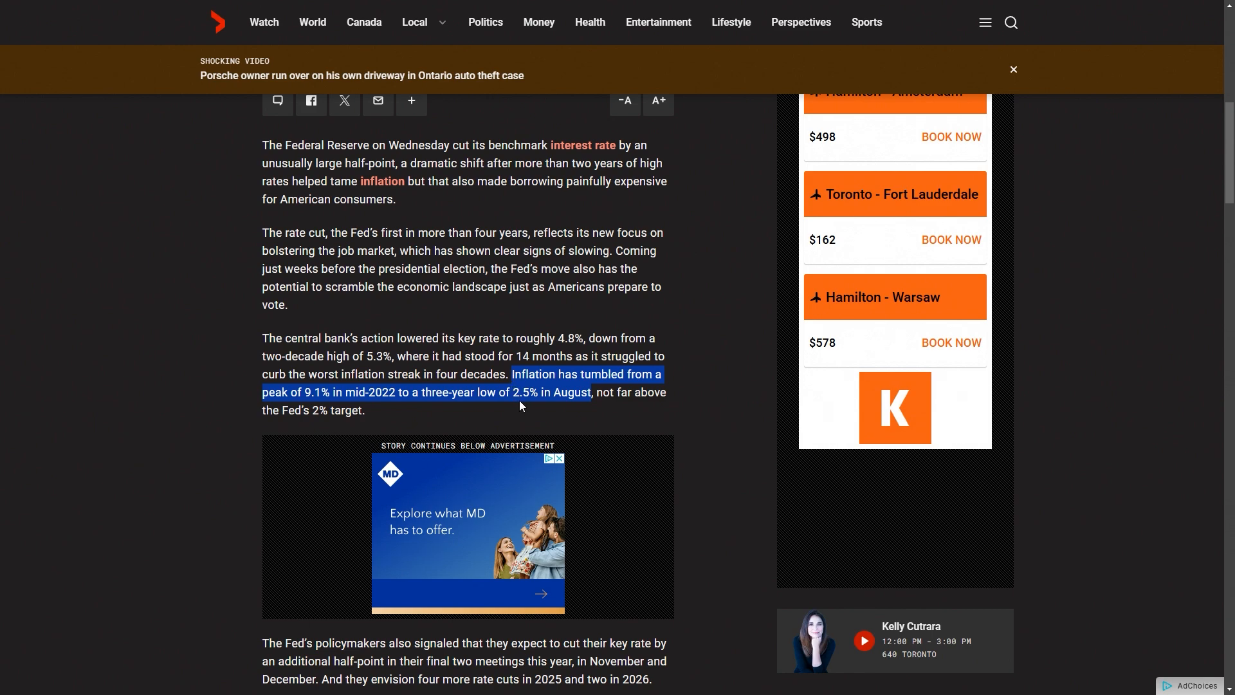
mouse_move(519, 403)
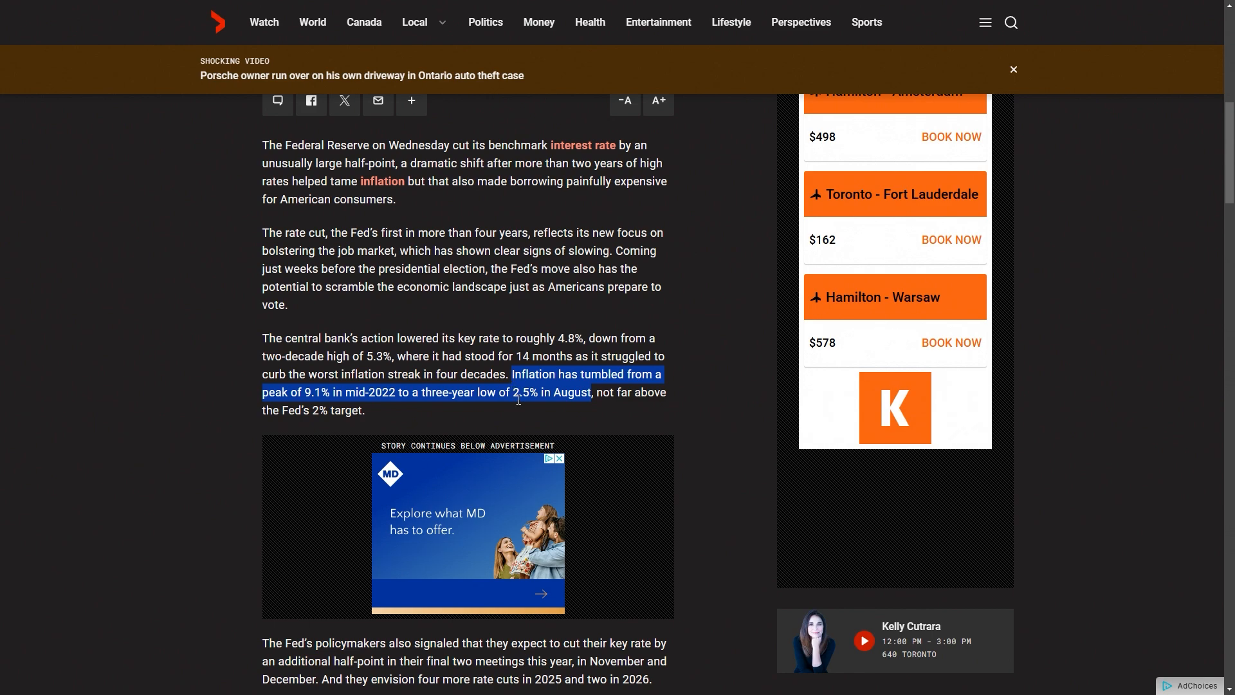
click(513, 391)
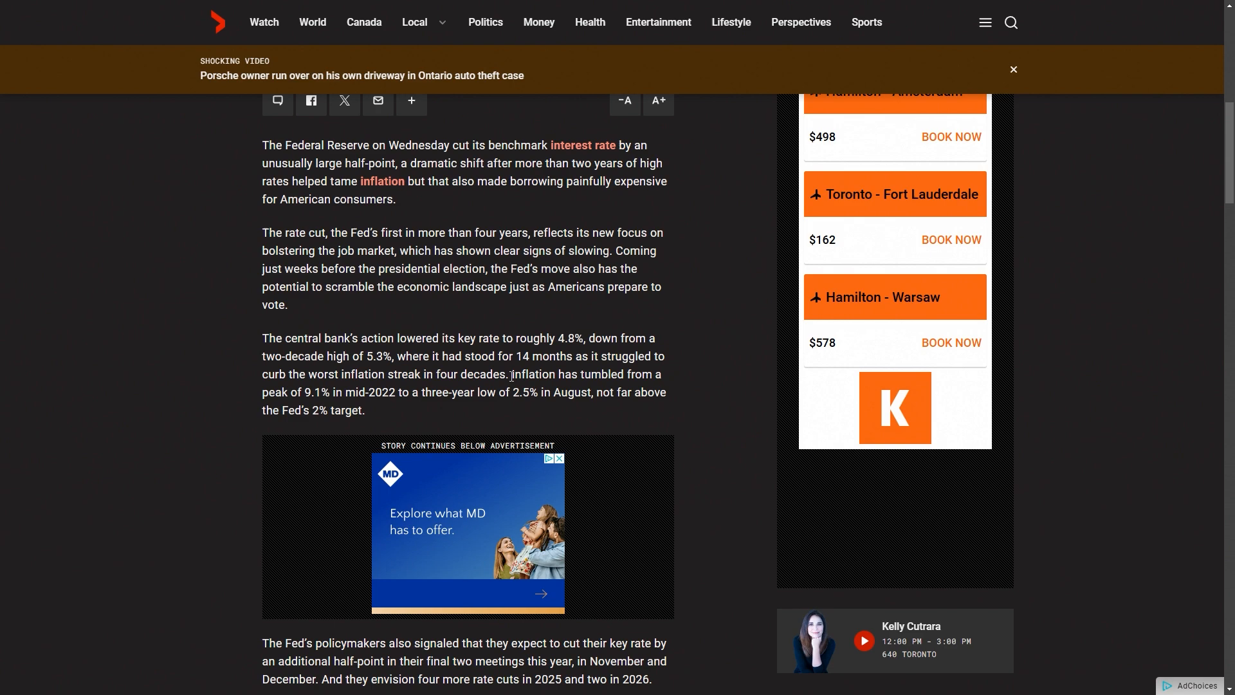
mouse_move(523, 376)
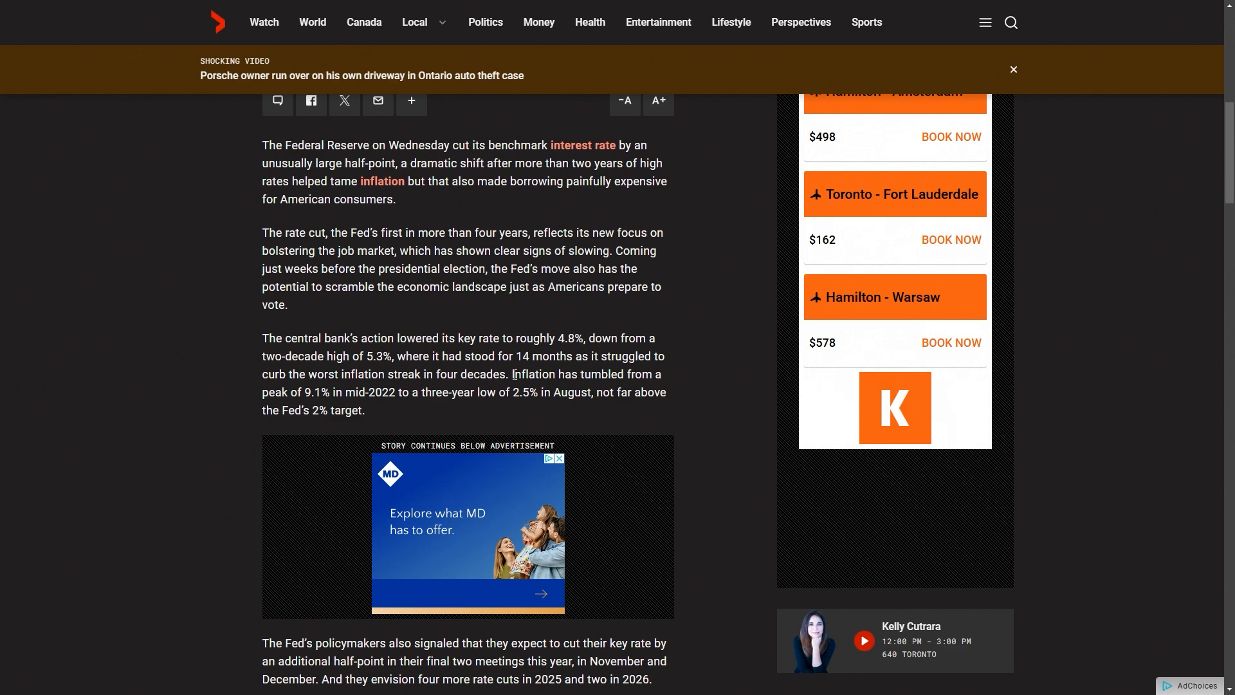
mouse_move(517, 391)
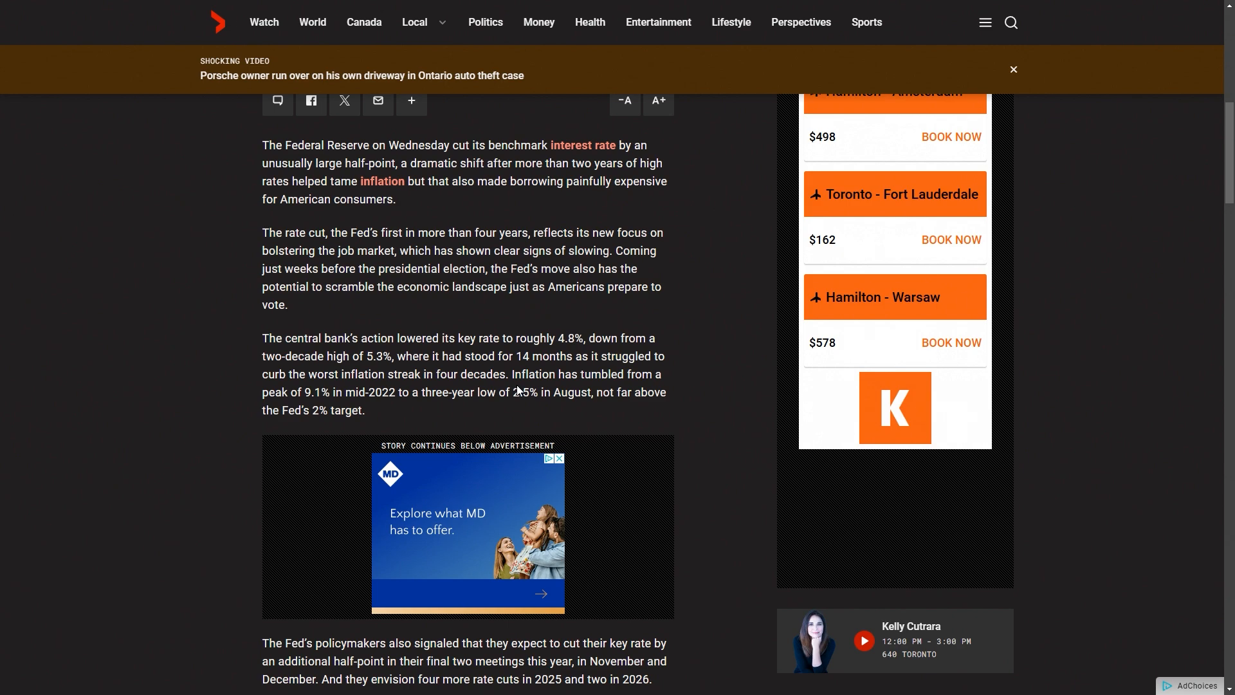
mouse_move(525, 391)
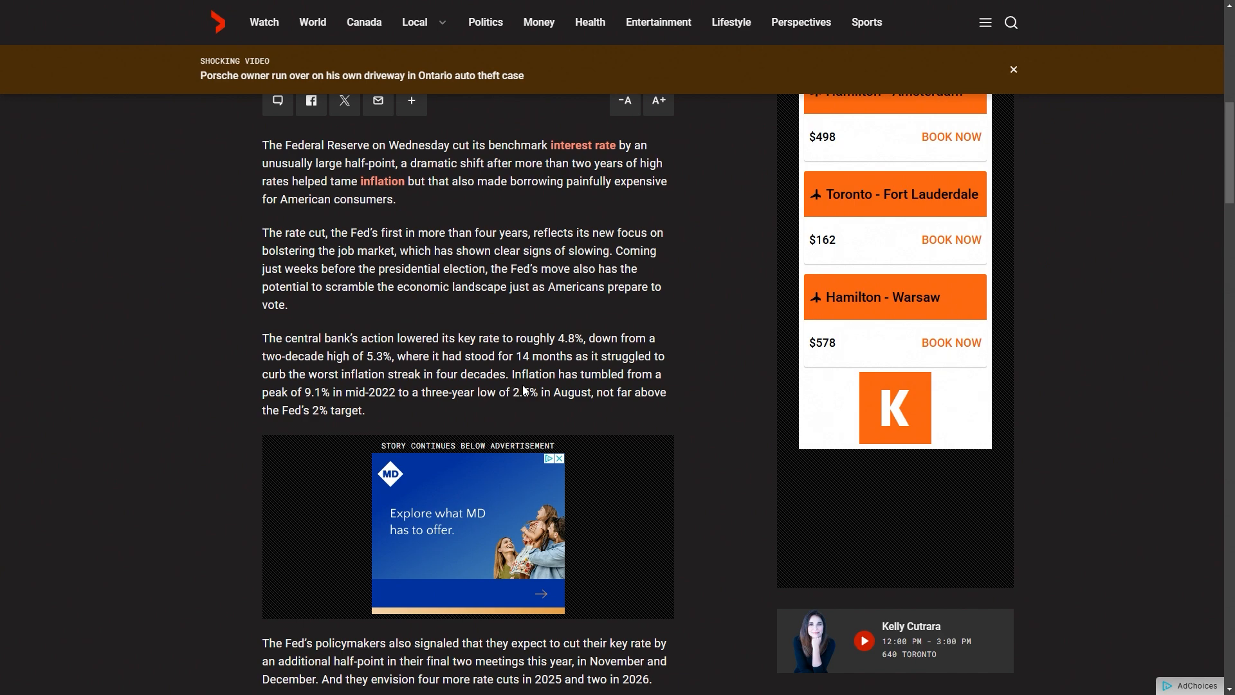
Scroll through the remainder of the Global News article before returning to the results.
scroll(down, 3)
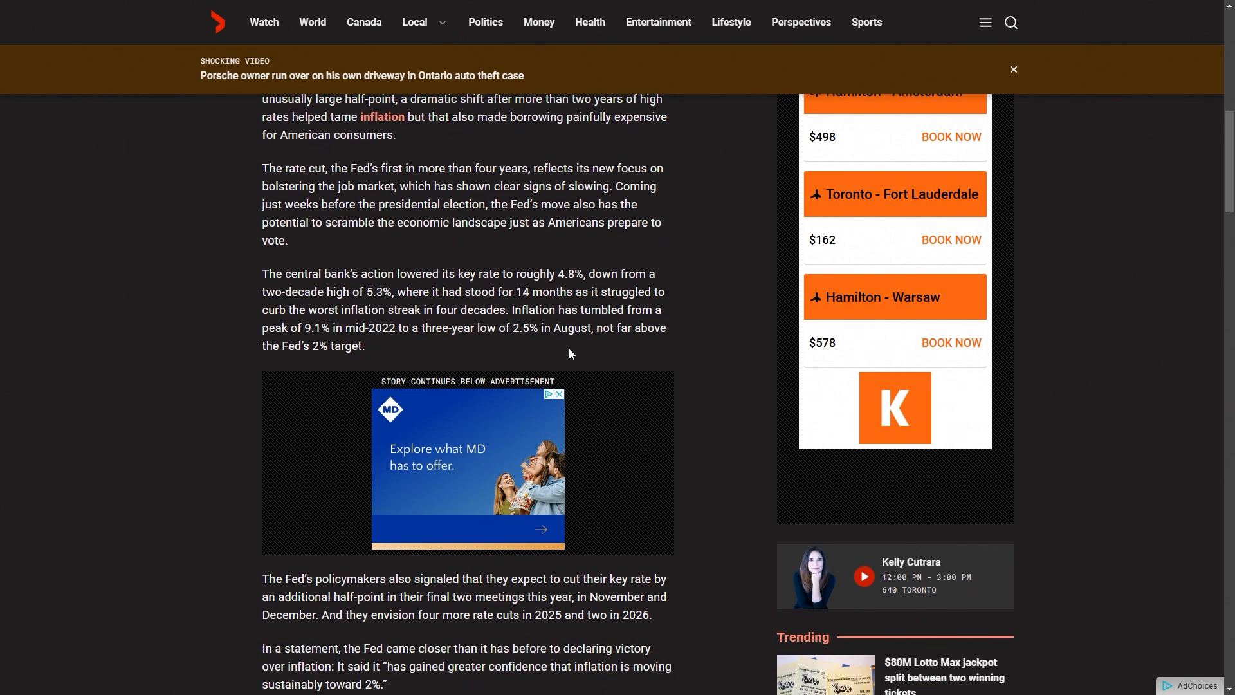
scroll(down, 3)
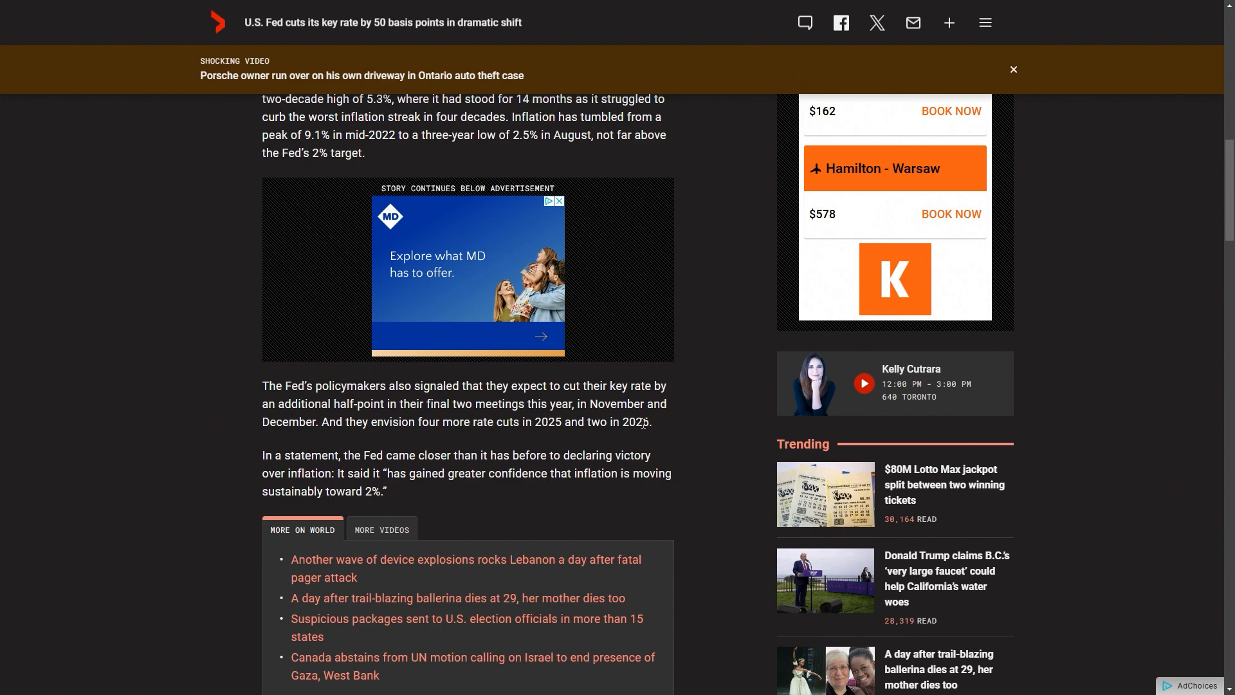
scroll(up, 3)
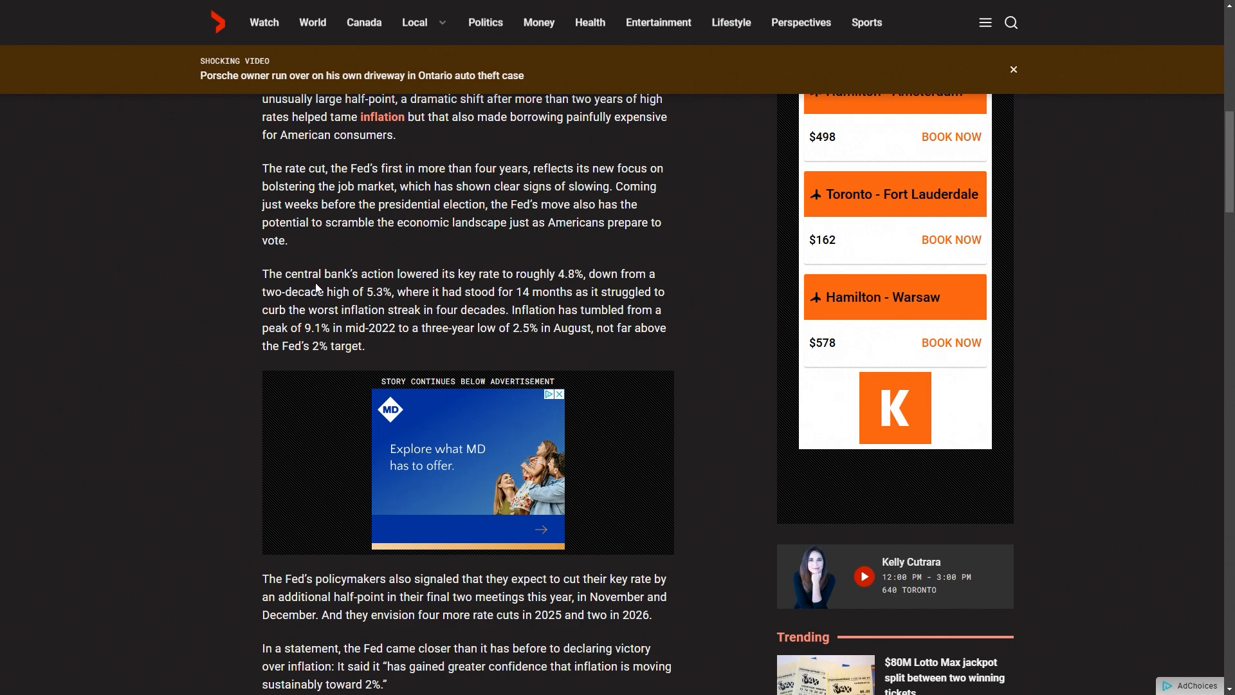
scroll(down, 3)
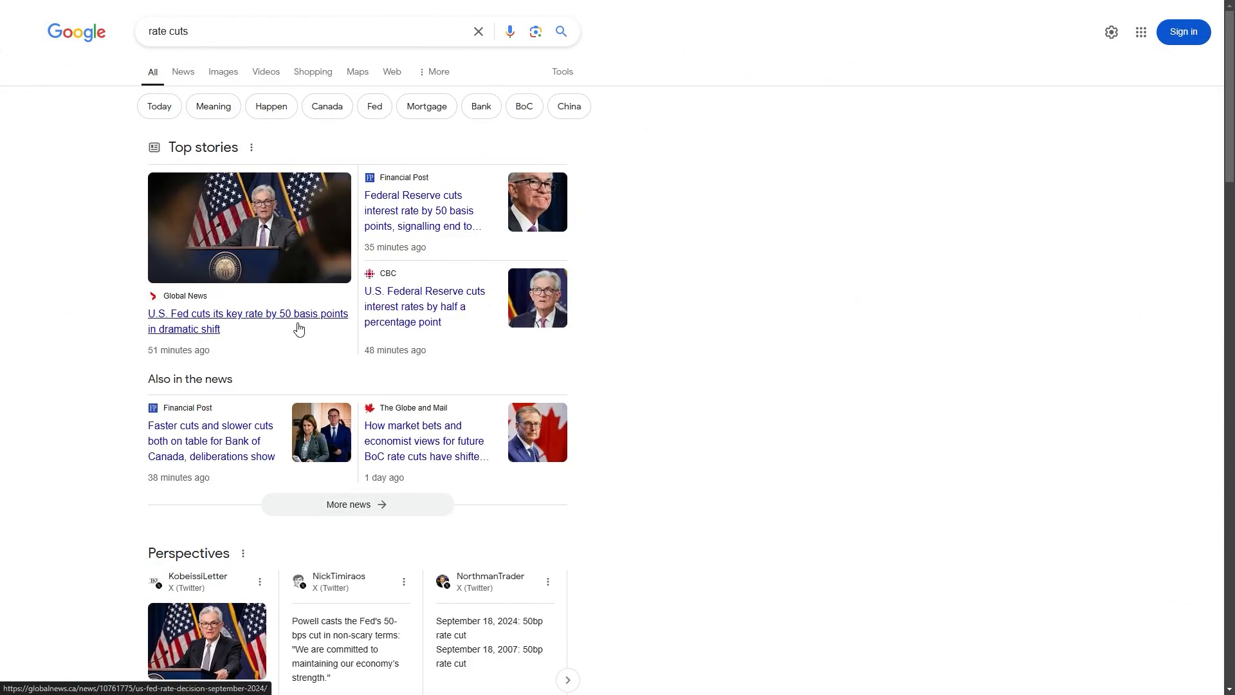
mouse_move(241, 401)
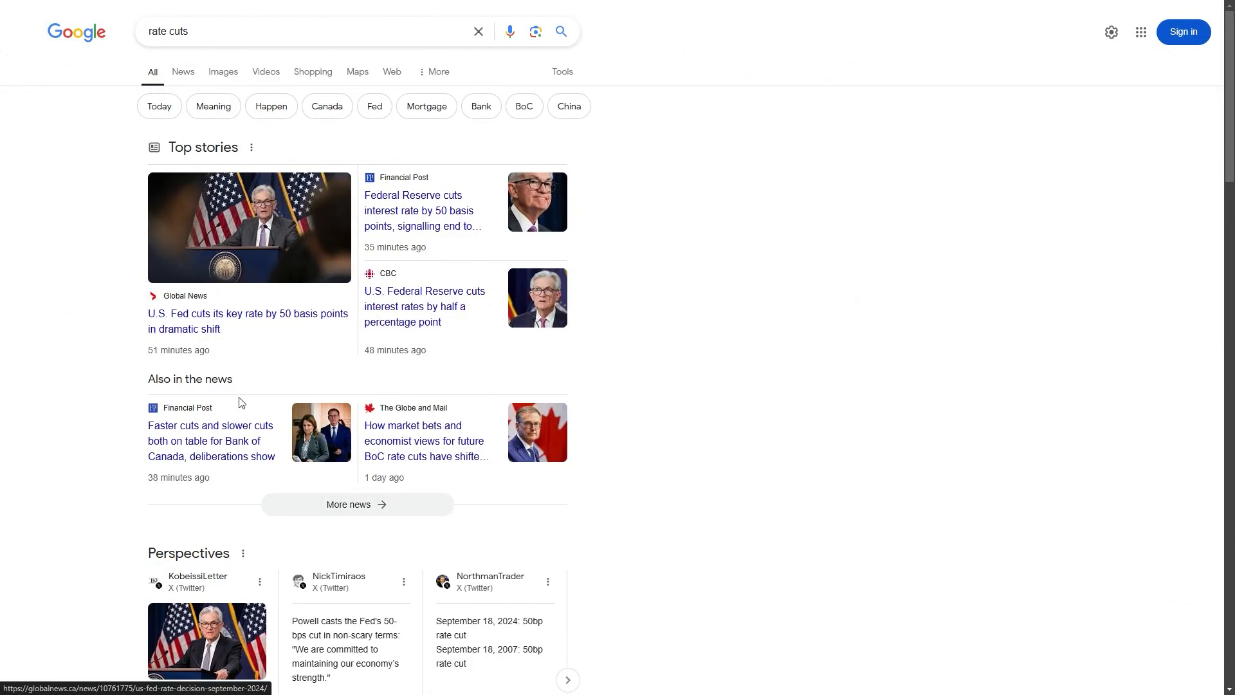
Skim the Financial Post article on Bank of Canada rate-cut deliberations, selecting a line near the top.
click(211, 440)
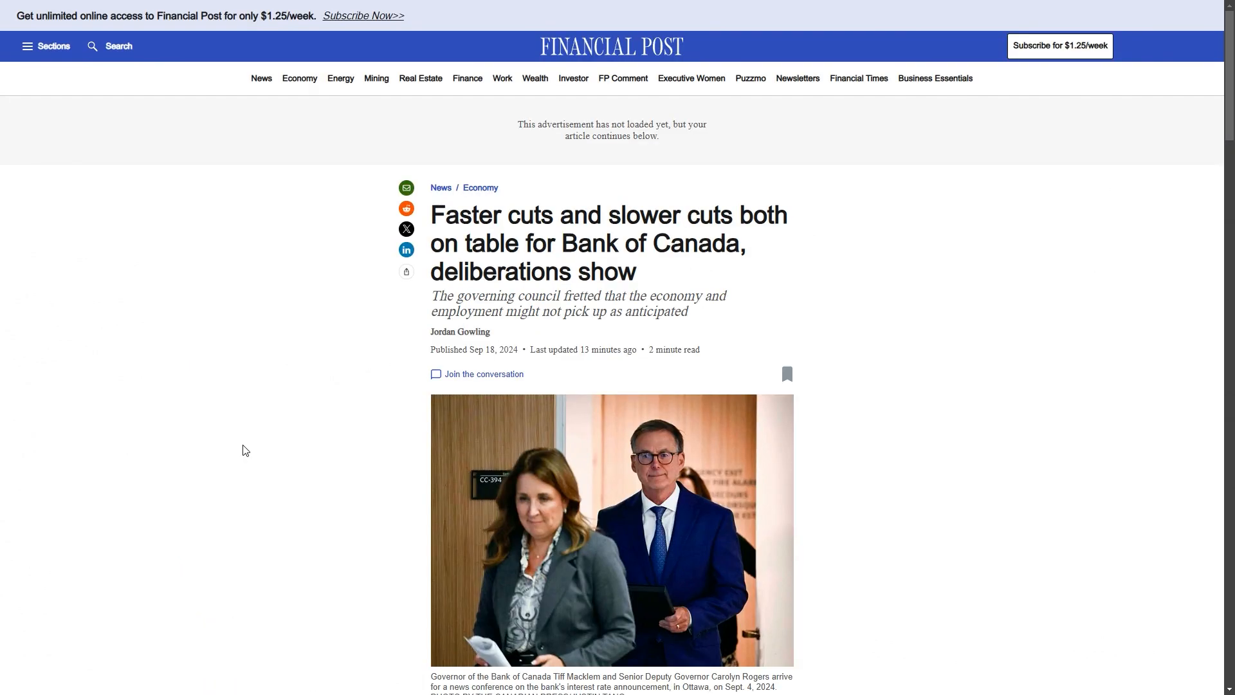
scroll(down, 3)
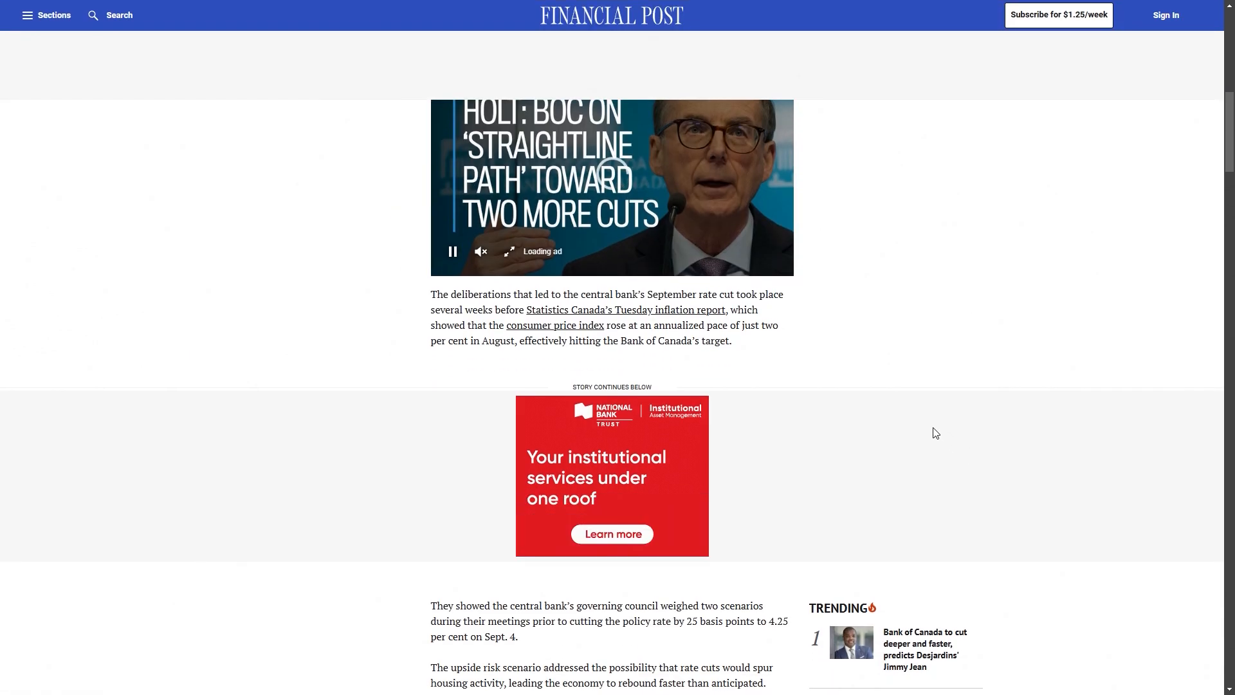
scroll(down, 3)
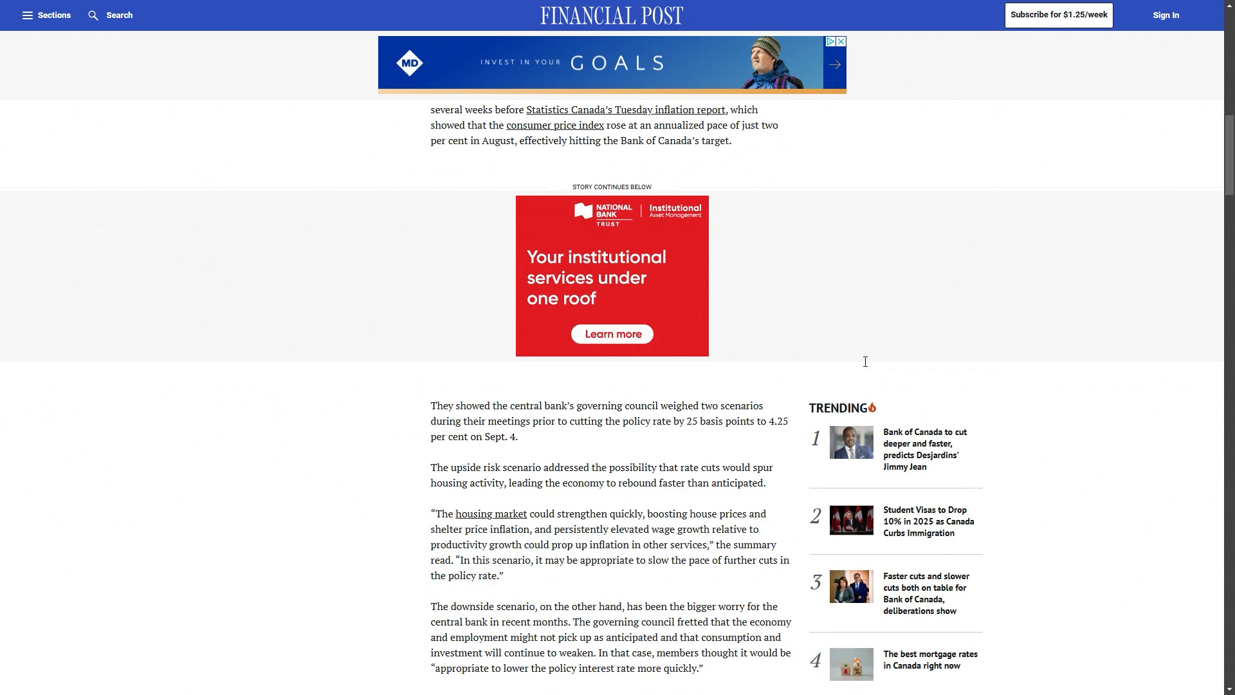
scroll(down, 3)
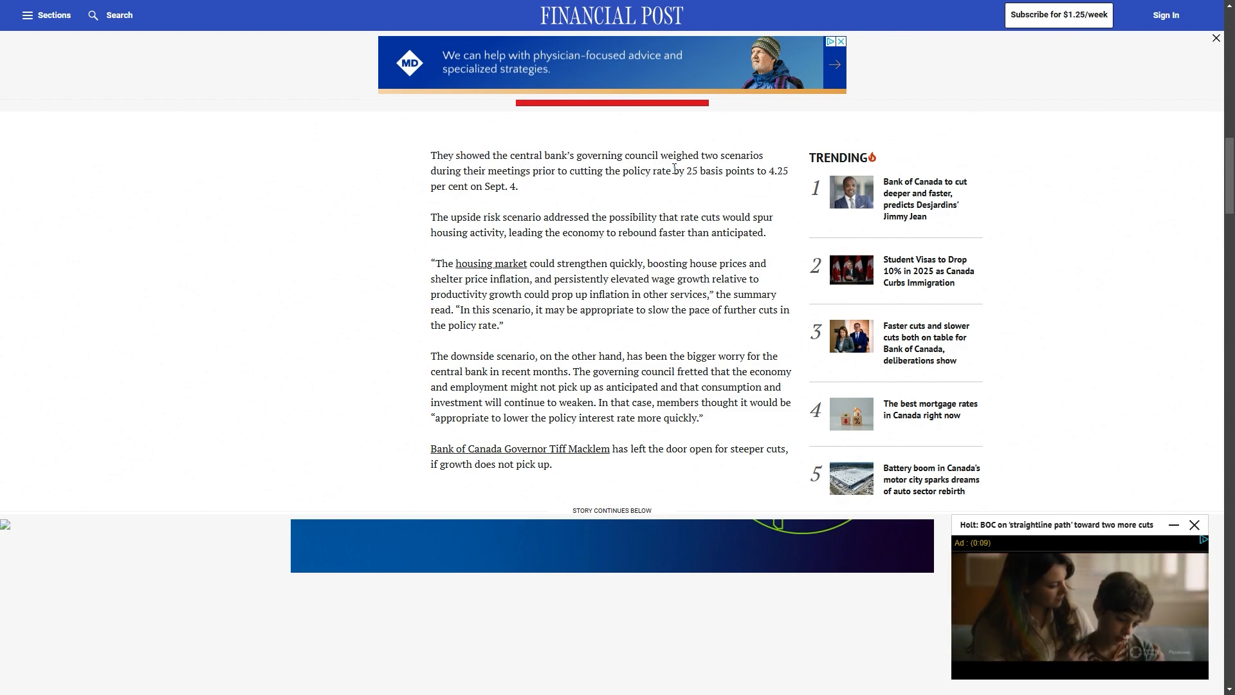
drag(688, 171, 745, 171)
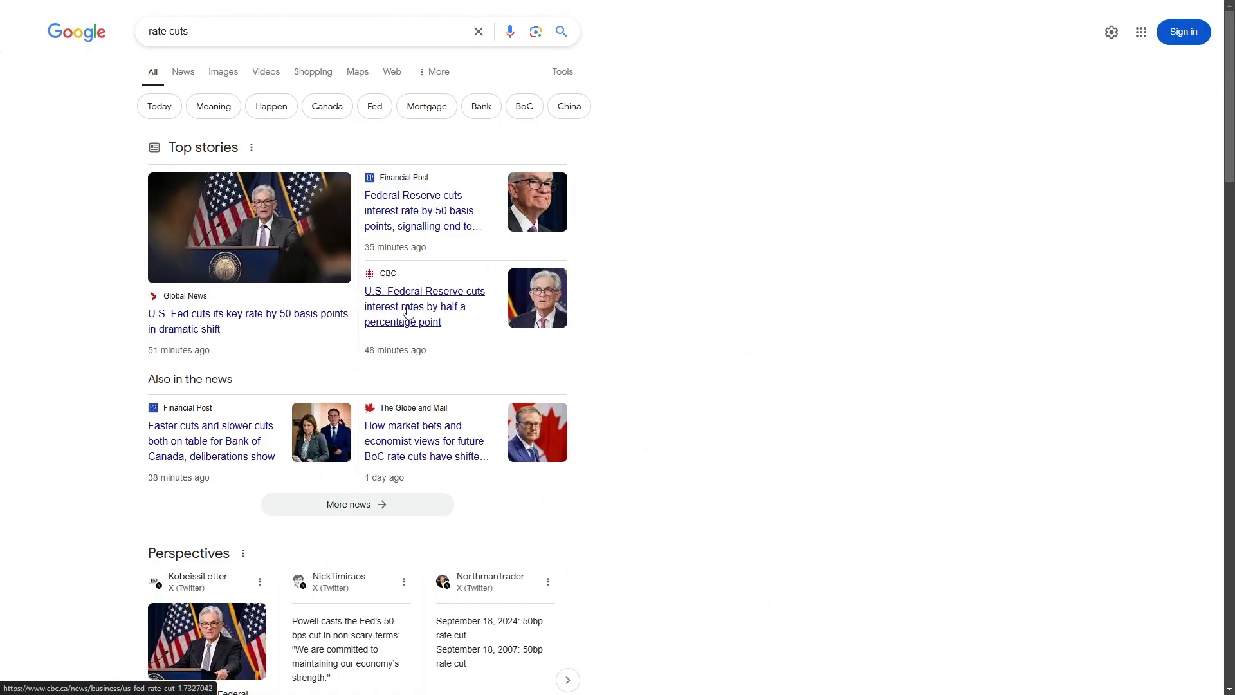
Read the CBC half-point cut story, marking the passage on the longer-run funds rate.
click(415, 307)
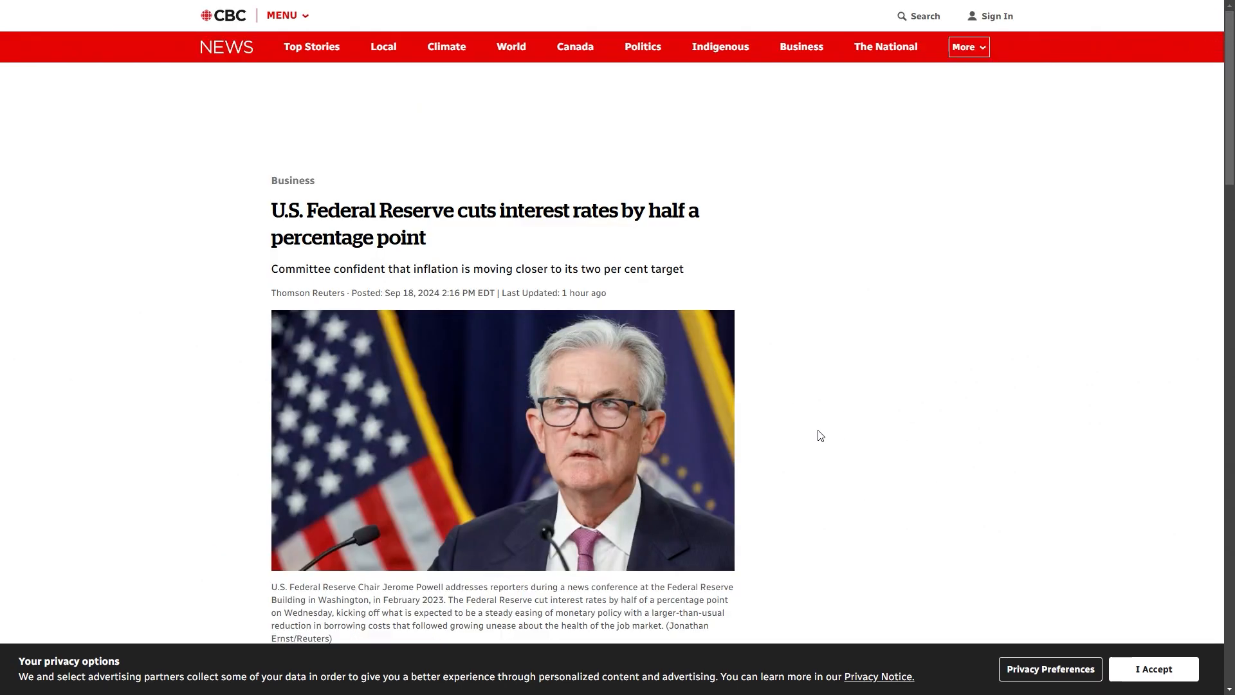
scroll(down, 3)
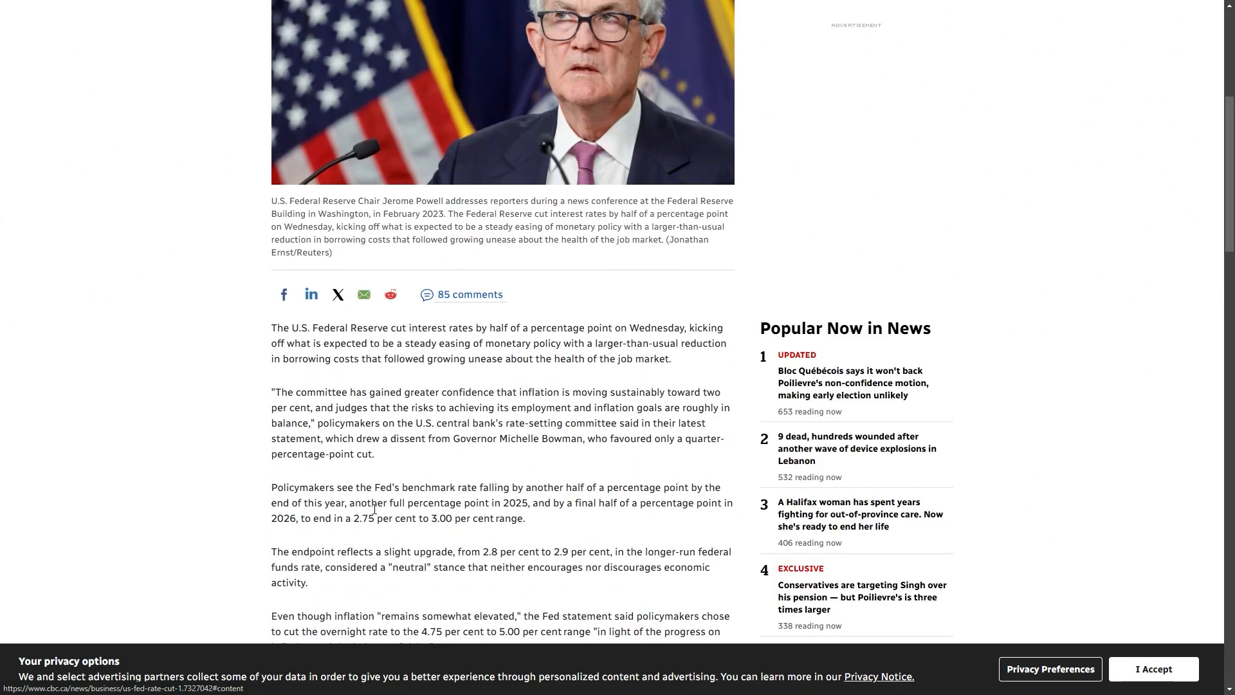
scroll(down, 3)
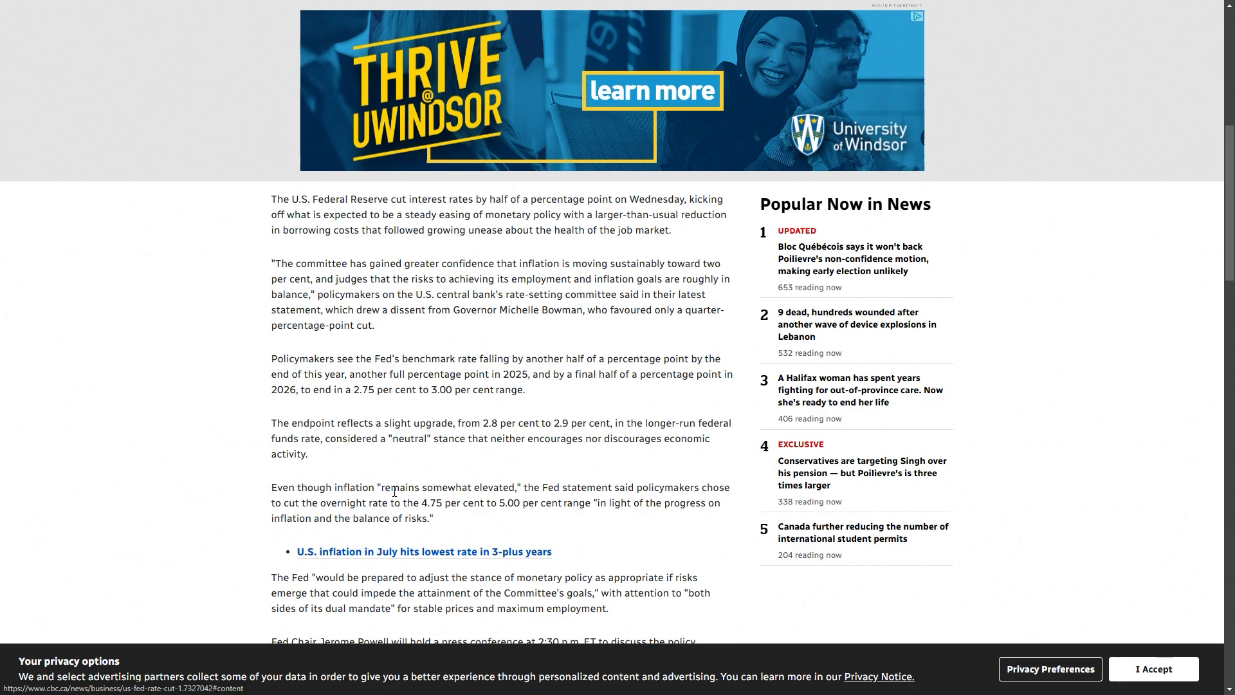
double_click(424, 502)
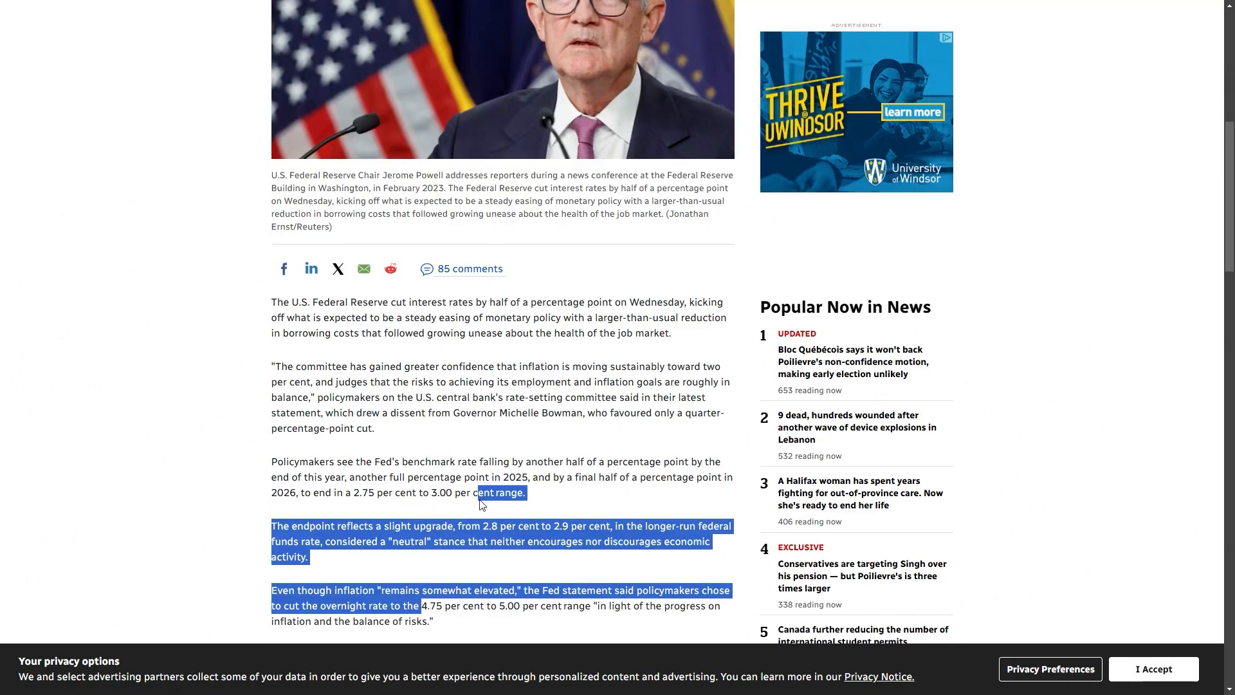
scroll(down, 3)
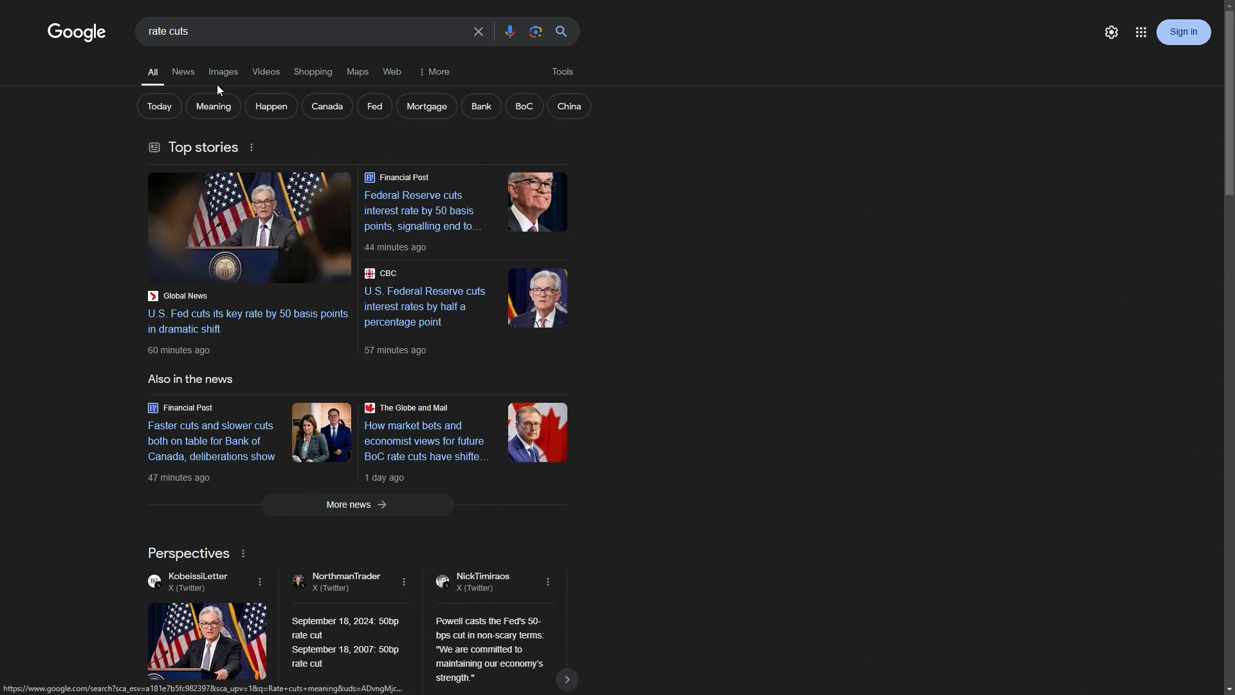
Search Google for 'us interest rates'.
click(250, 36)
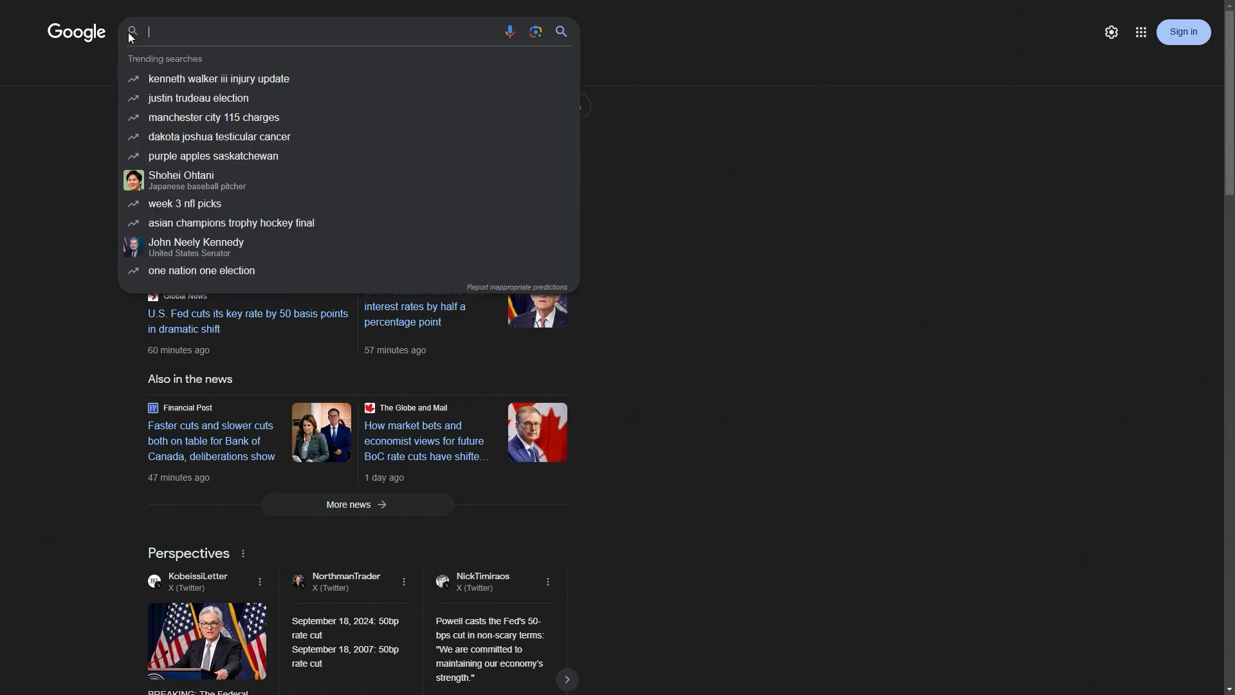
text(us interest rates)
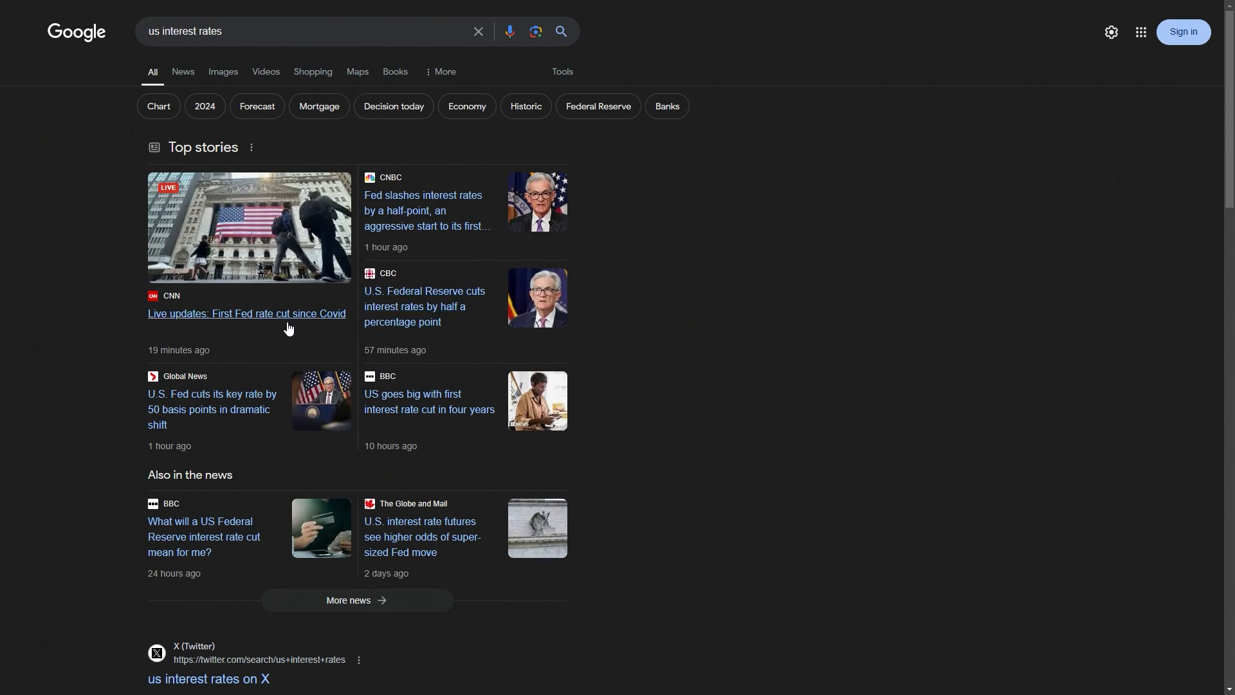
scroll(down, 3)
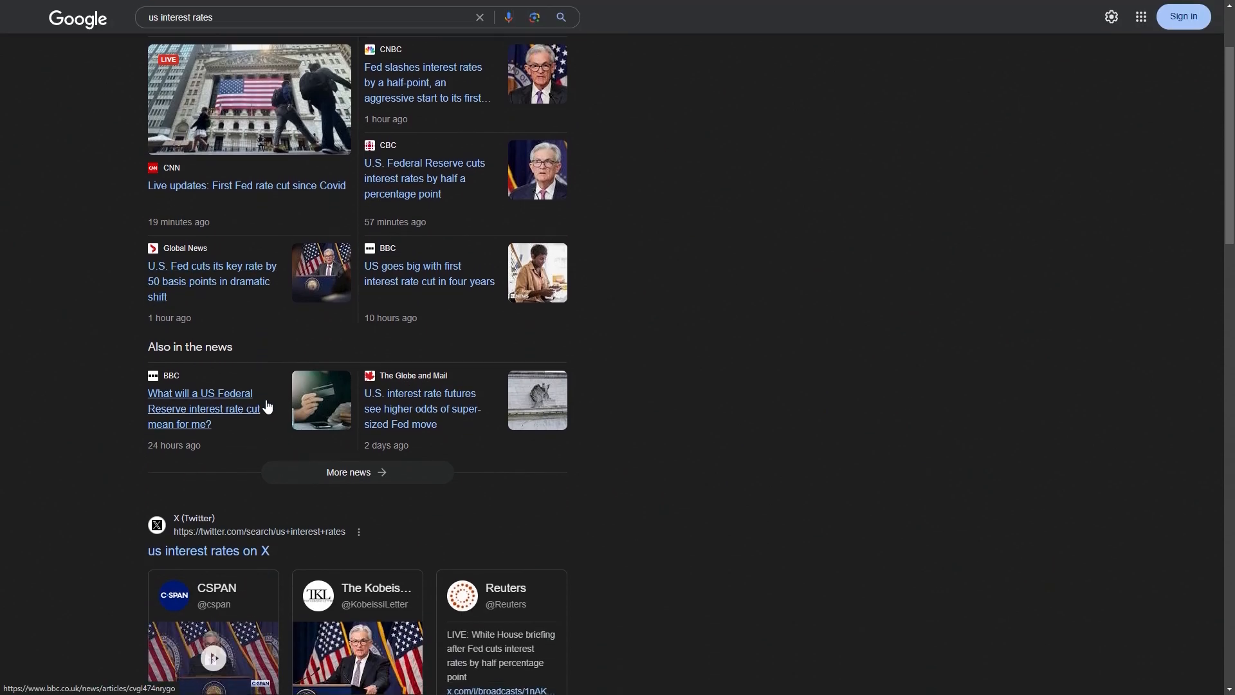
Briefly view the Global News Fed story and go back to the results.
click(212, 281)
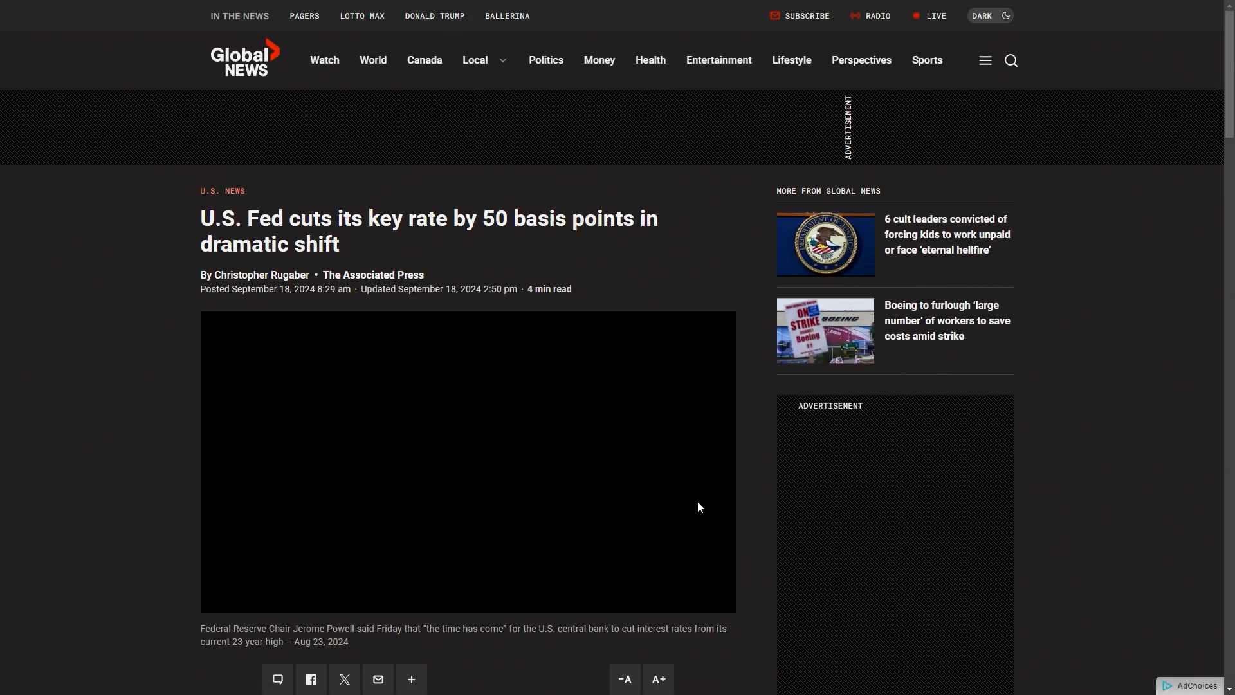
scroll(down, 3)
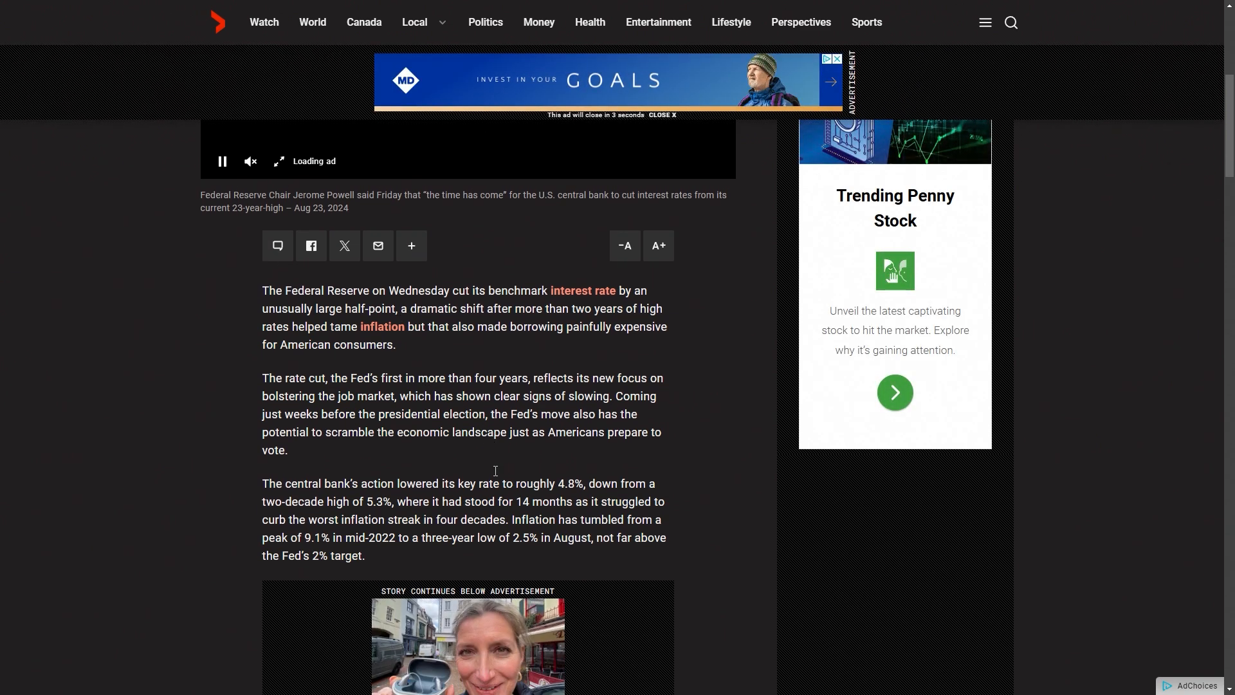
right_click(495, 471)
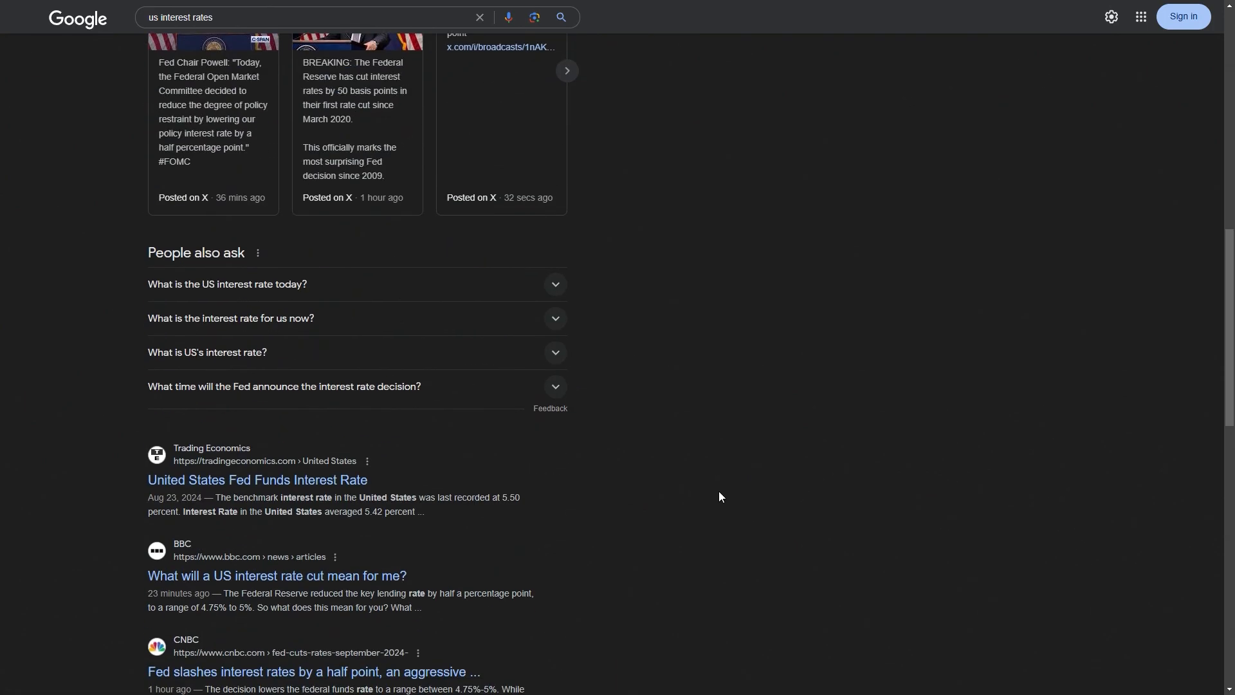
View the Trading Economics US Fed funds rate chart at 5Y, then its full MAX history.
click(256, 480)
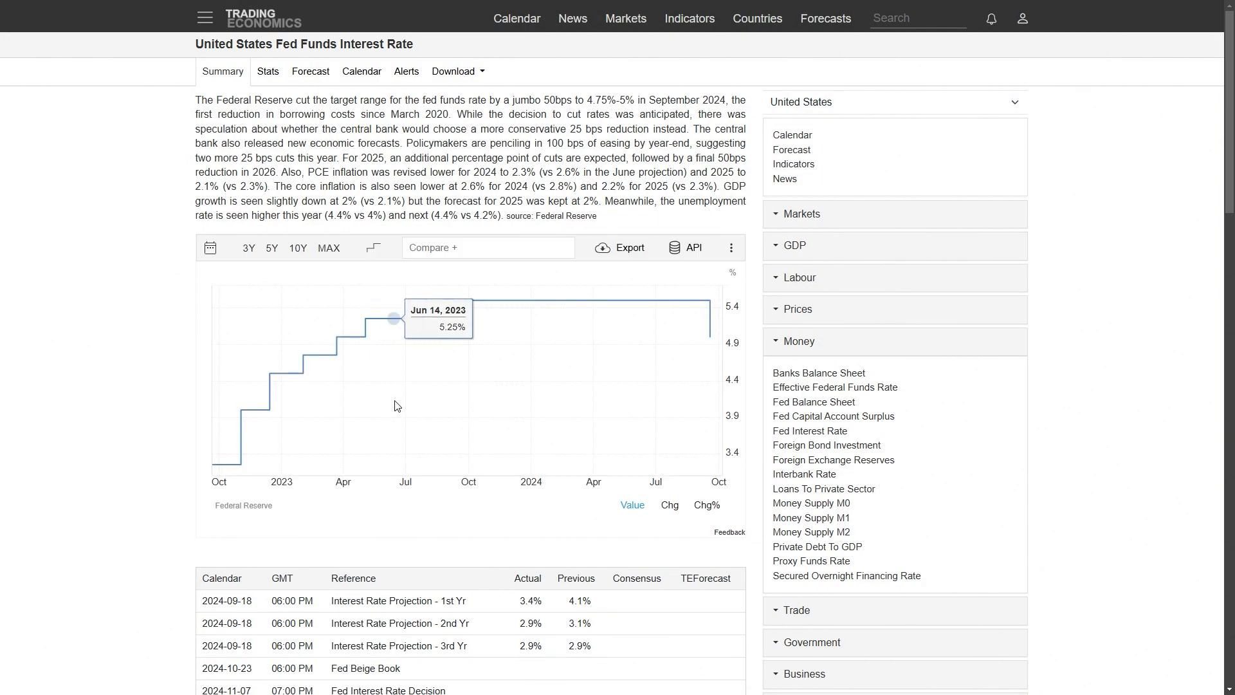
mouse_move(708, 299)
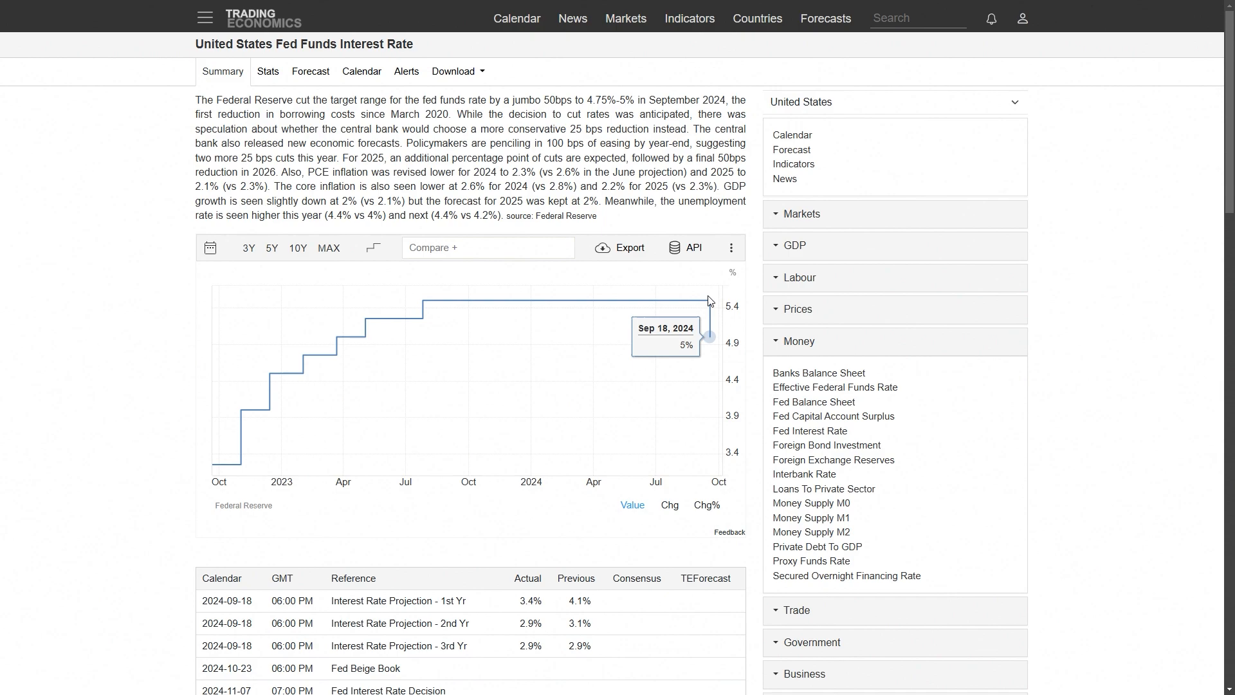
mouse_move(718, 314)
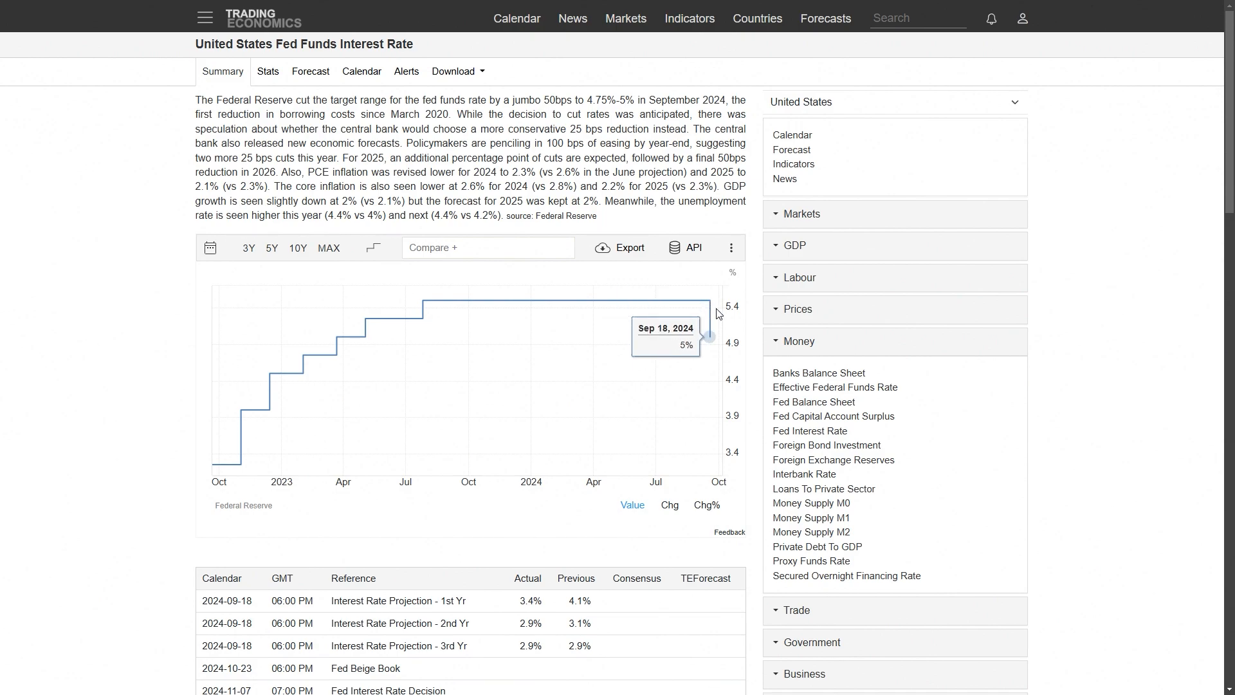
mouse_move(710, 311)
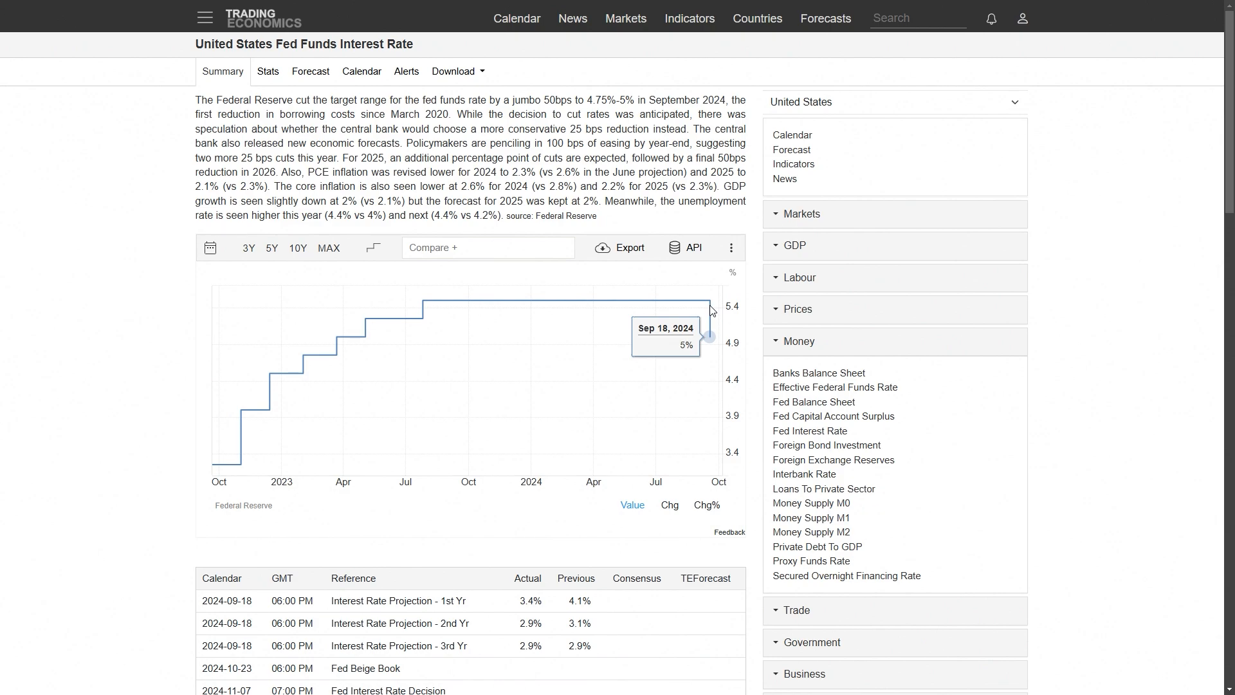
mouse_move(531, 284)
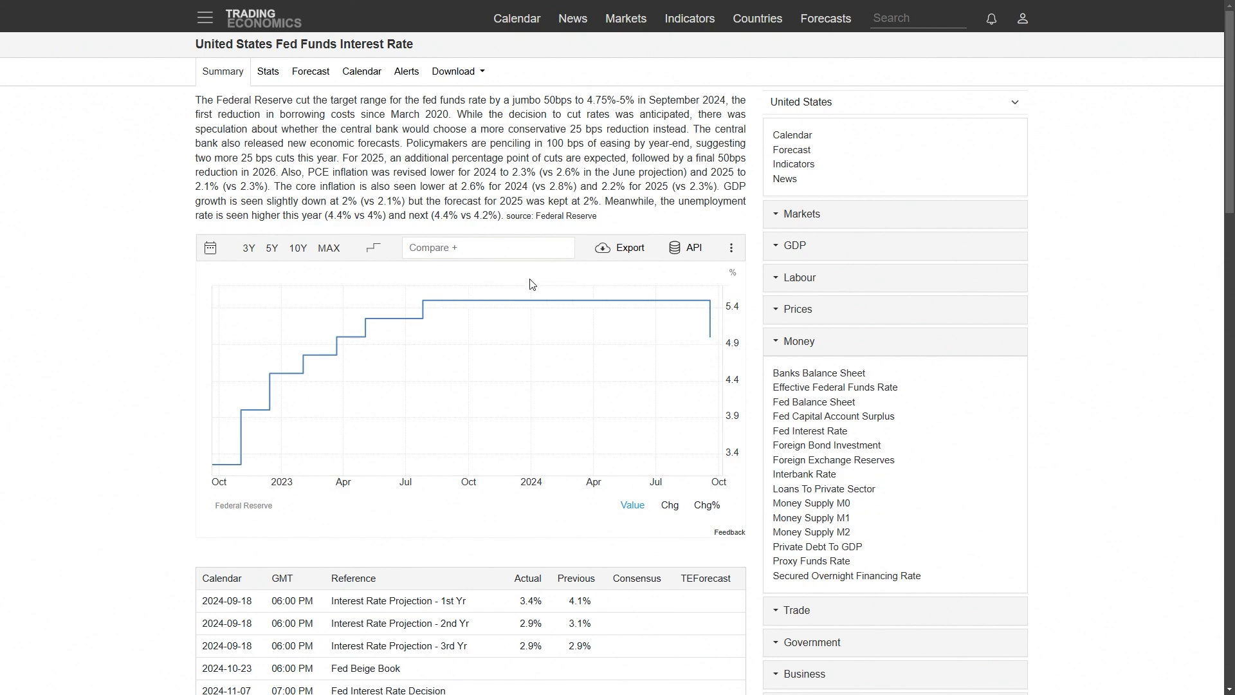
click(272, 248)
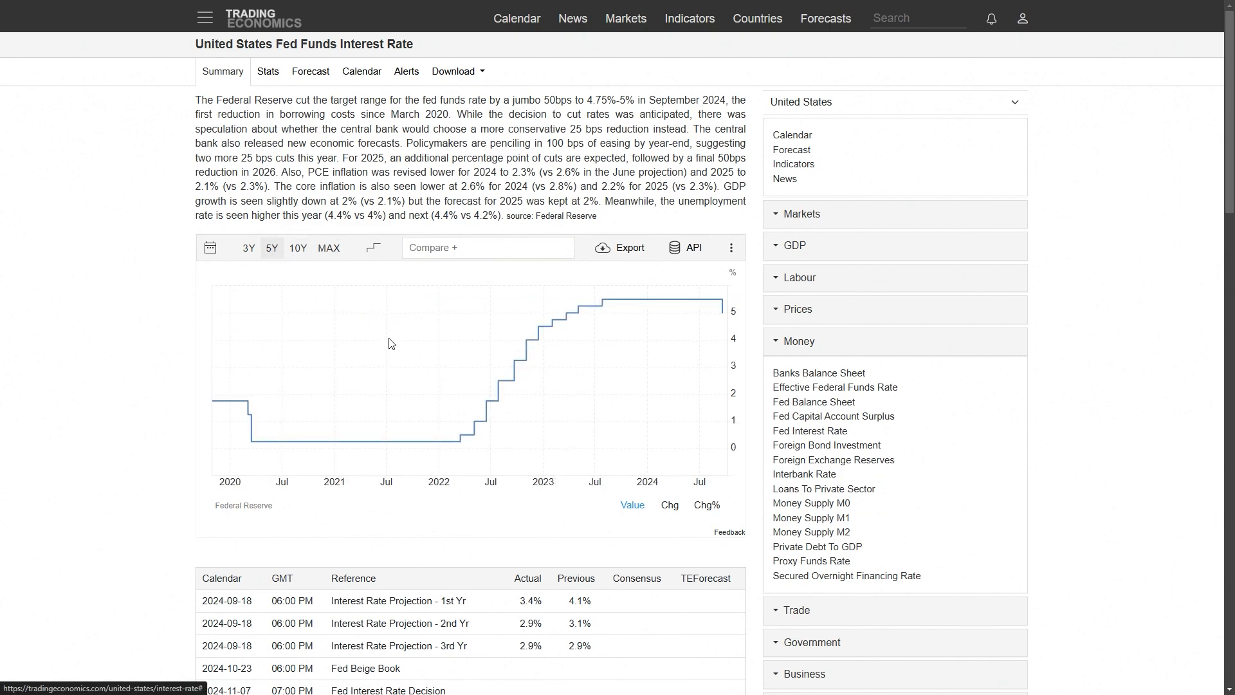
mouse_move(712, 376)
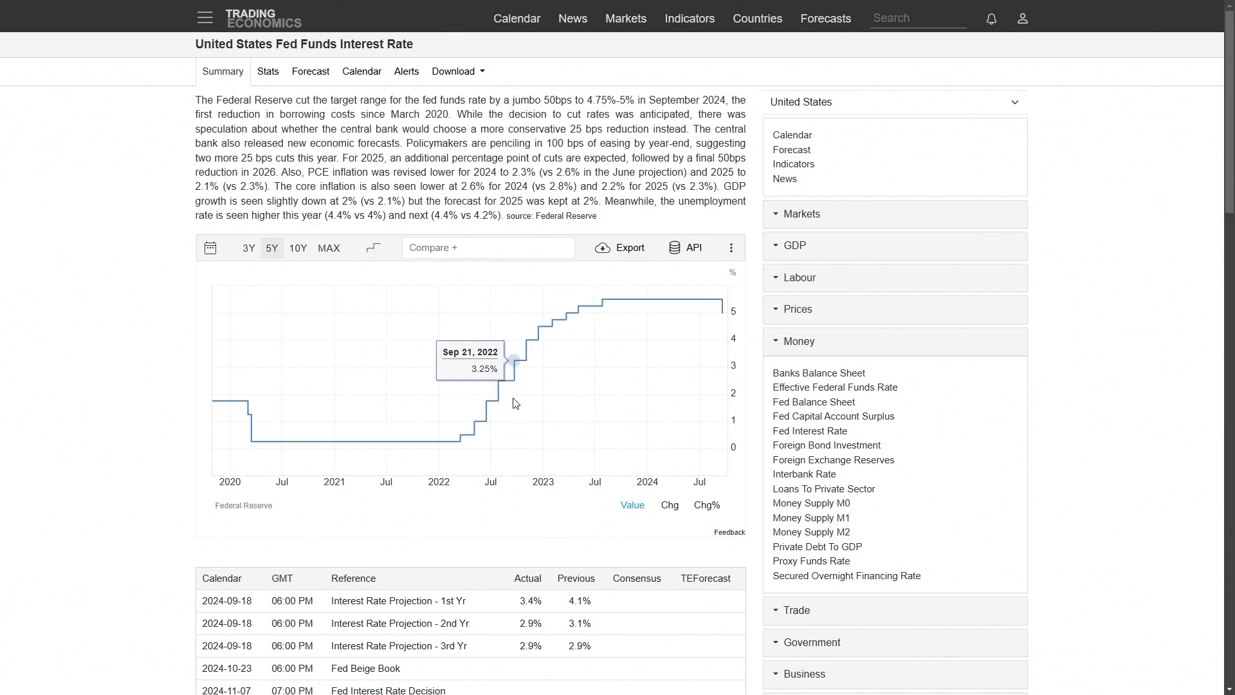
mouse_move(708, 448)
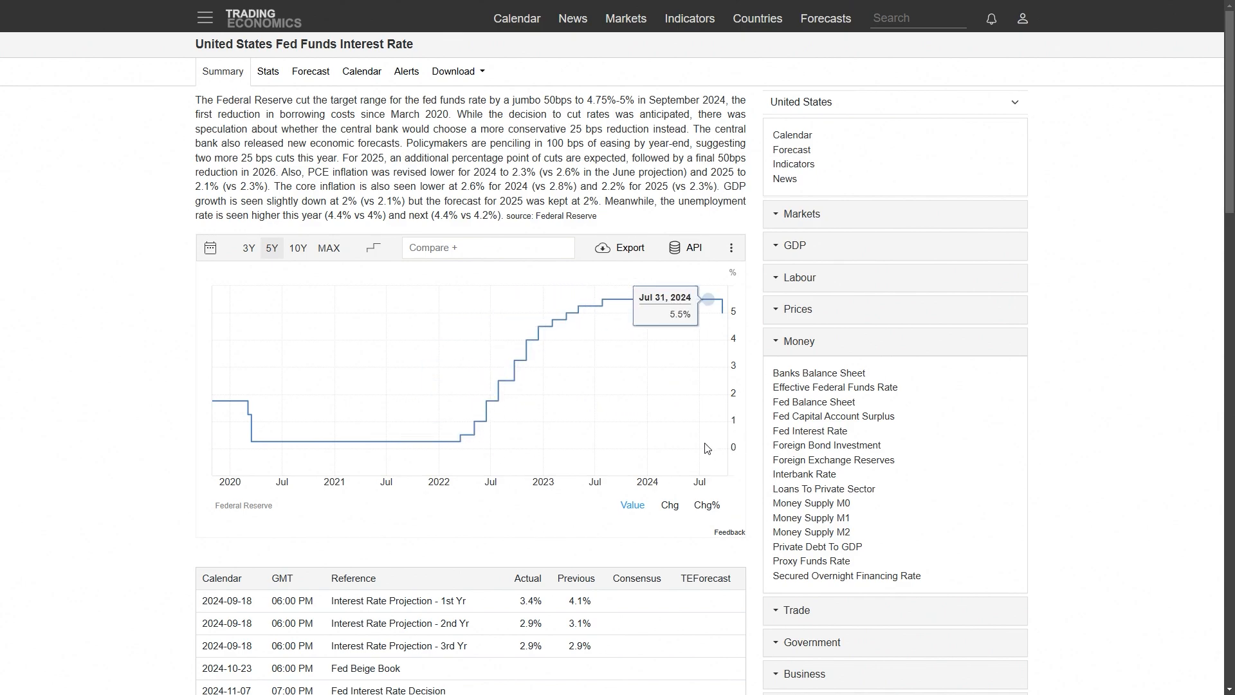
mouse_move(517, 383)
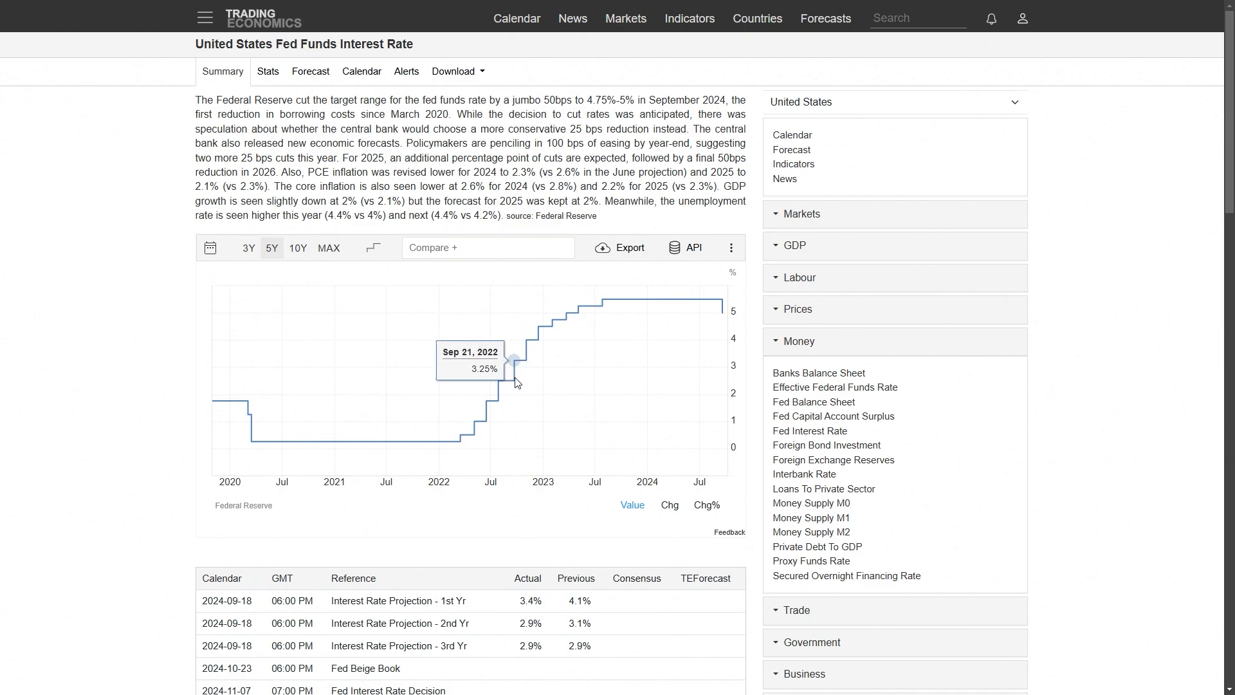
mouse_move(509, 388)
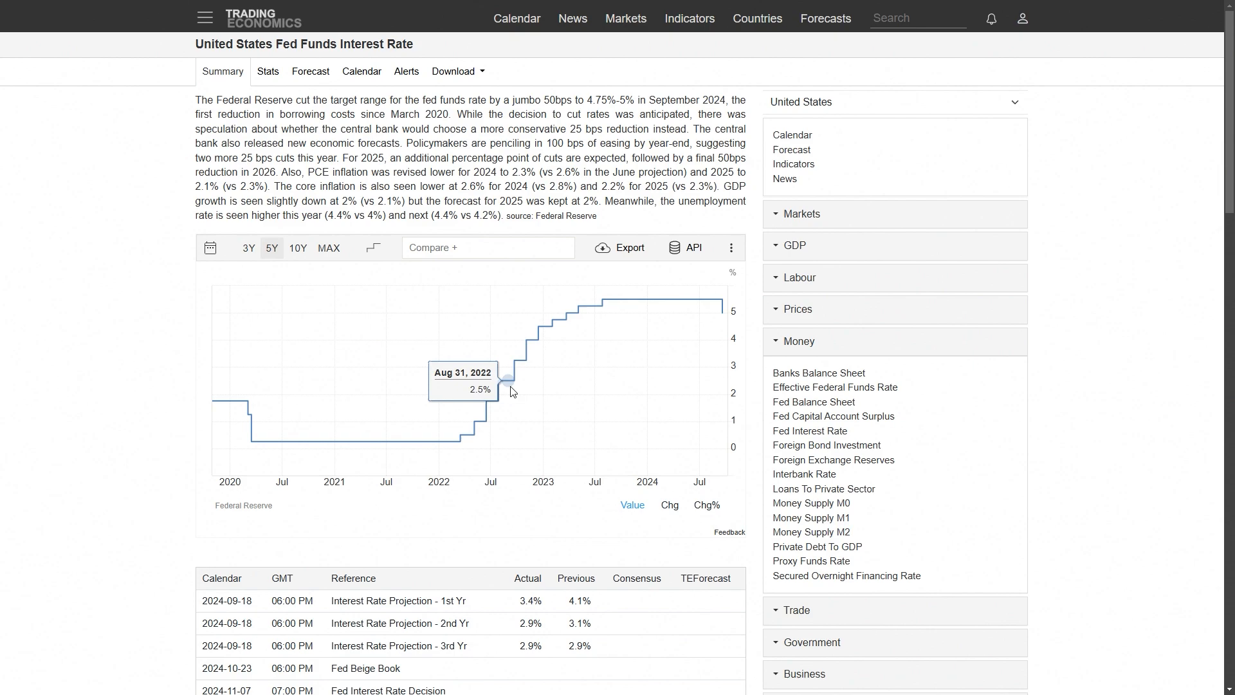
mouse_move(514, 381)
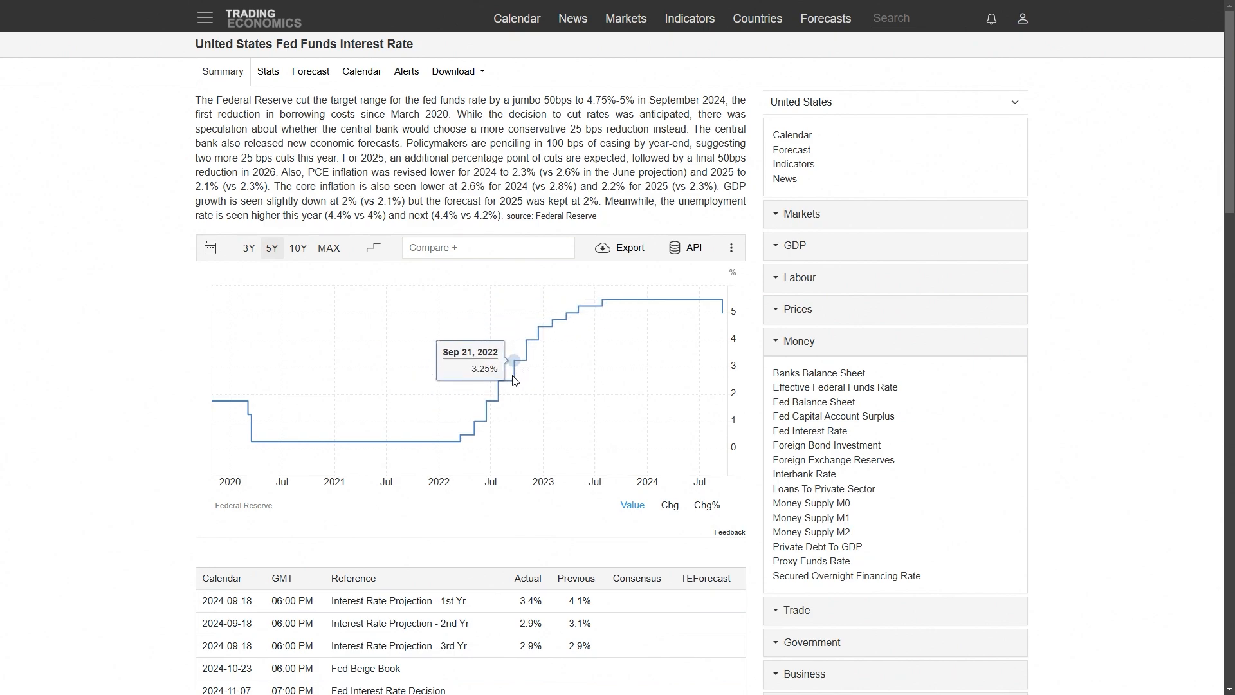
mouse_move(505, 385)
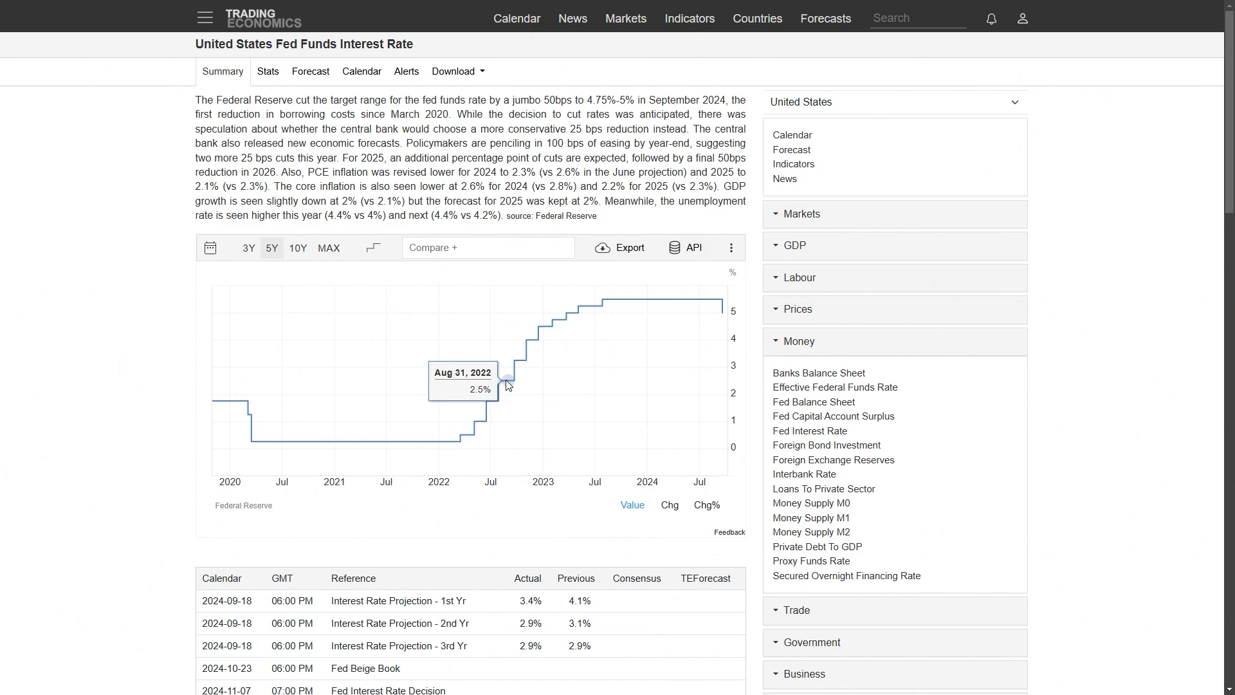
mouse_move(509, 387)
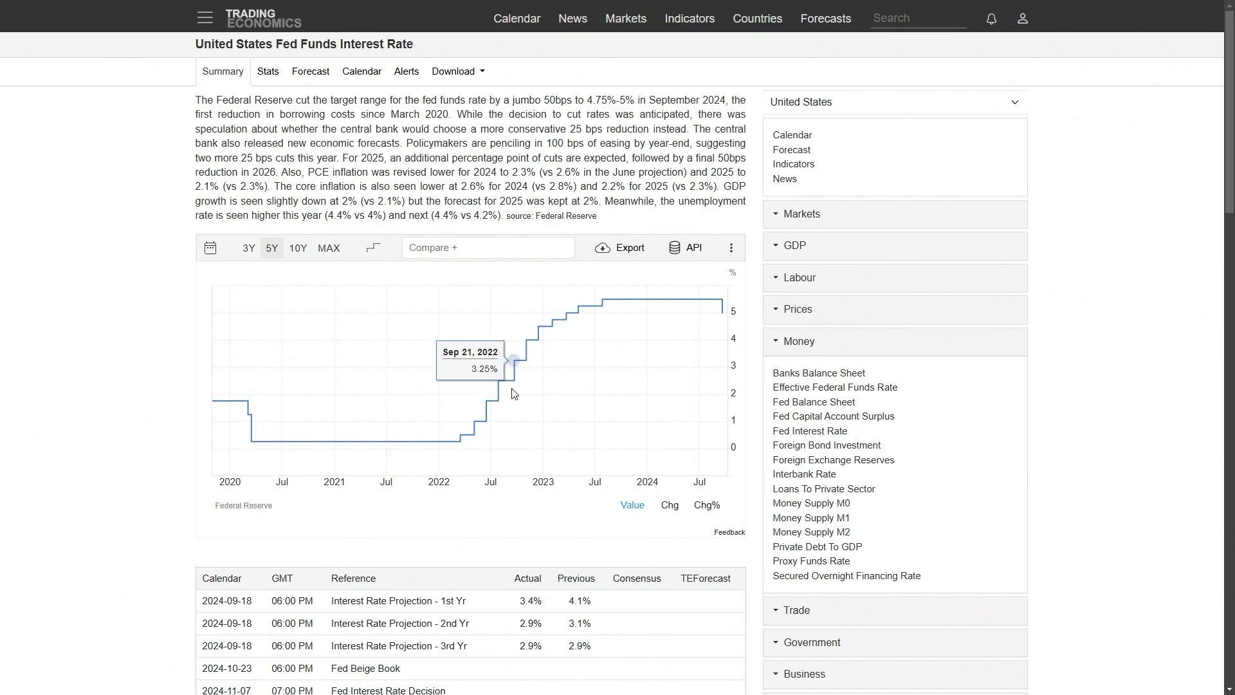
mouse_move(494, 396)
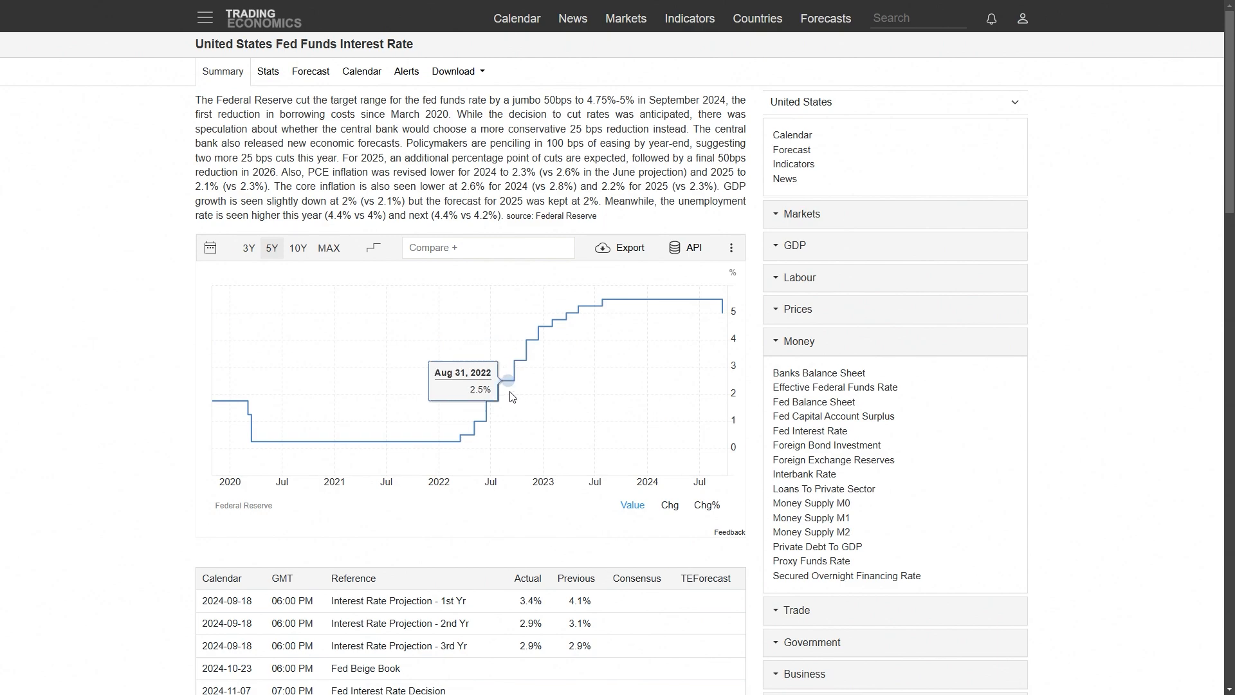
mouse_move(487, 419)
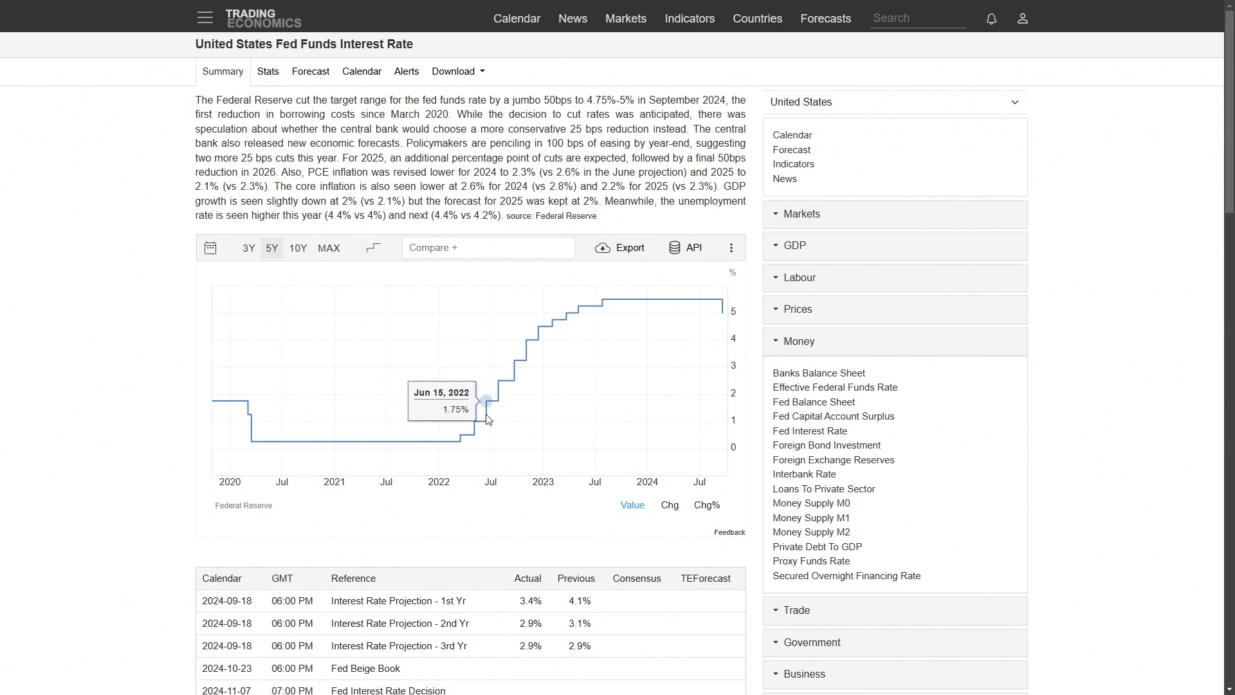
mouse_move(498, 422)
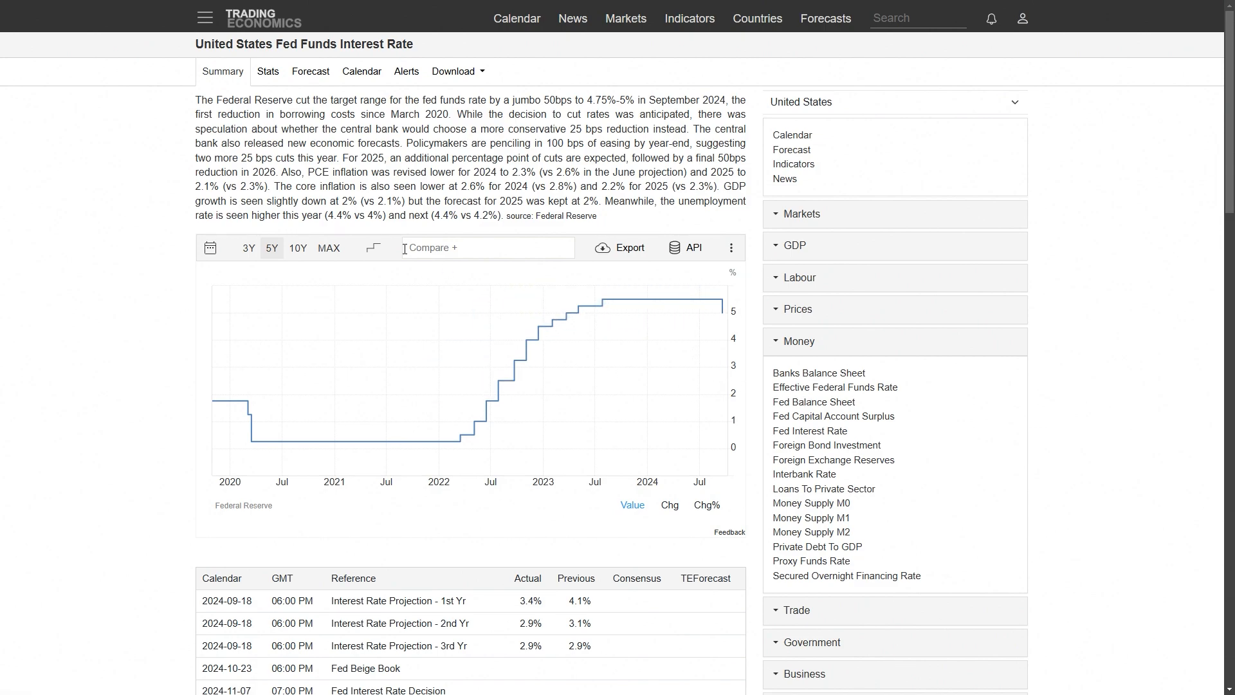
click(328, 248)
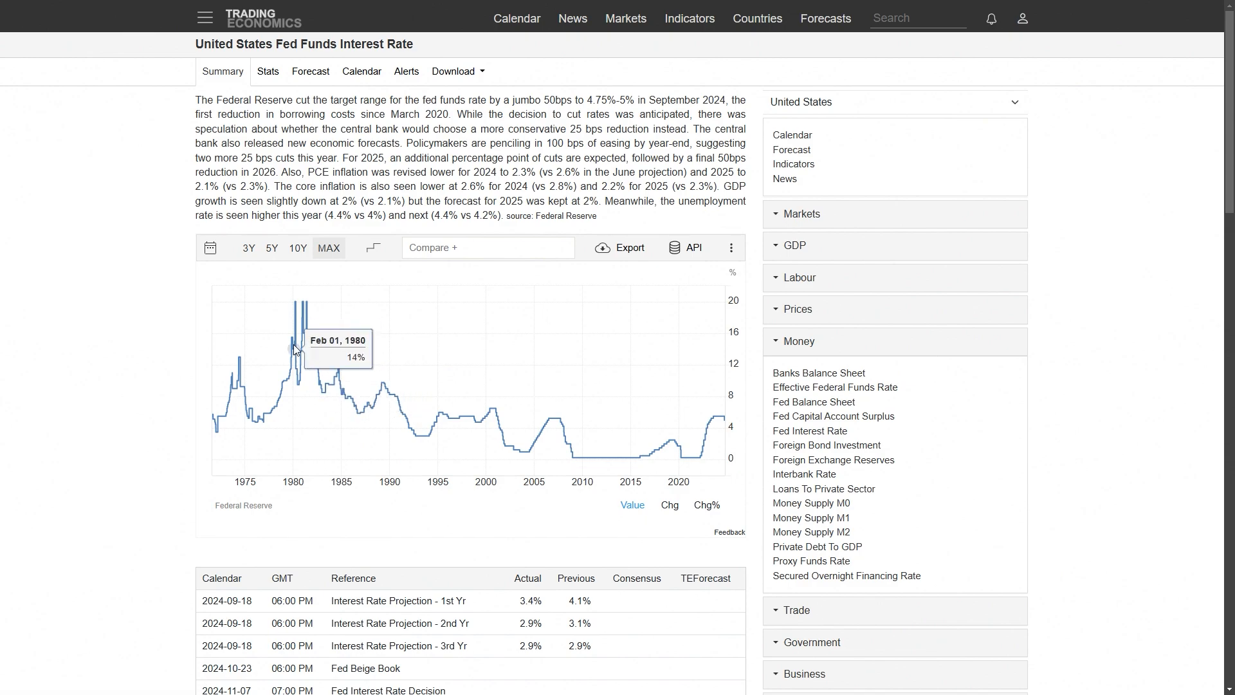
mouse_move(306, 303)
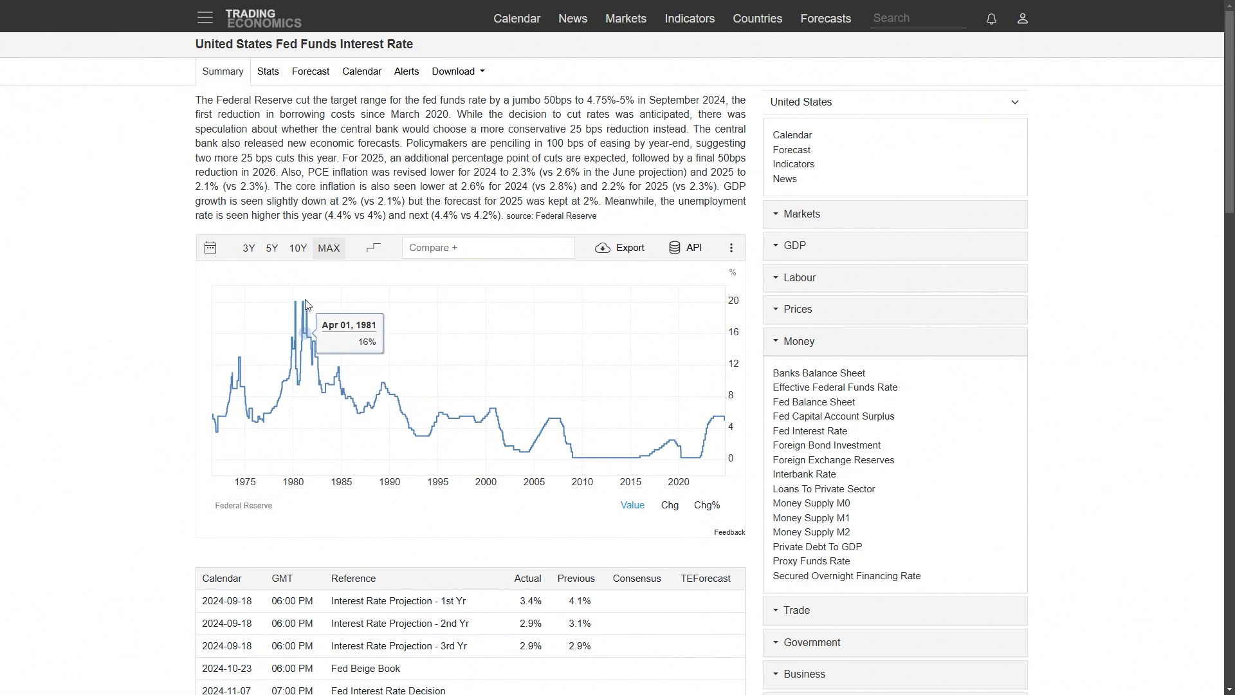
mouse_move(702, 432)
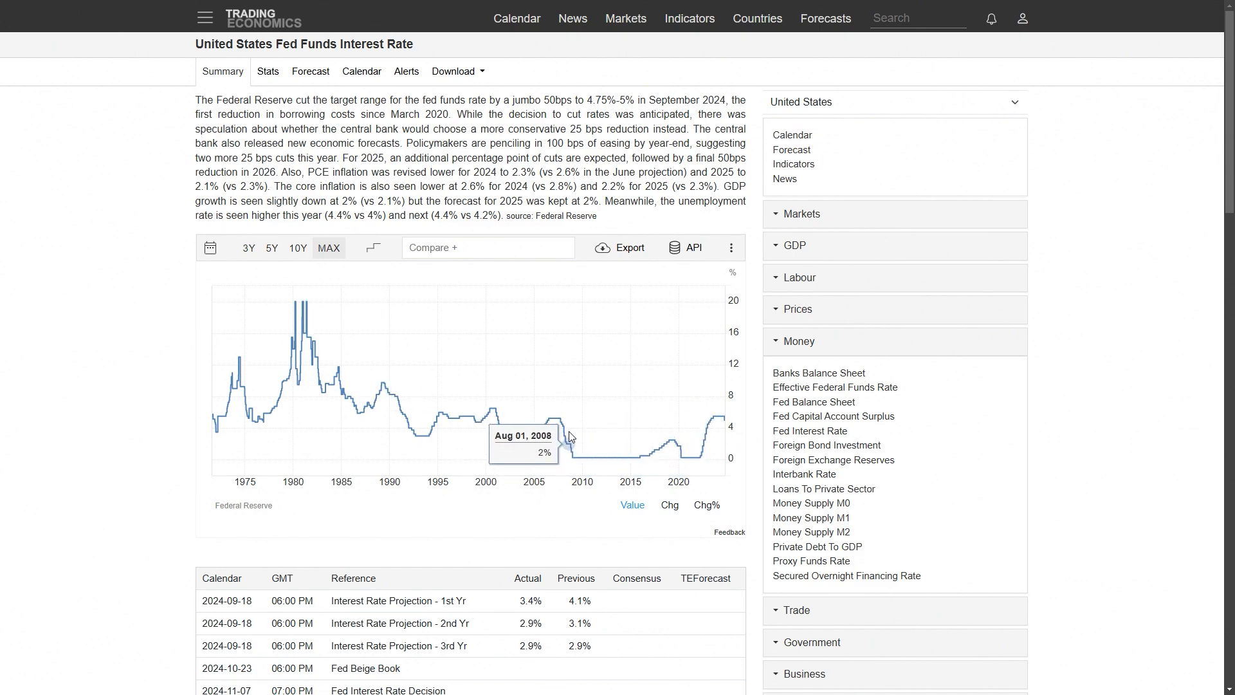
mouse_move(556, 419)
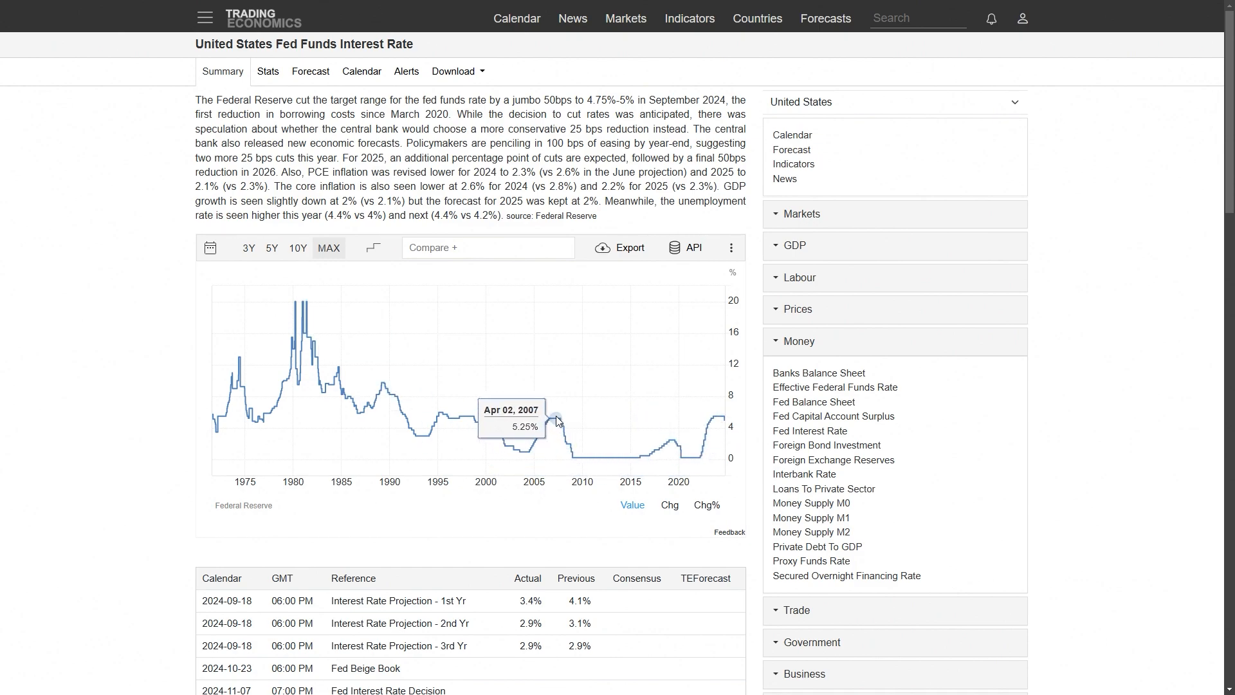
mouse_move(558, 422)
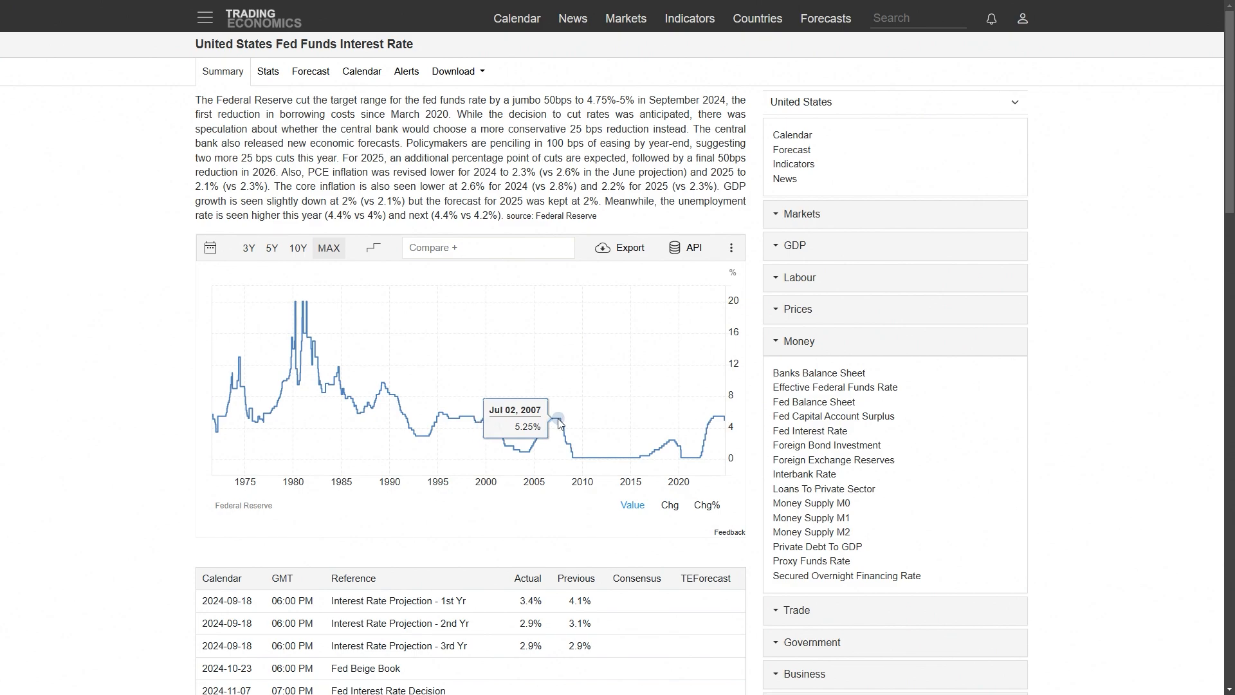
mouse_move(559, 425)
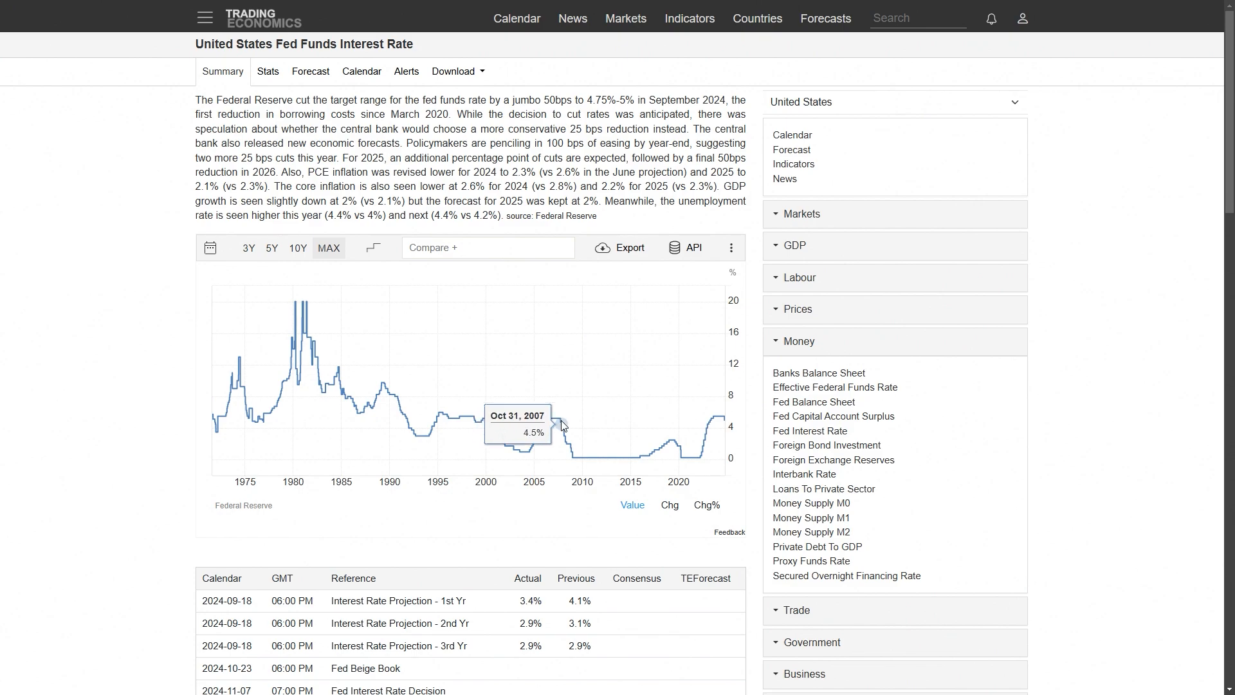
mouse_move(570, 446)
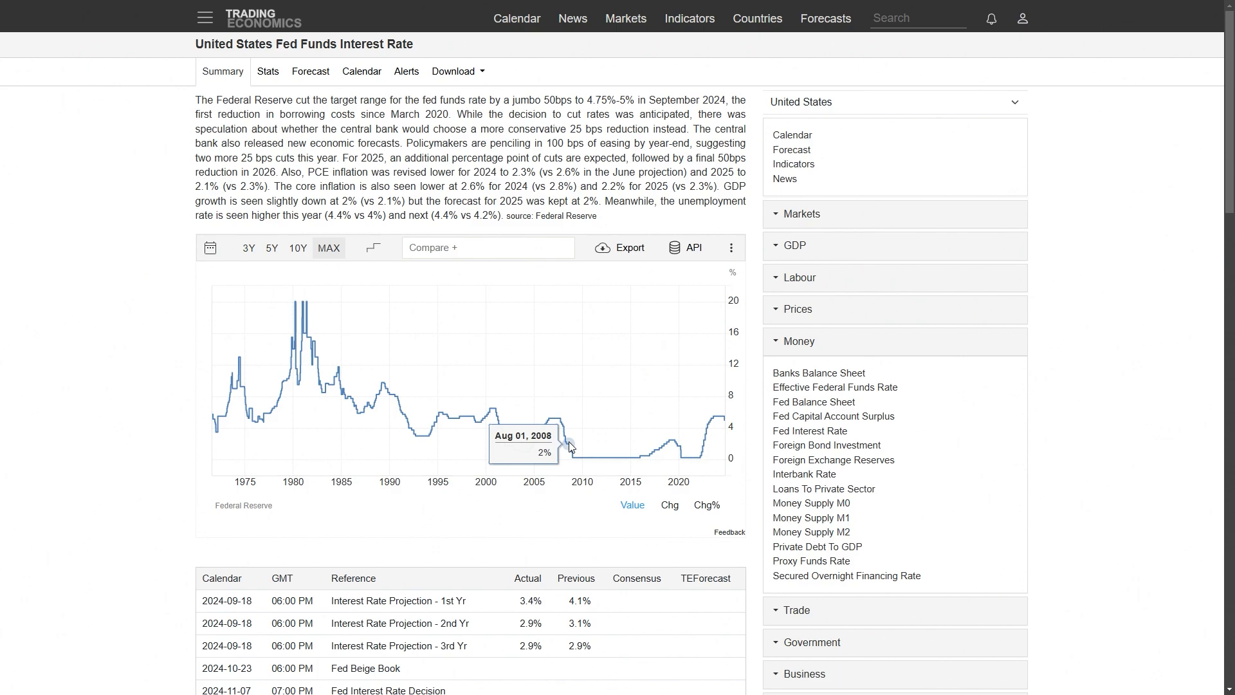
mouse_move(564, 443)
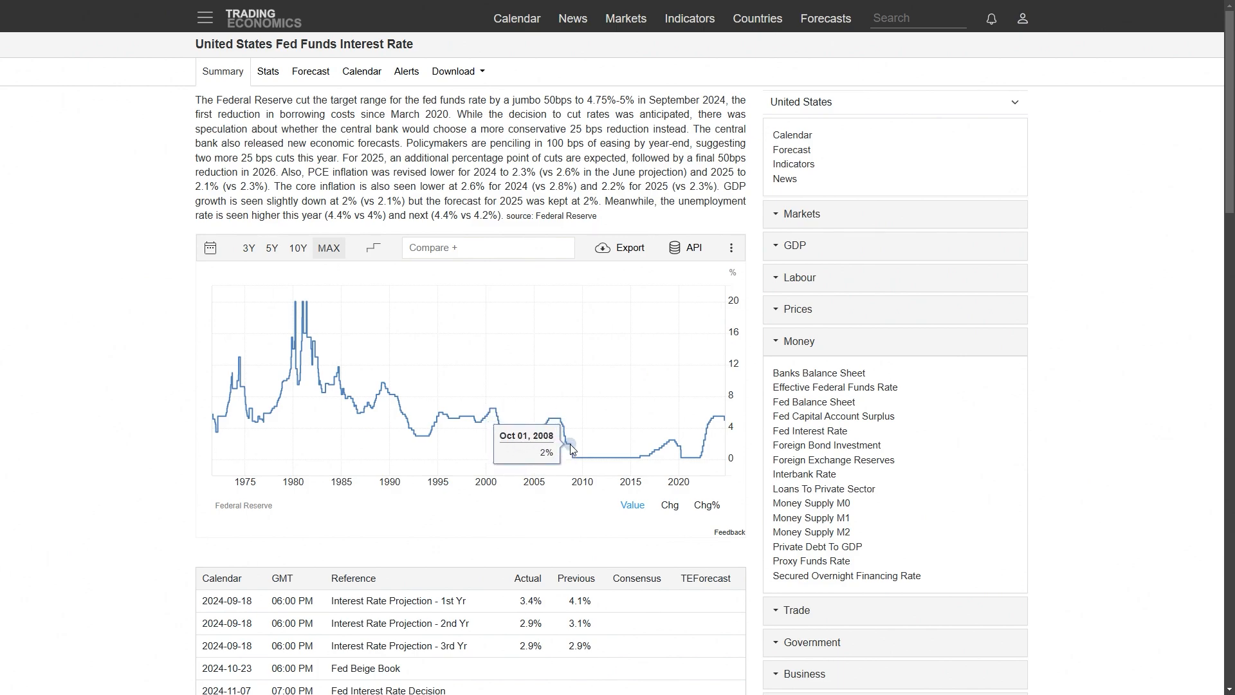
mouse_move(574, 453)
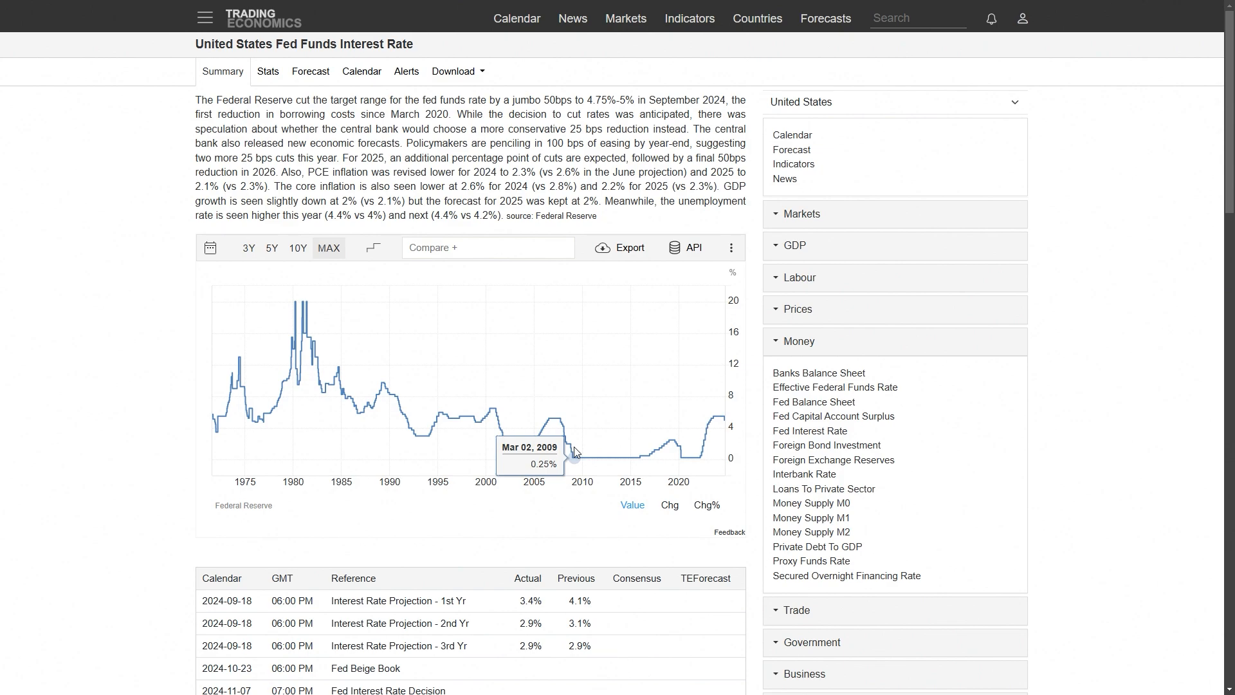
mouse_move(579, 463)
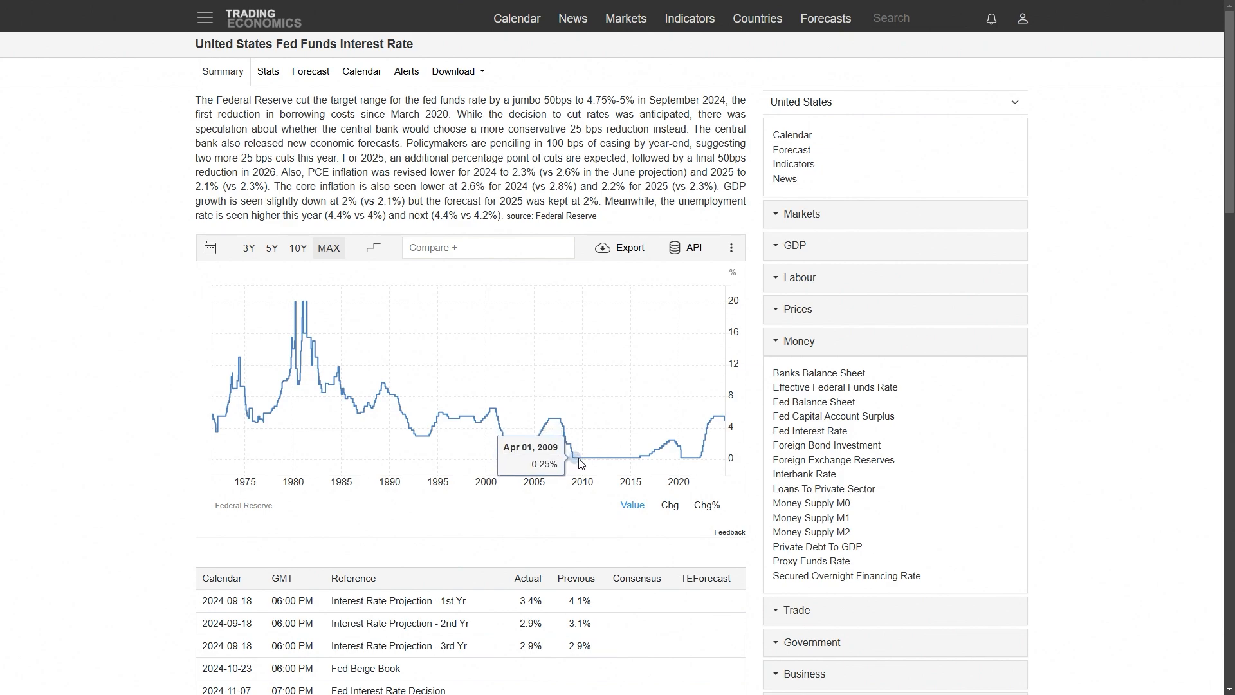
mouse_move(739, 486)
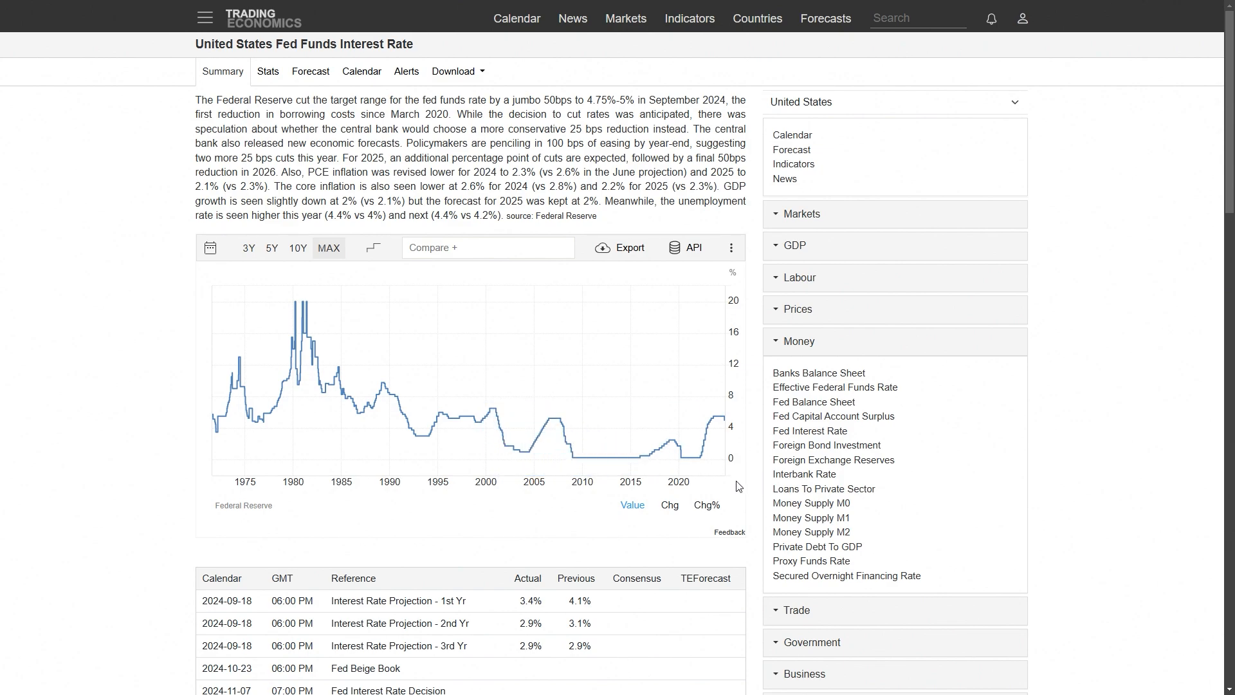
mouse_move(603, 469)
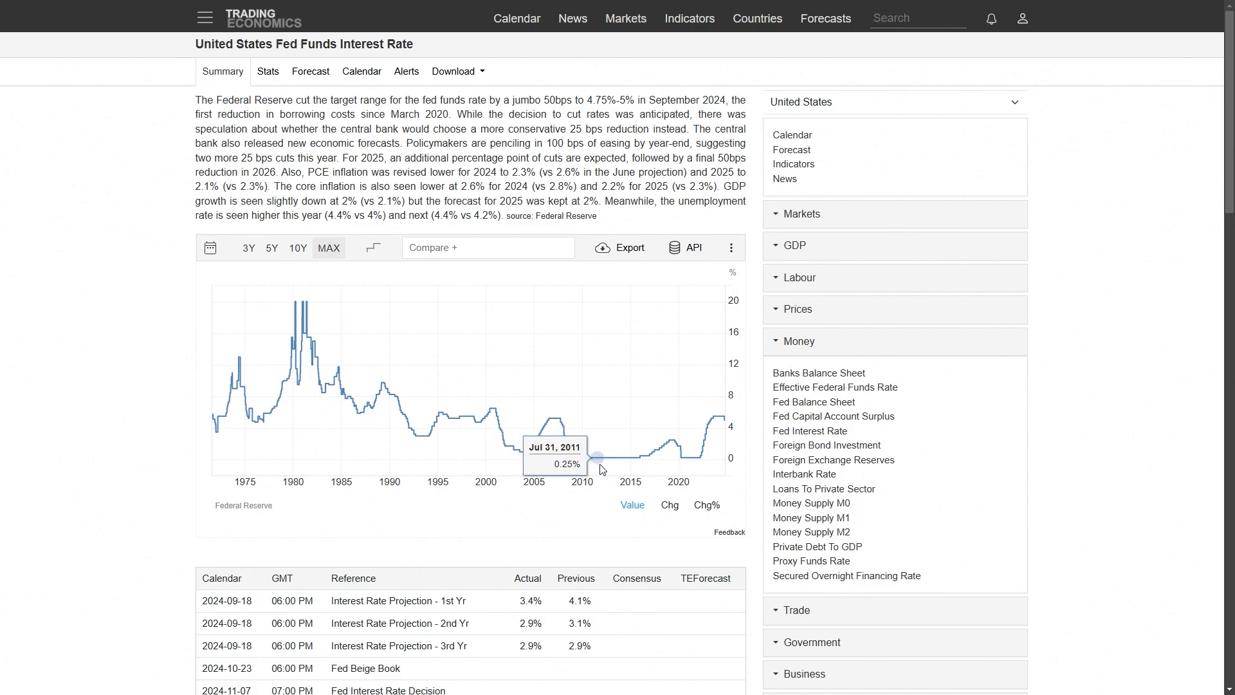
mouse_move(692, 414)
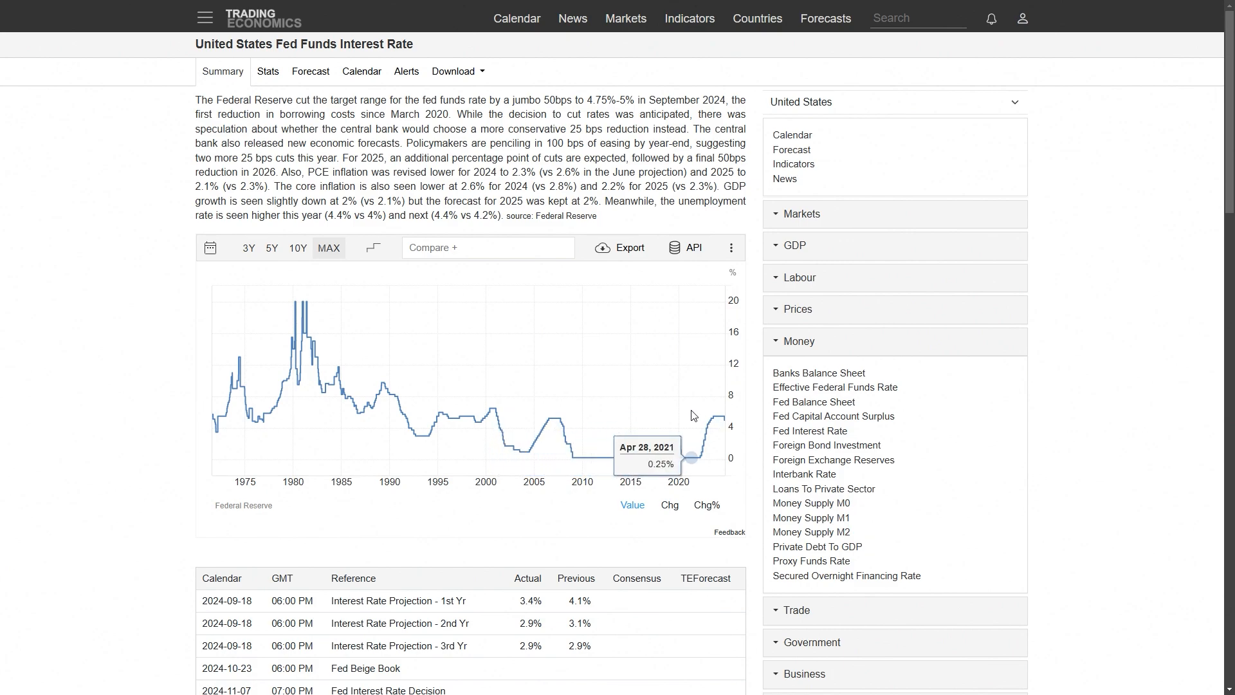
mouse_move(581, 426)
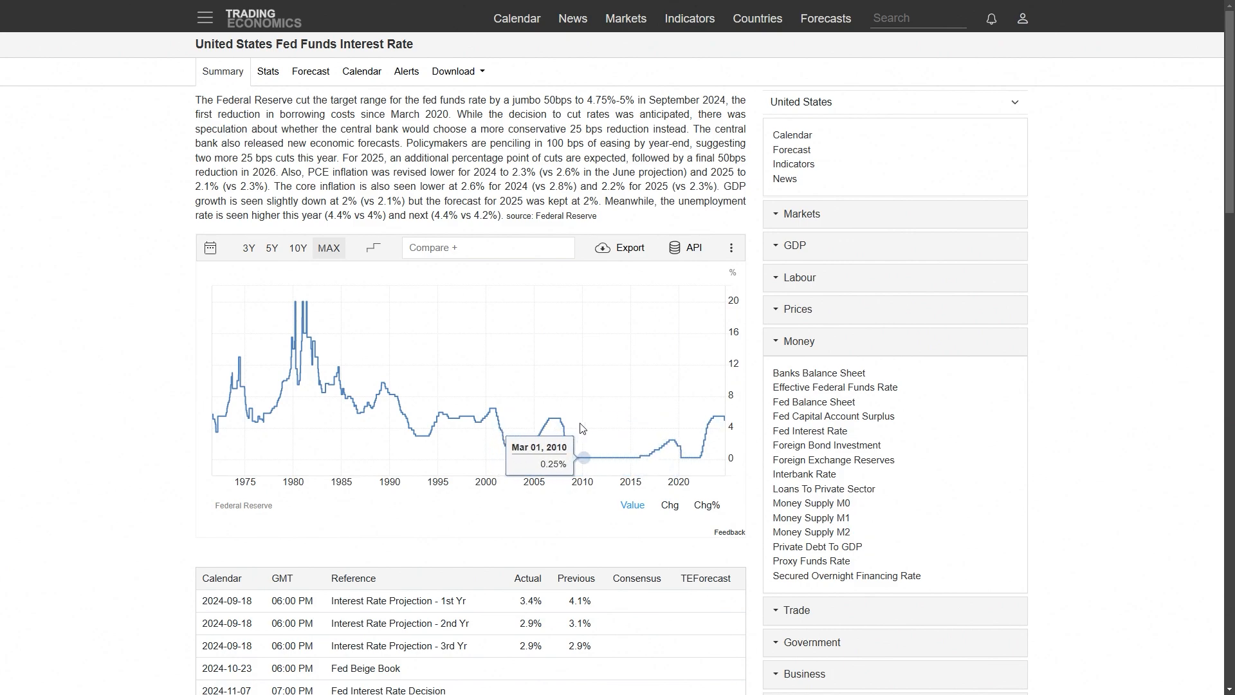
mouse_move(565, 439)
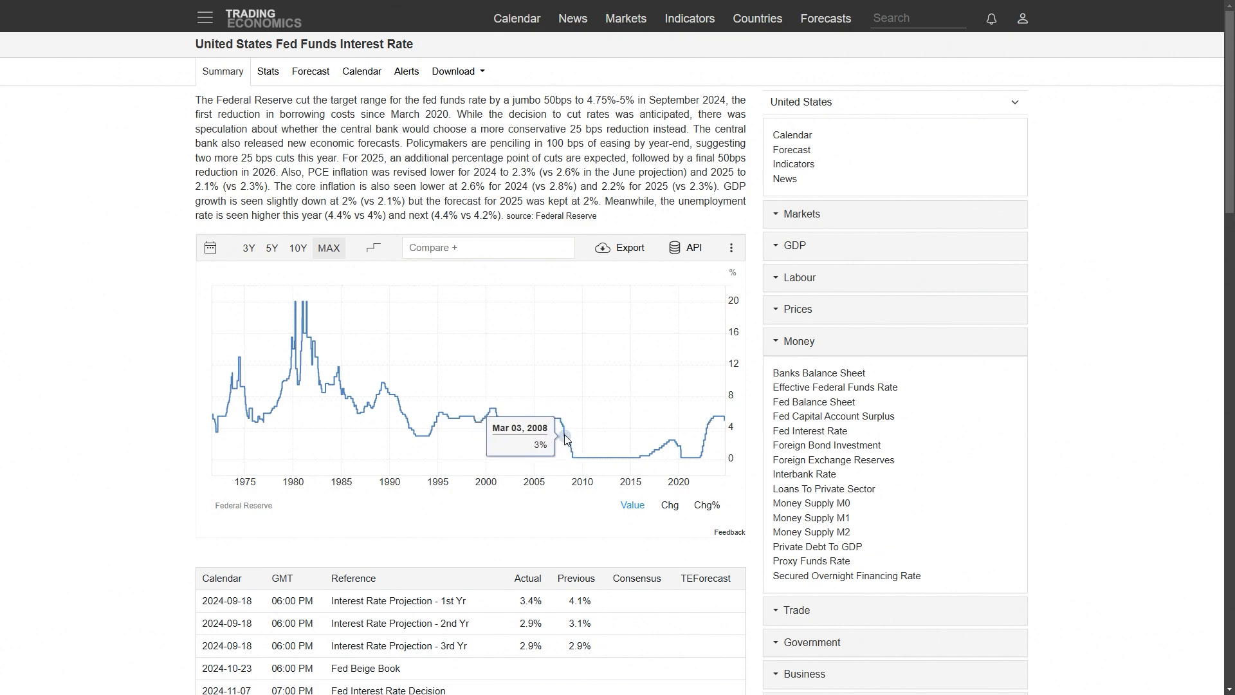
mouse_move(567, 444)
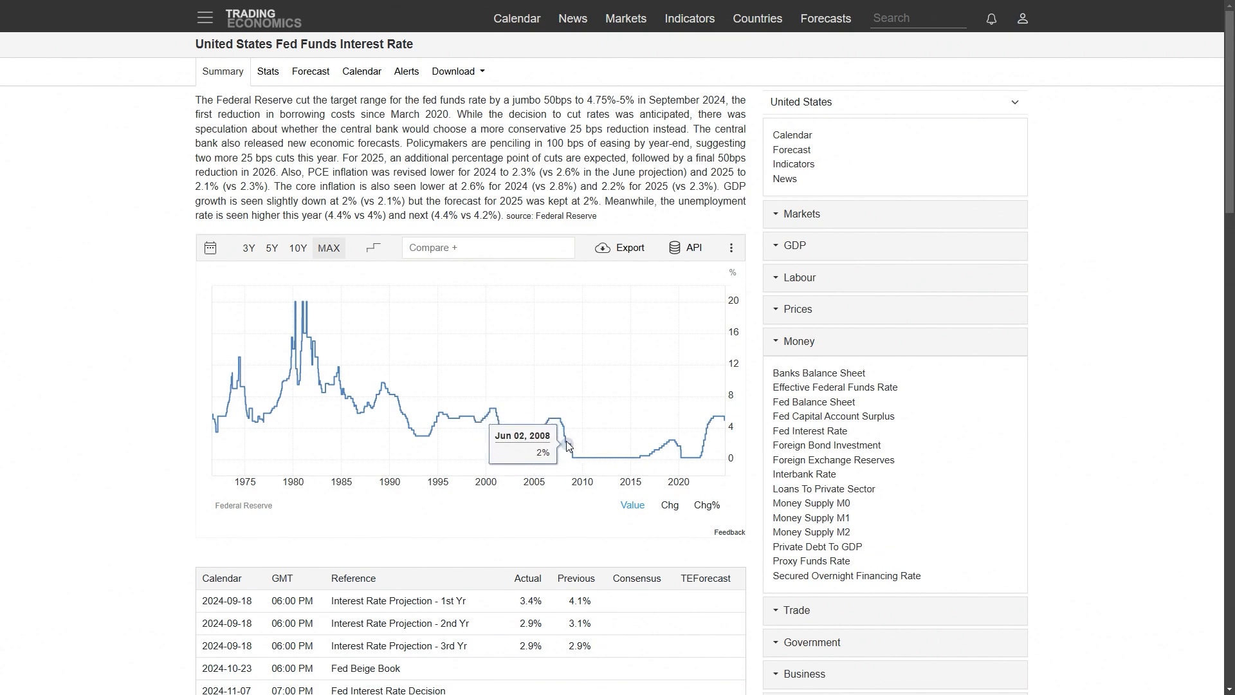
mouse_move(574, 450)
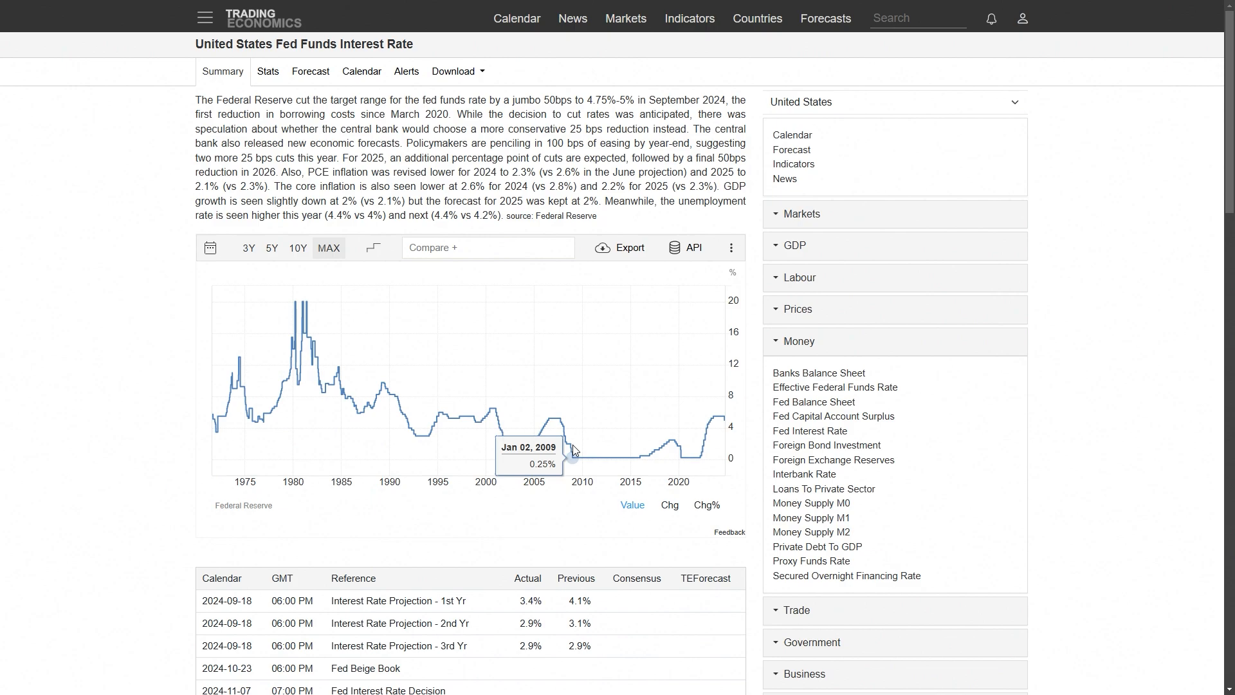
mouse_move(693, 458)
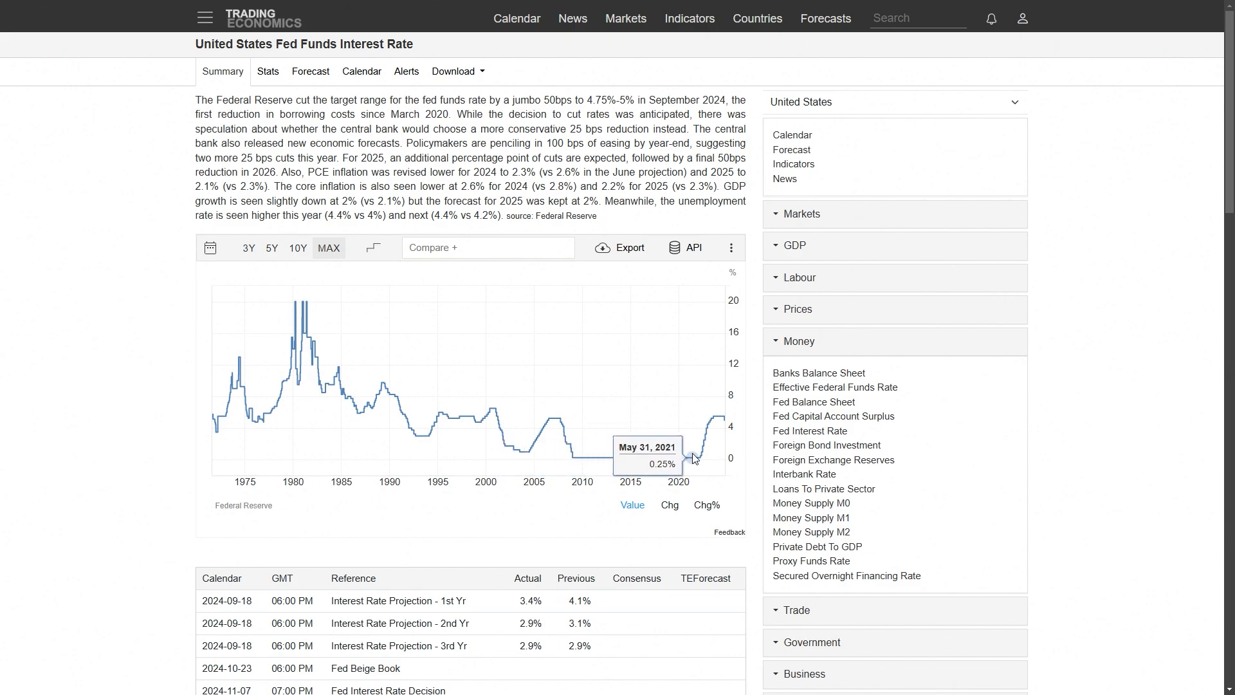
mouse_move(569, 450)
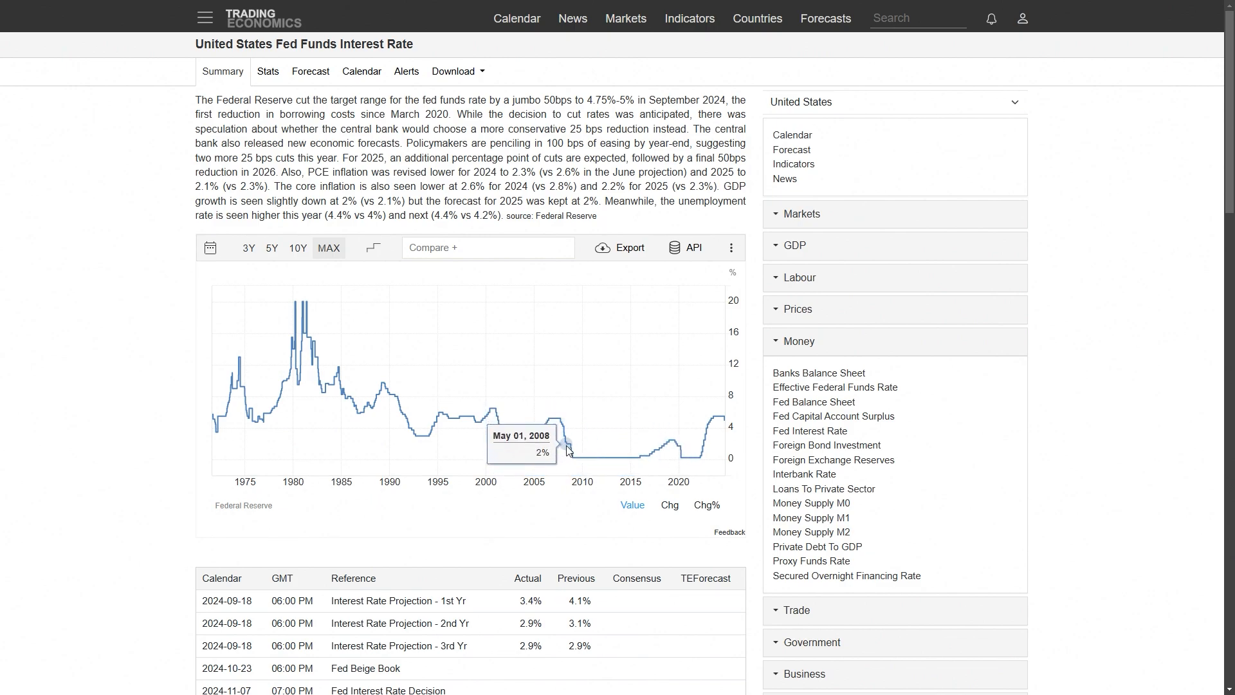
mouse_move(568, 448)
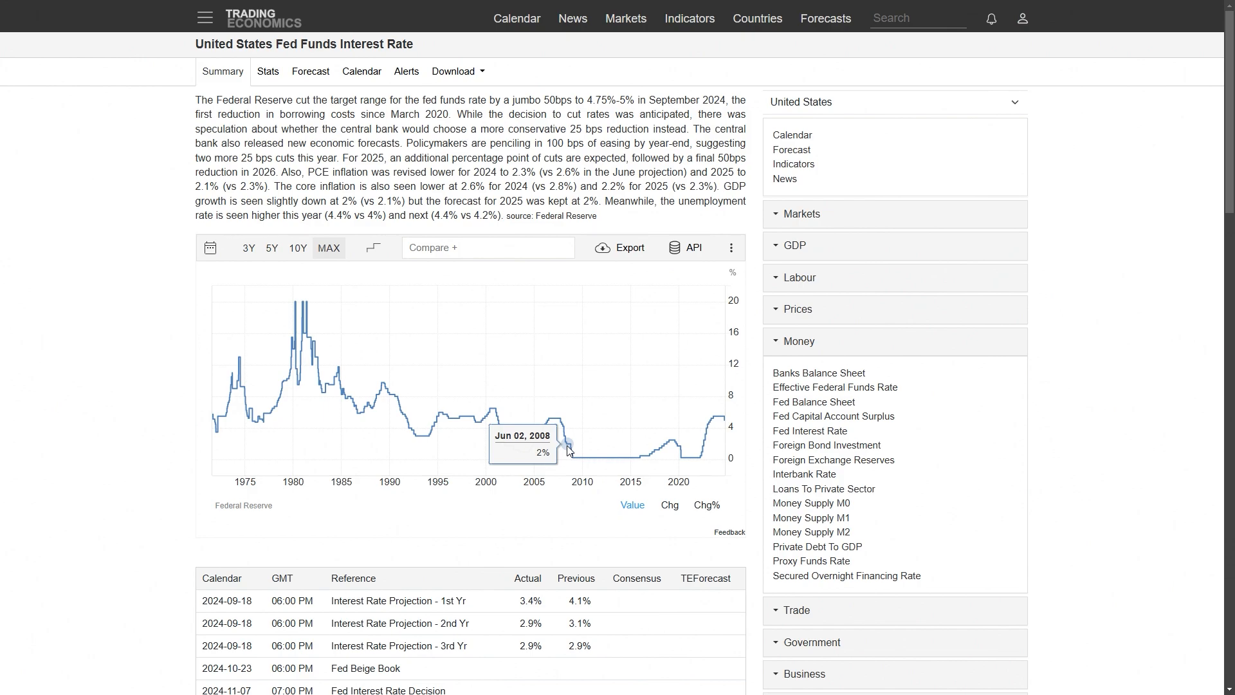
mouse_move(723, 423)
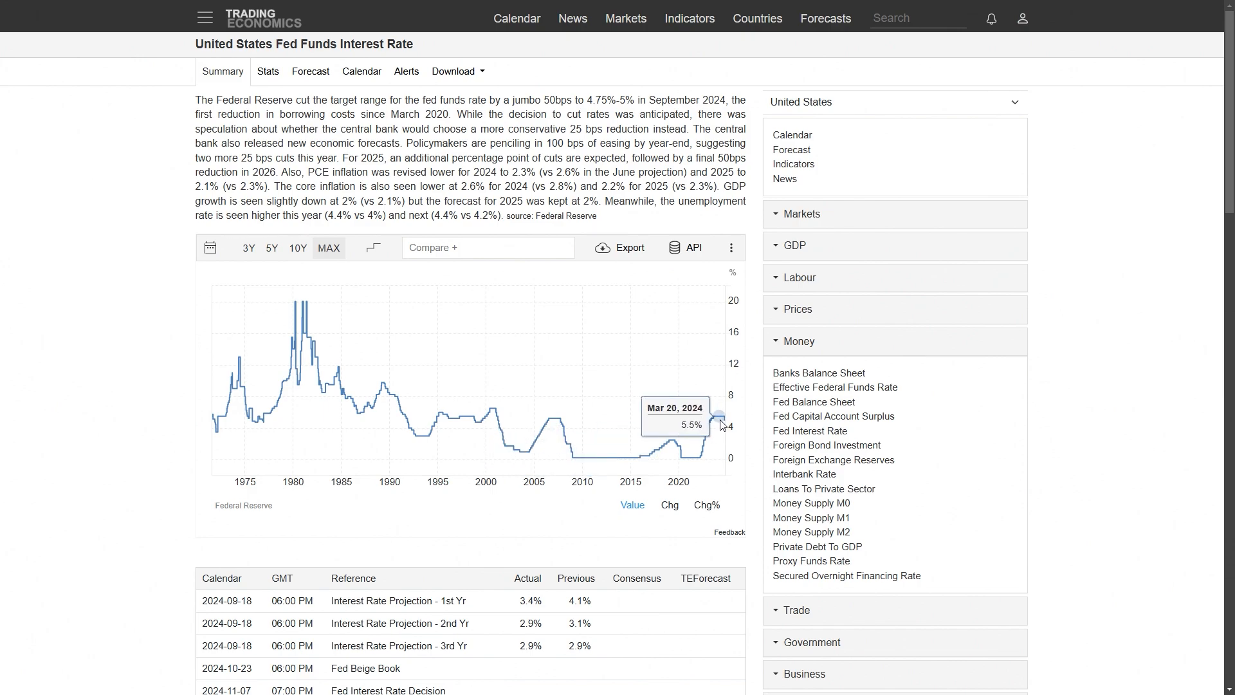
mouse_move(558, 430)
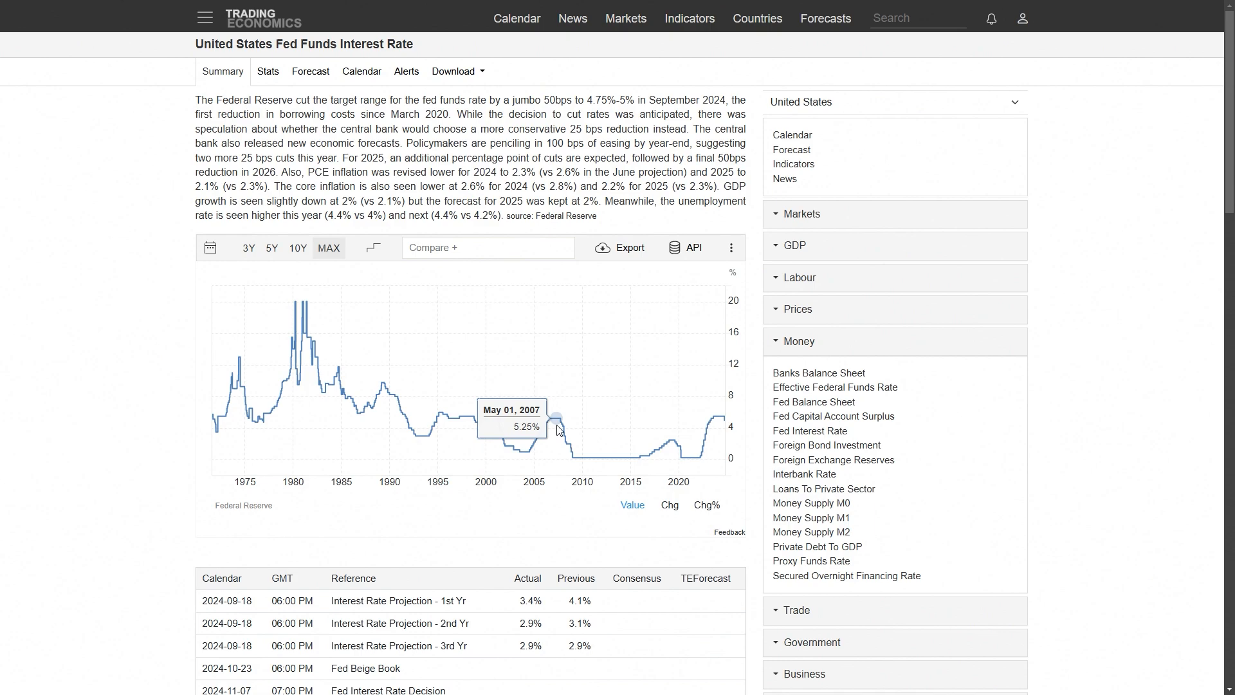
mouse_move(555, 429)
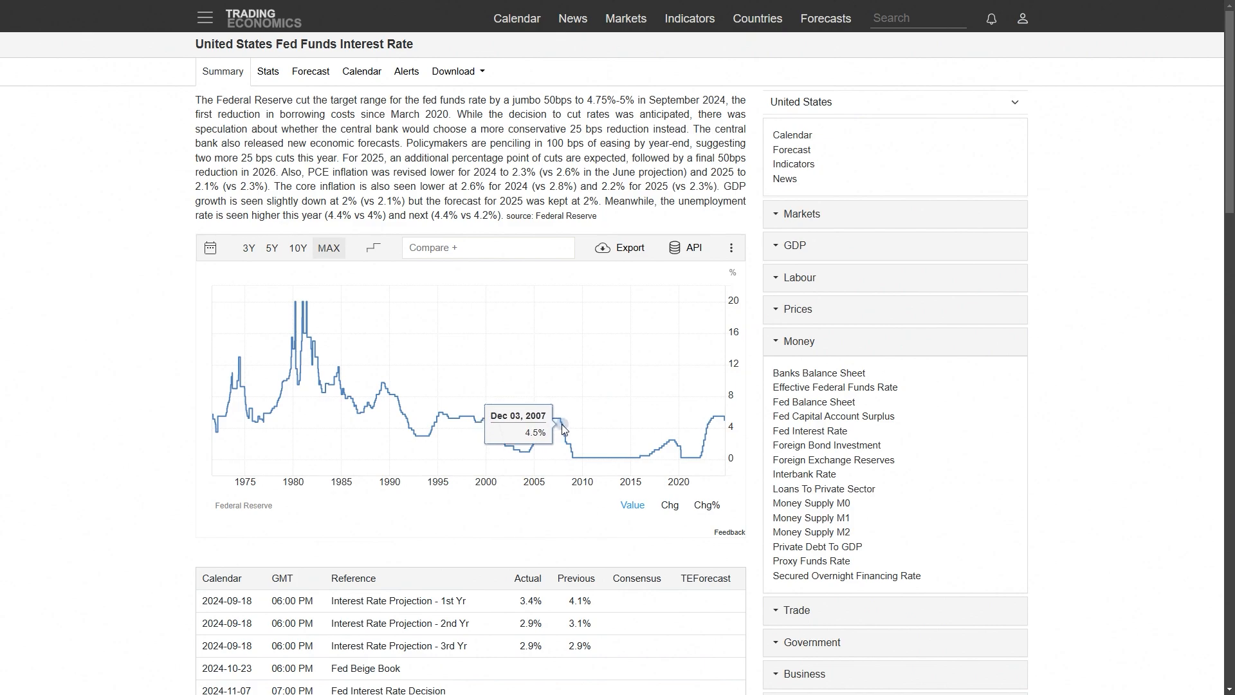
mouse_move(567, 448)
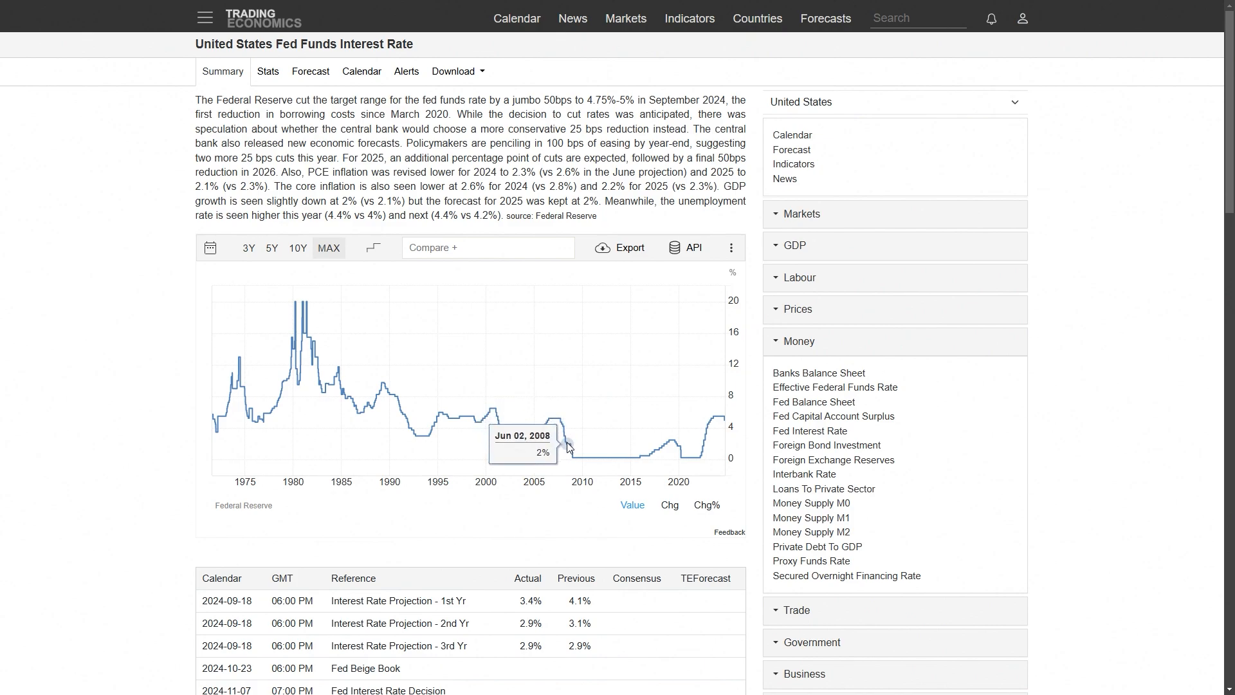
mouse_move(565, 442)
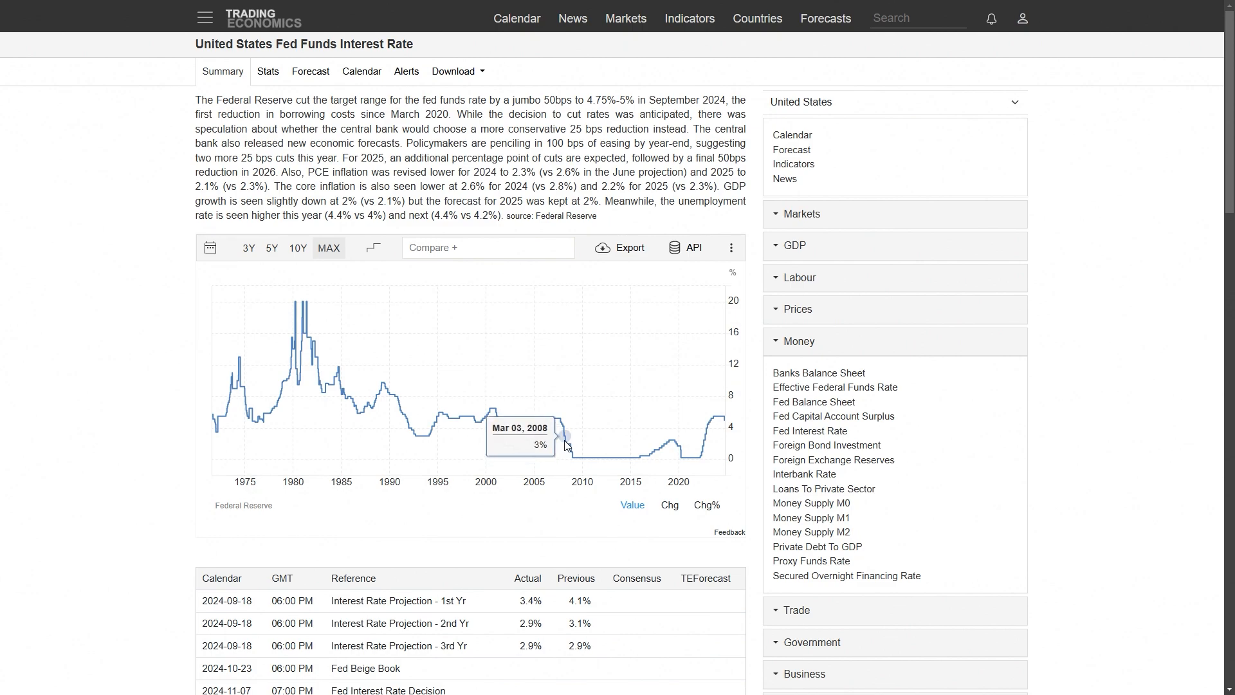
mouse_move(563, 444)
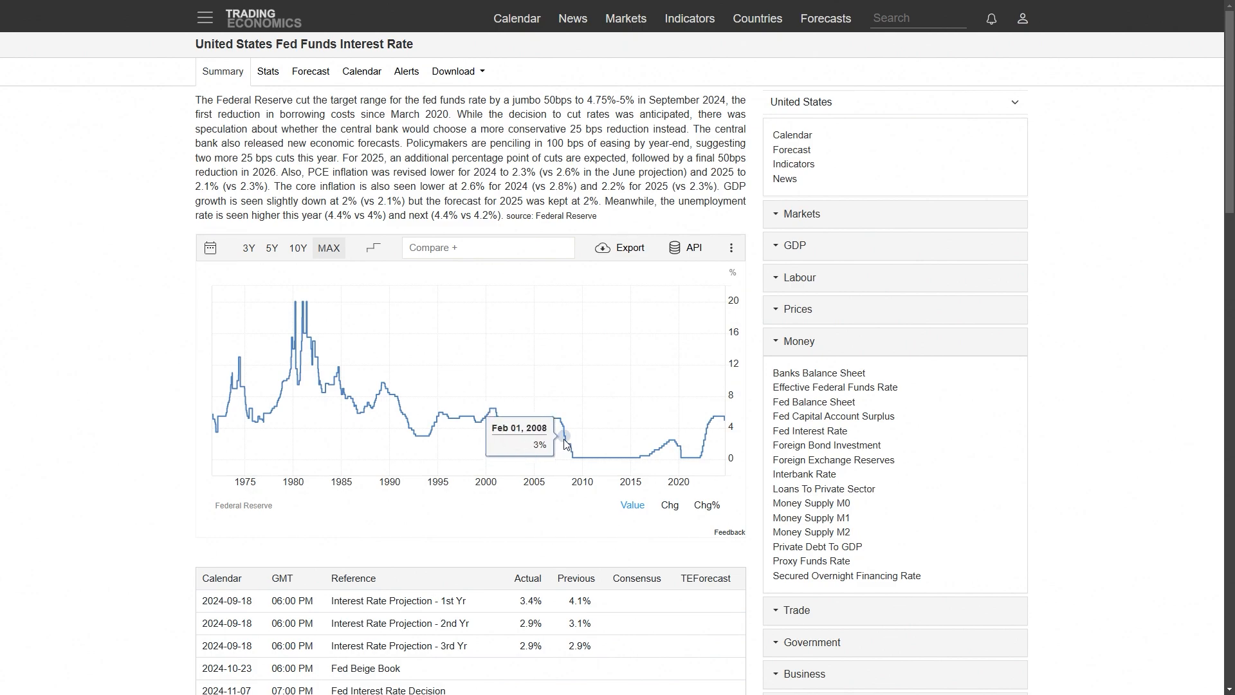
mouse_move(604, 453)
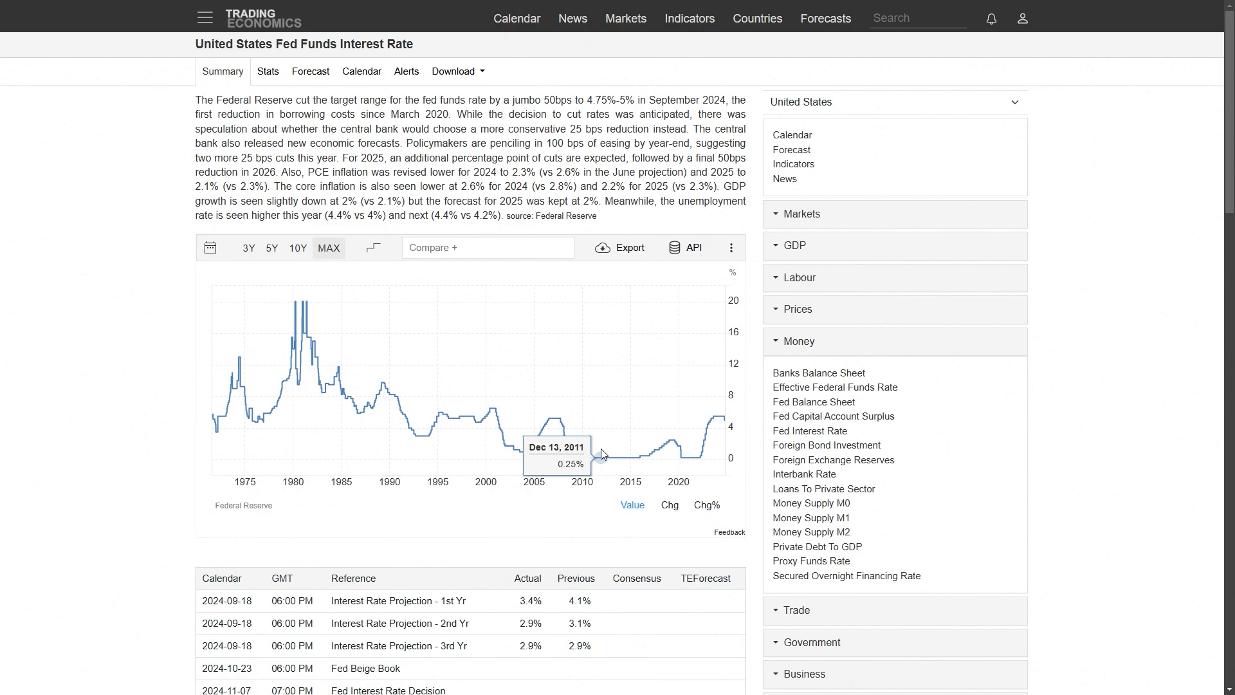
mouse_move(566, 448)
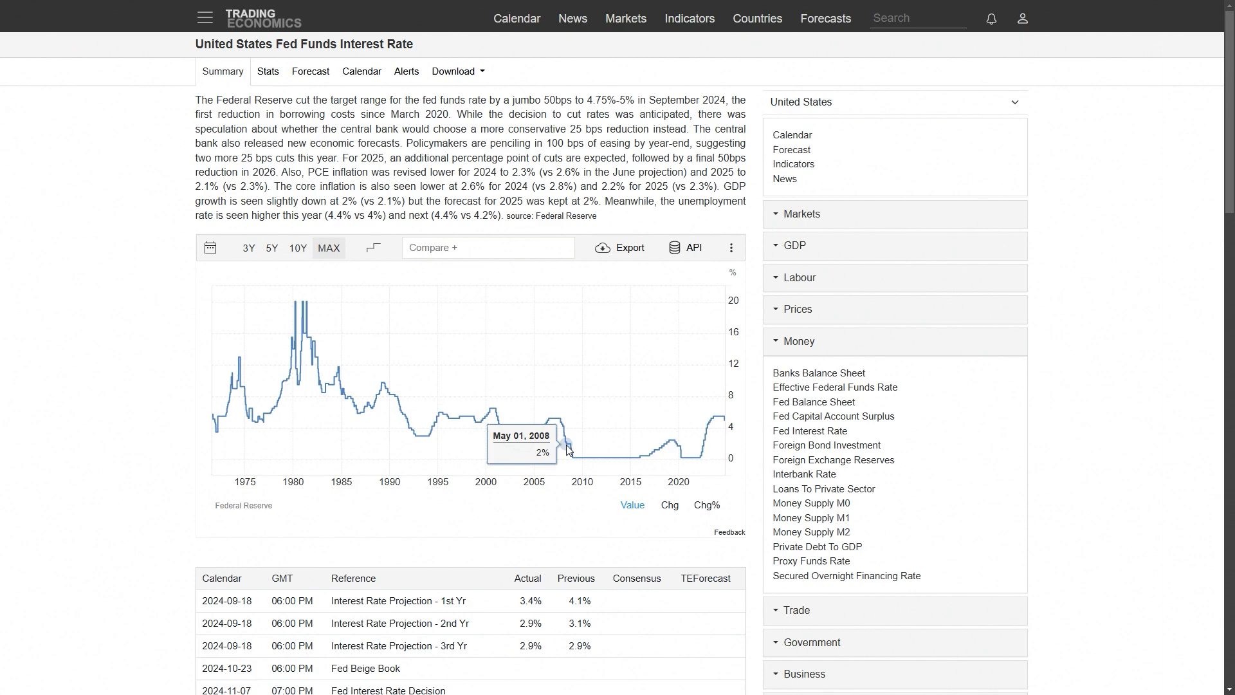
mouse_move(566, 446)
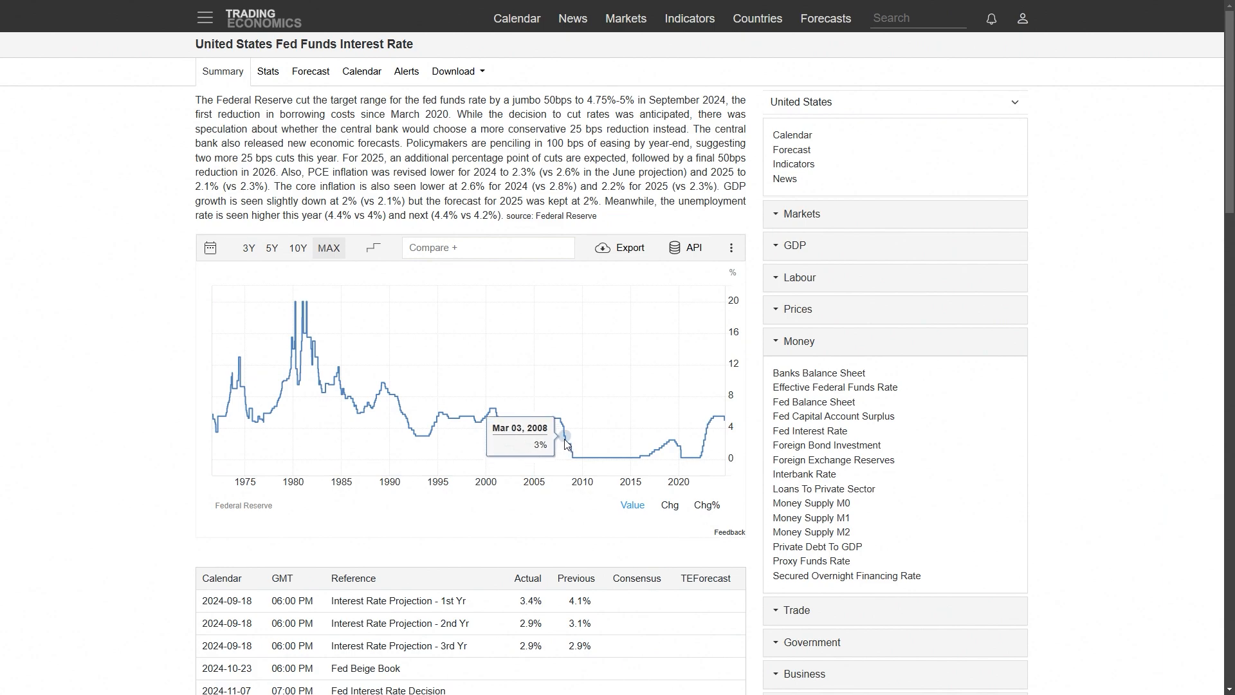
mouse_move(566, 444)
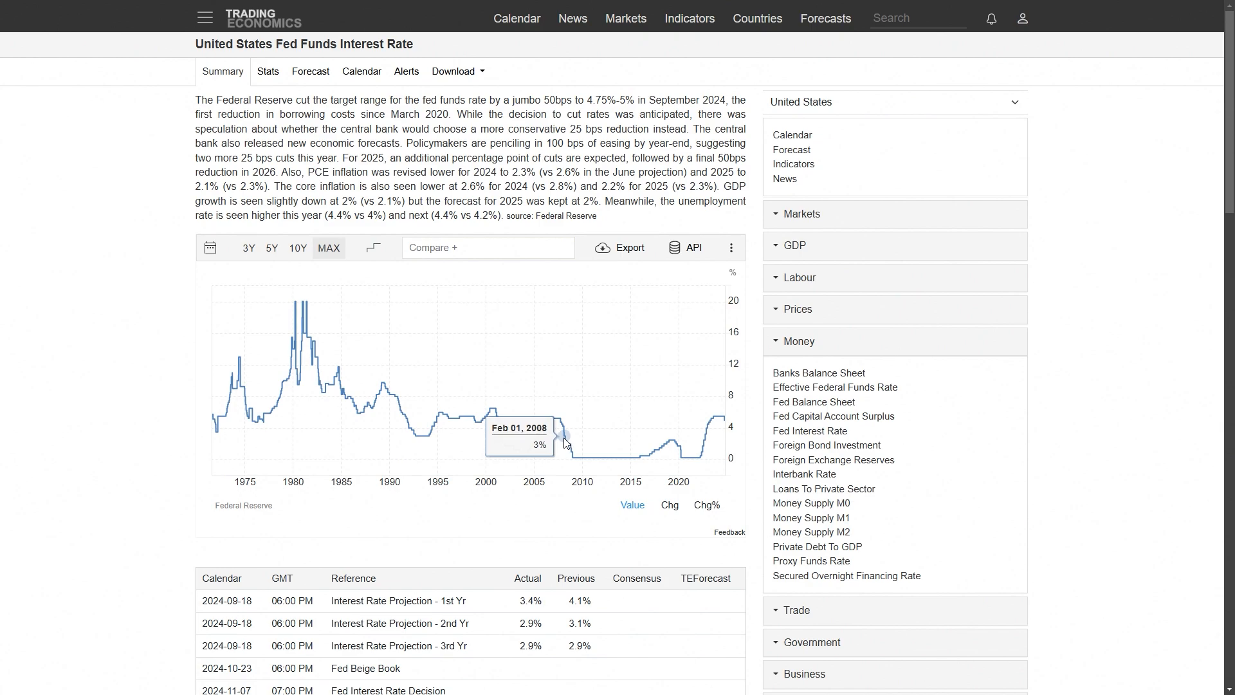
mouse_move(569, 430)
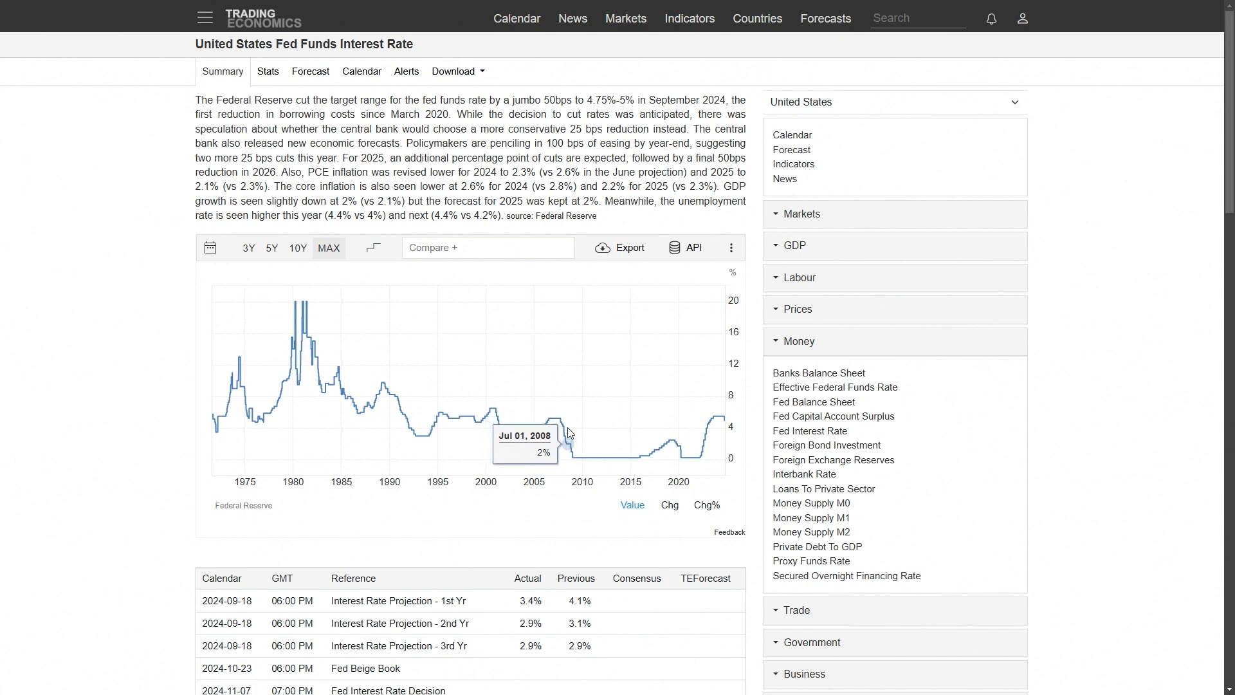